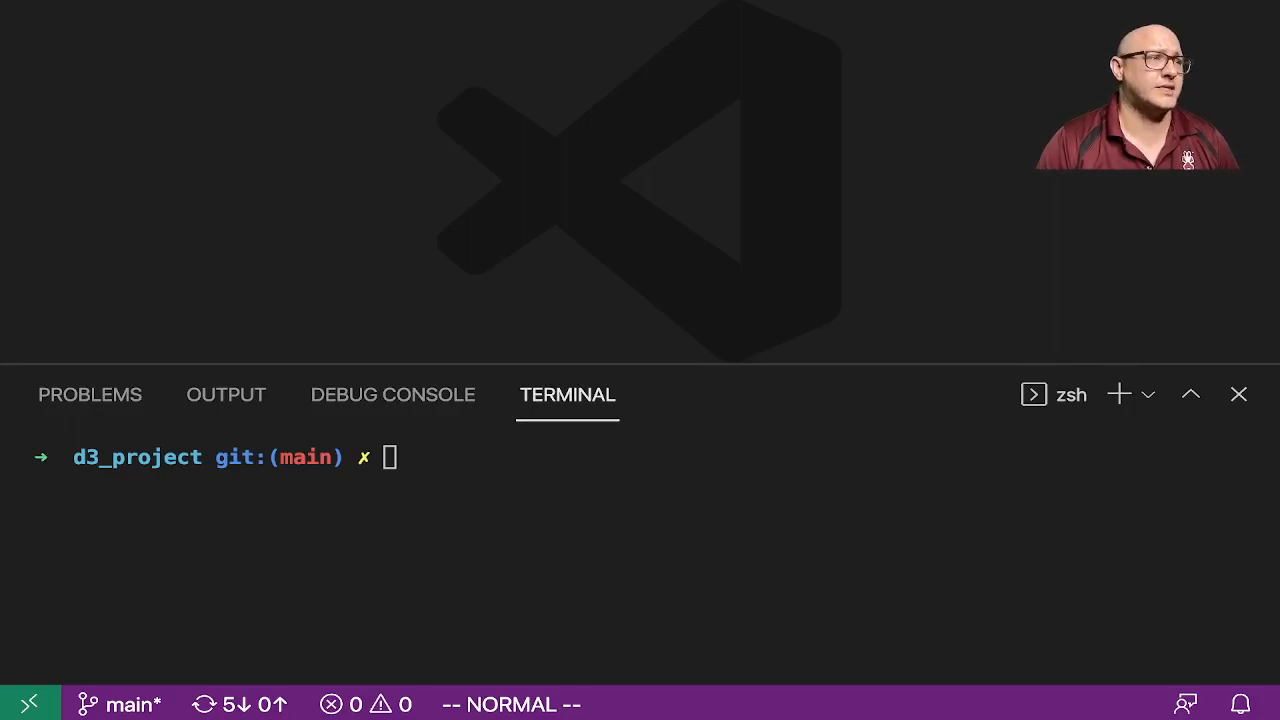
mouse_move(500, 203)
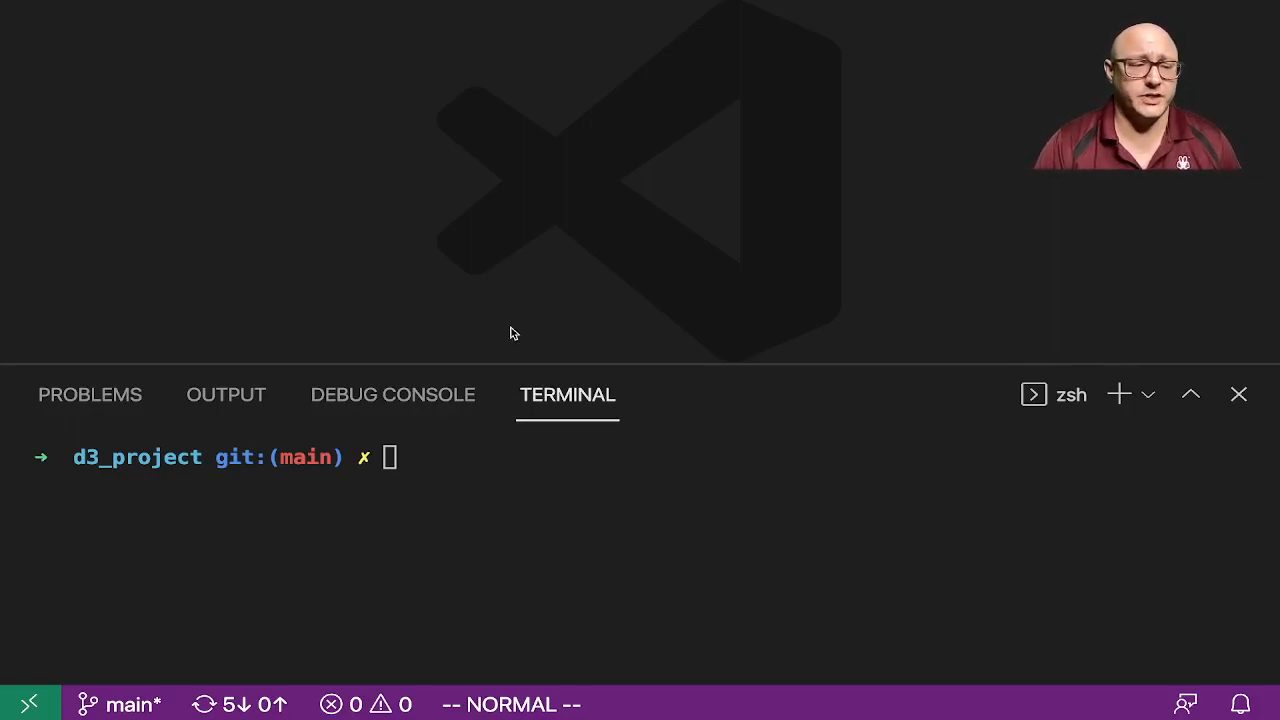
mouse_move(708, 660)
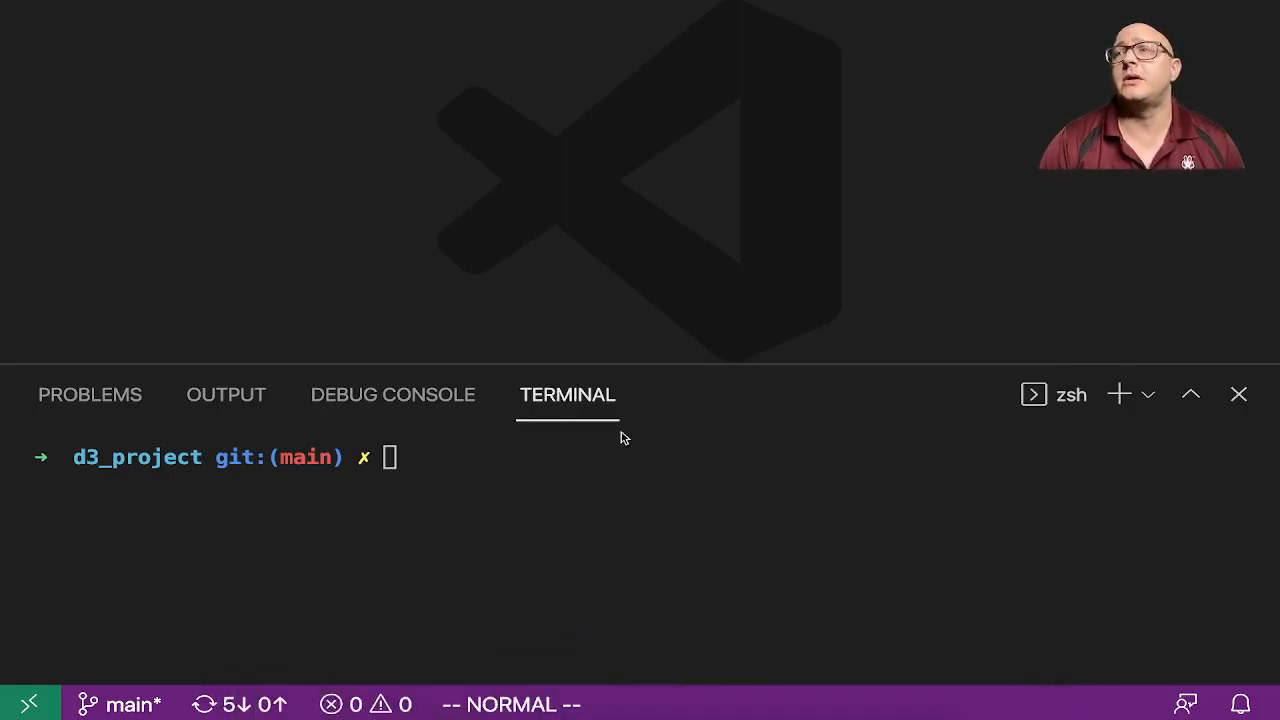
mouse_move(516, 365)
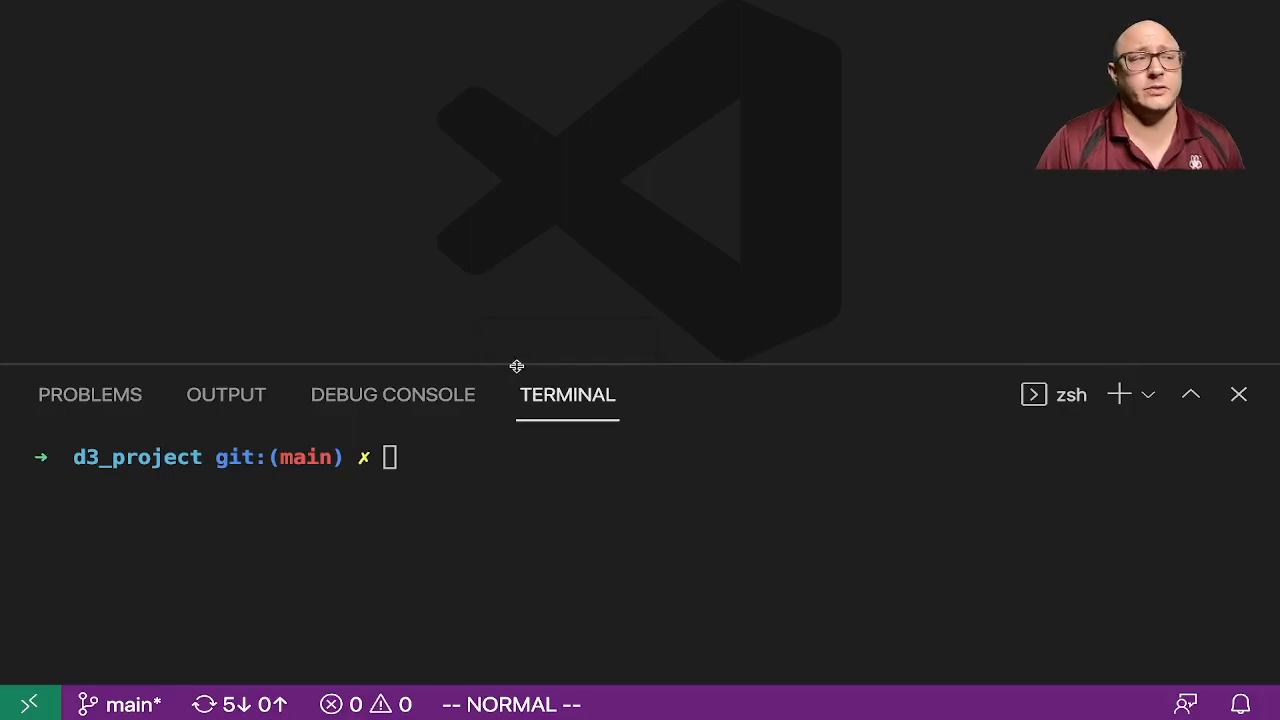
mouse_move(351, 306)
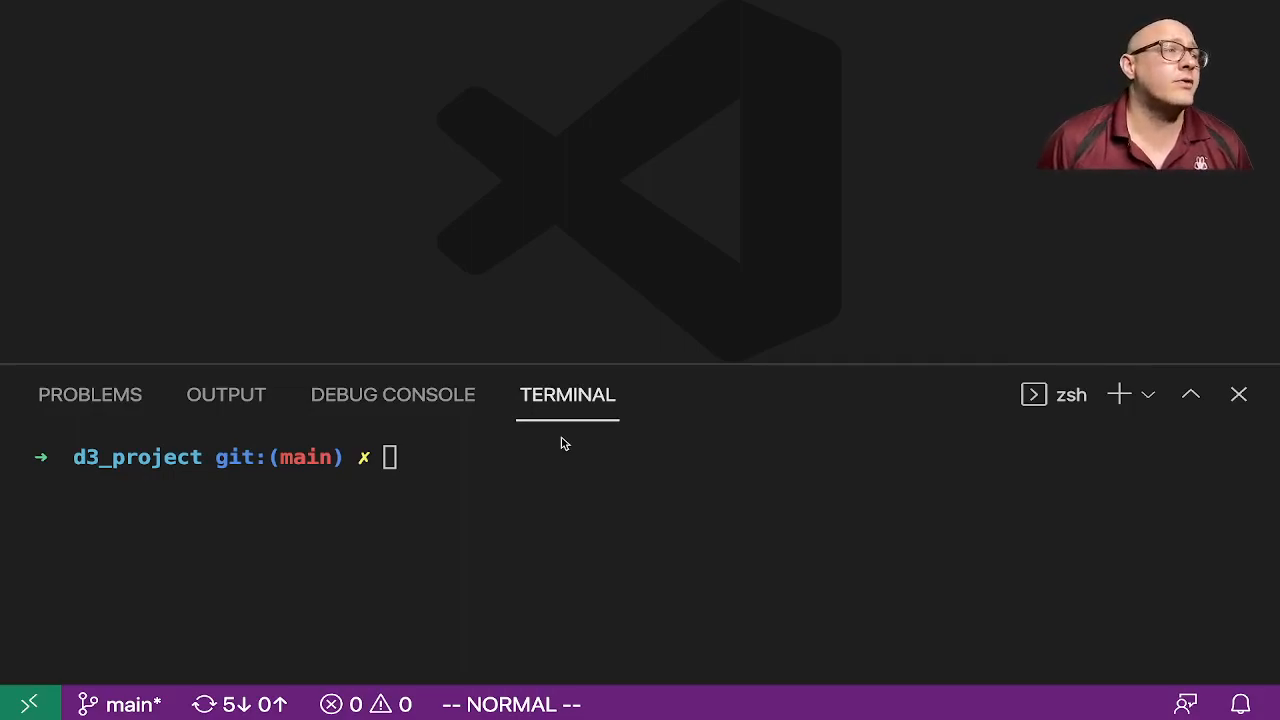
mouse_move(560, 444)
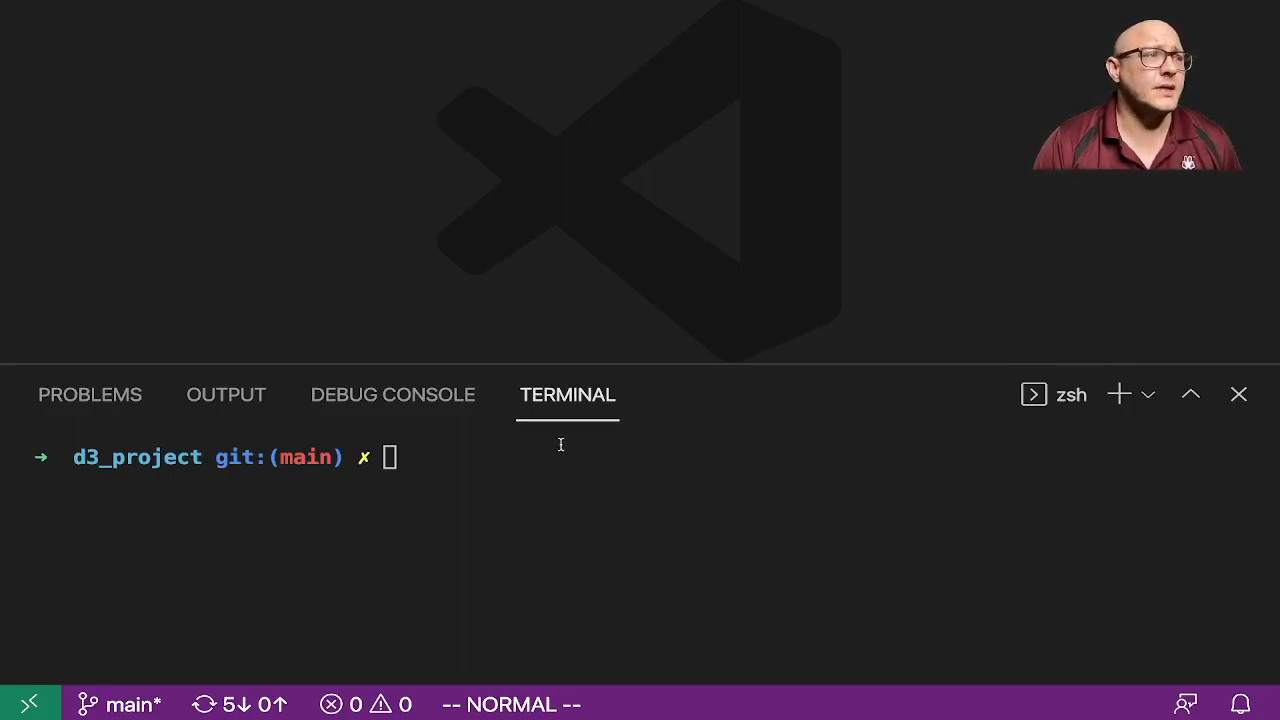
mouse_move(600, 295)
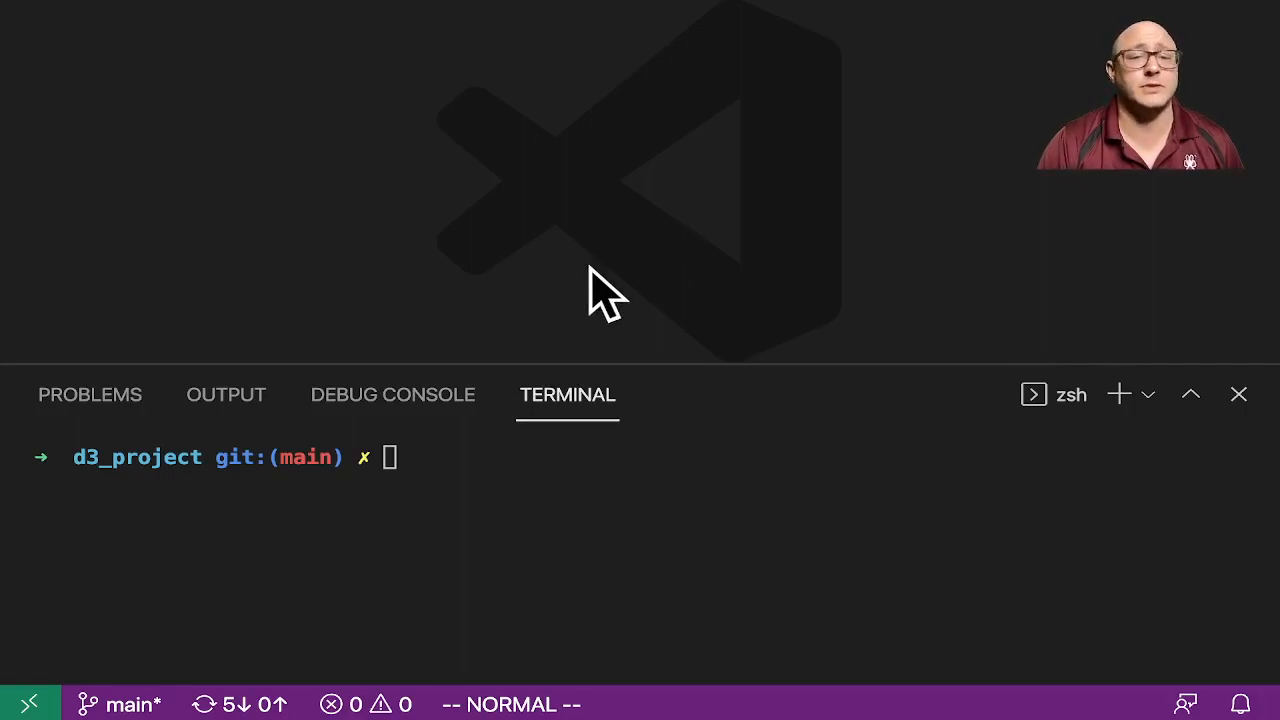
Step: Type 'python -m' at the terminal prompt, then erase it with Backspace and Ctrl+U
text(p)
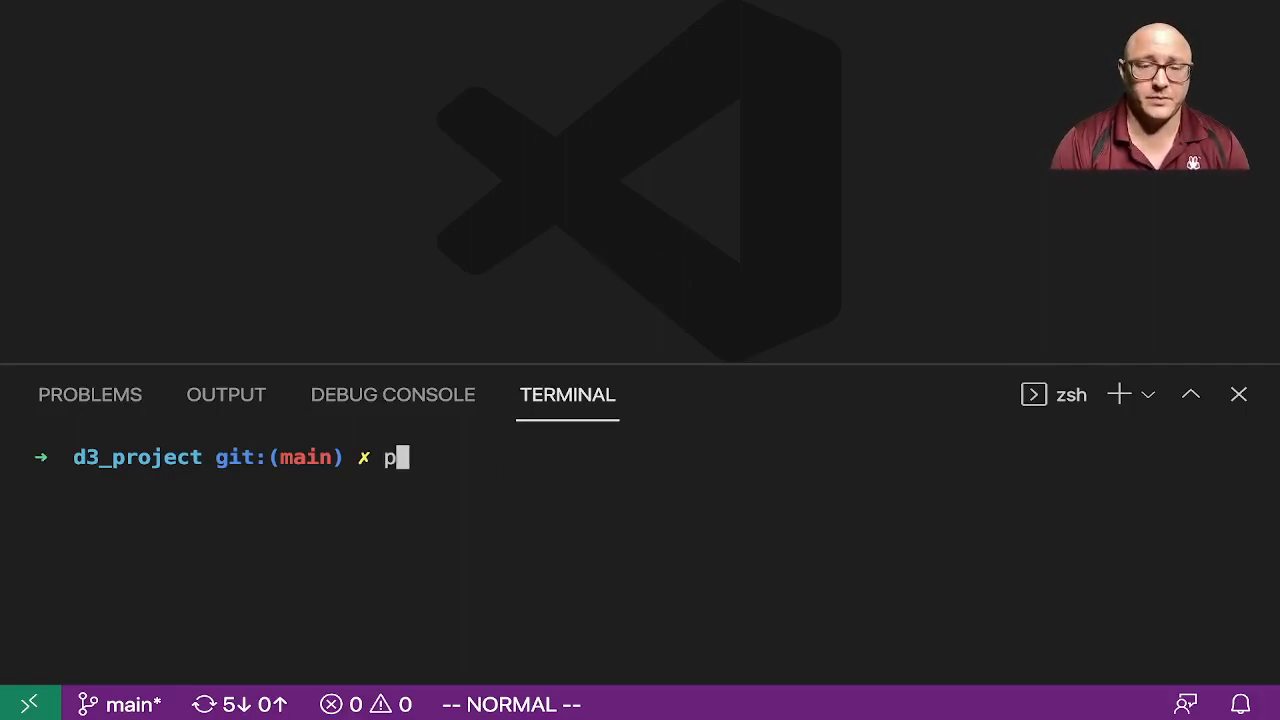
text(ython -m http.server)
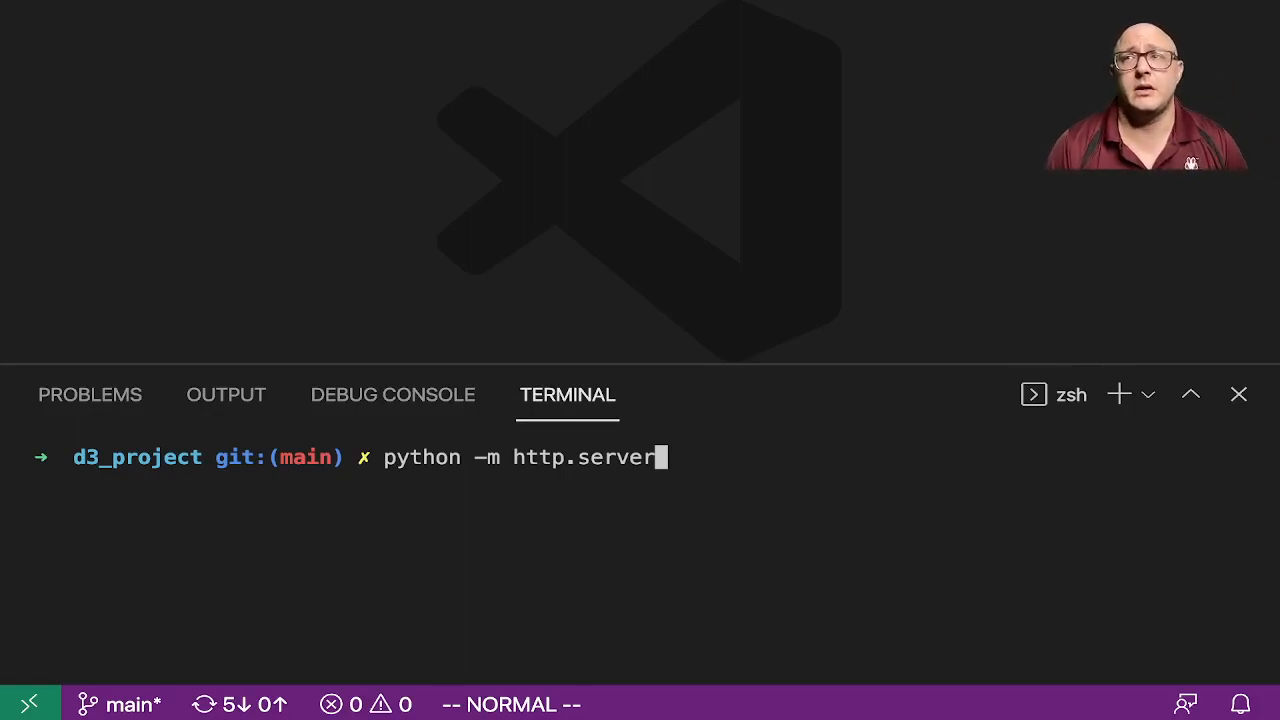
mouse_move(559, 442)
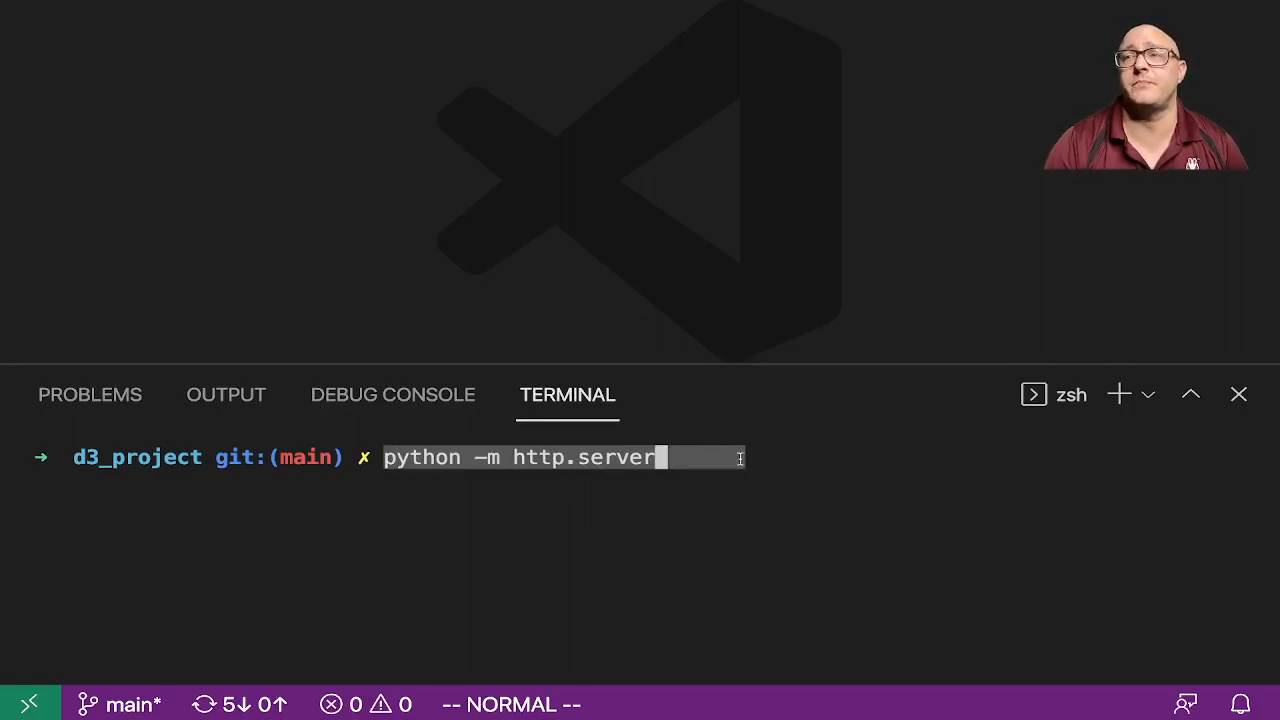
key(BackSpace)
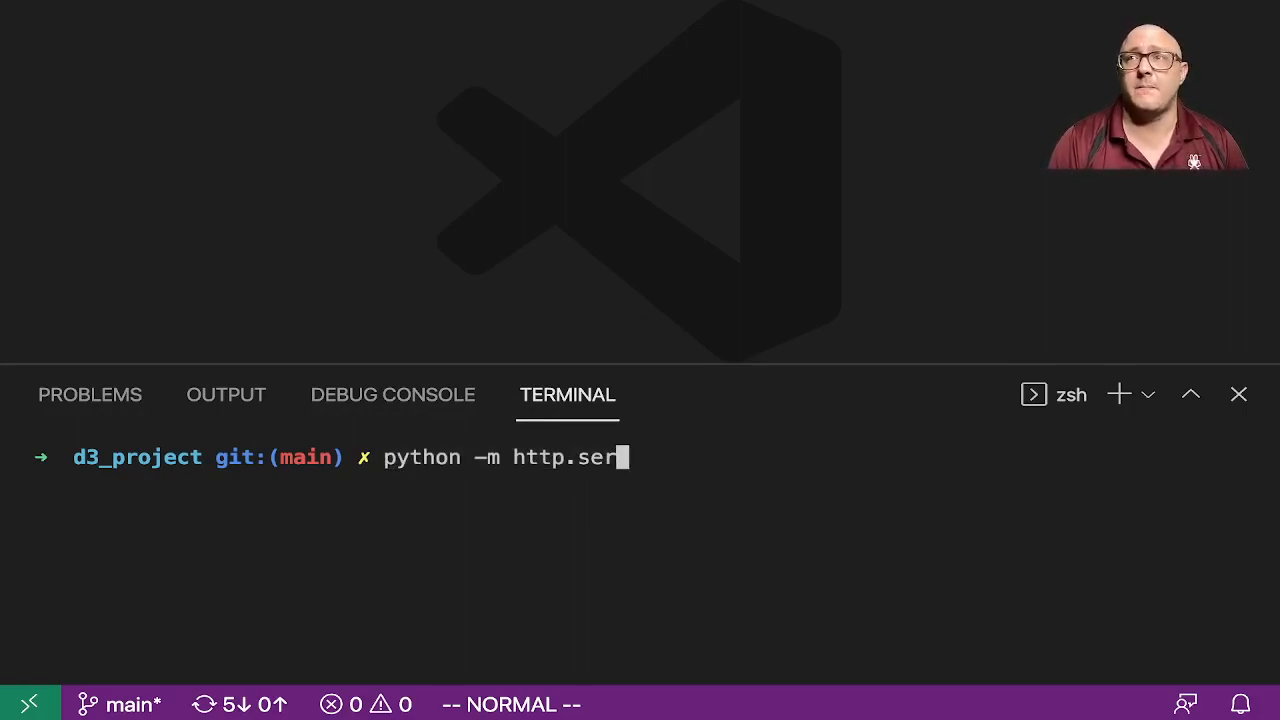
key(ctrl+u)
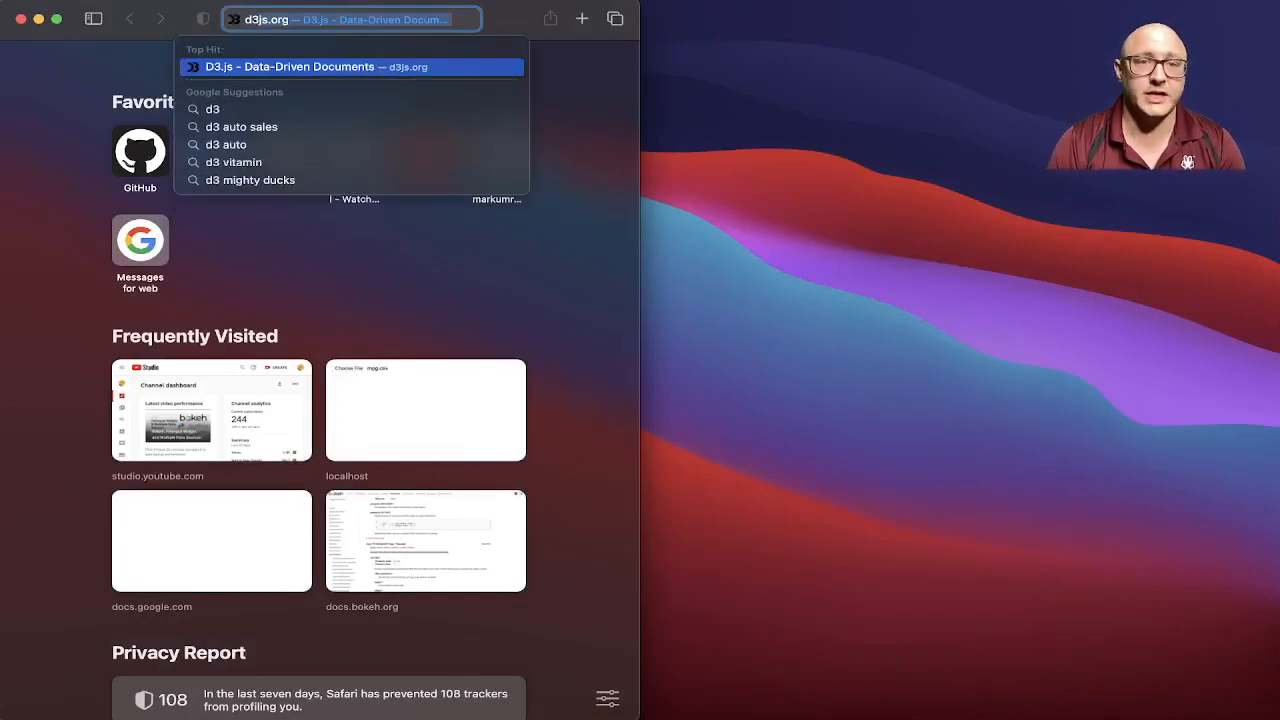
Step: Open the D3.js homepage and scroll through it to the script-tag snippet
click(352, 67)
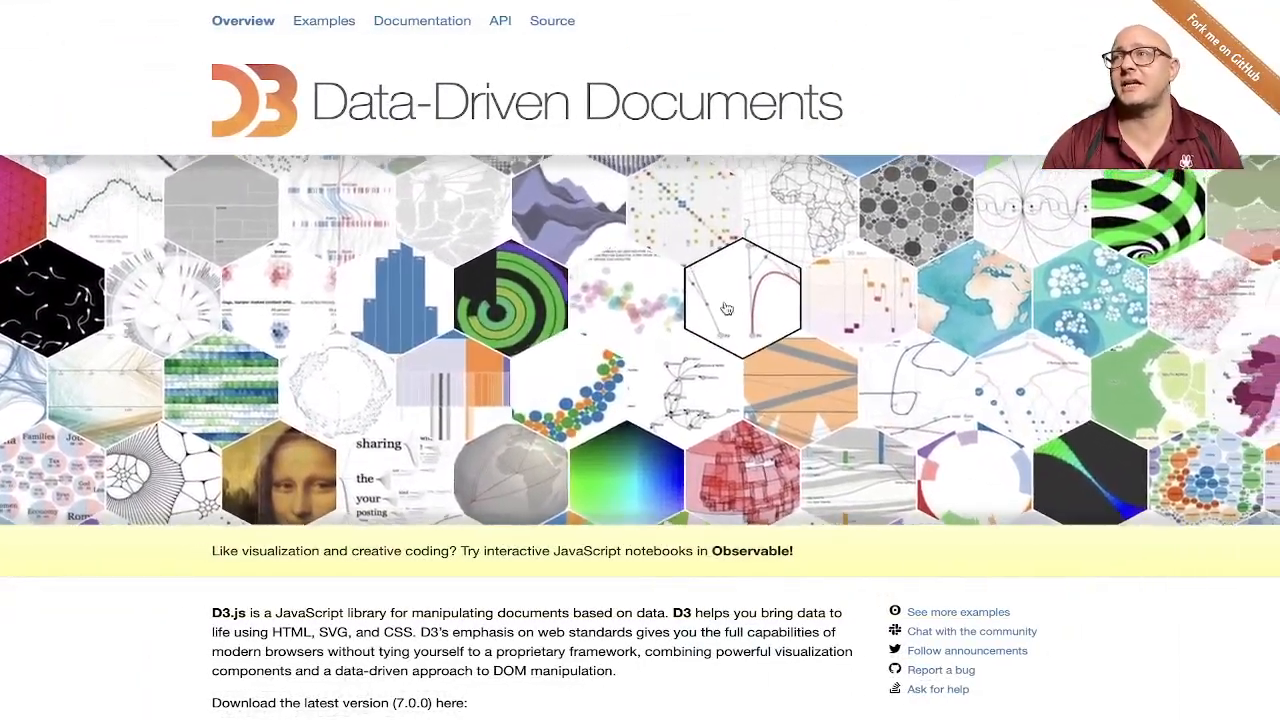
scroll(down, 3)
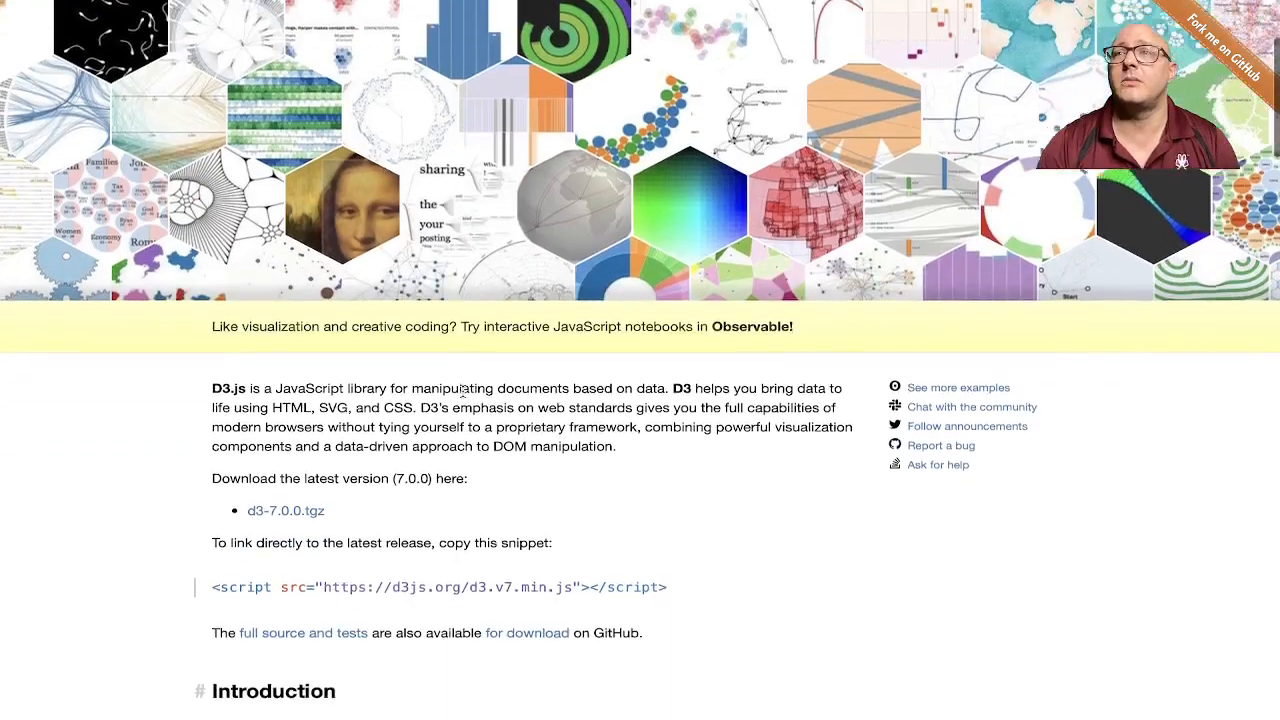
scroll(down, 3)
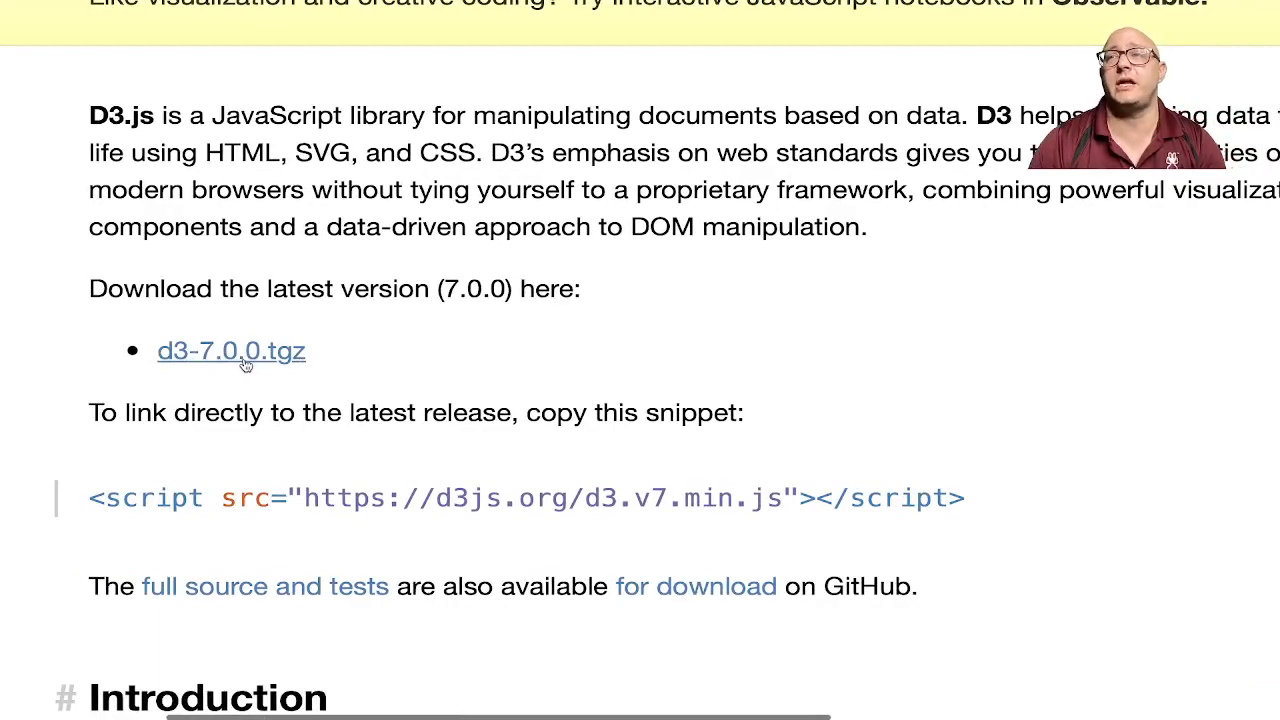
scroll(down, 3)
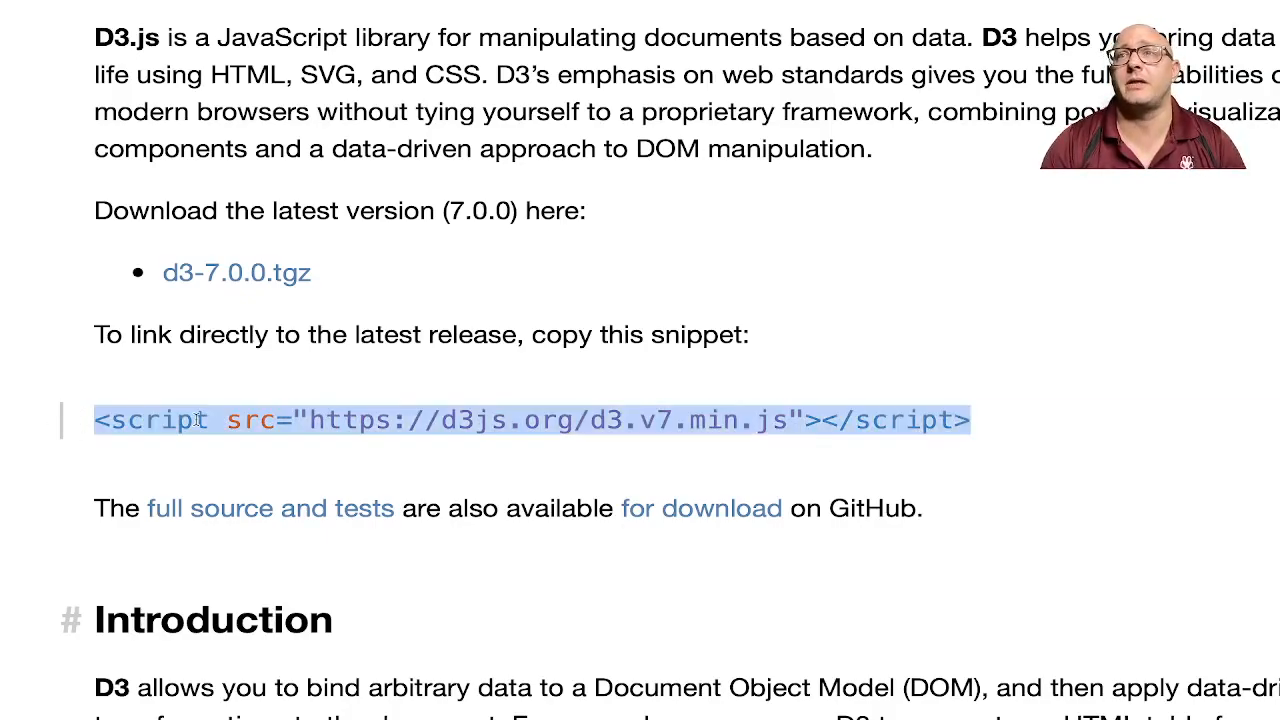
mouse_move(218, 480)
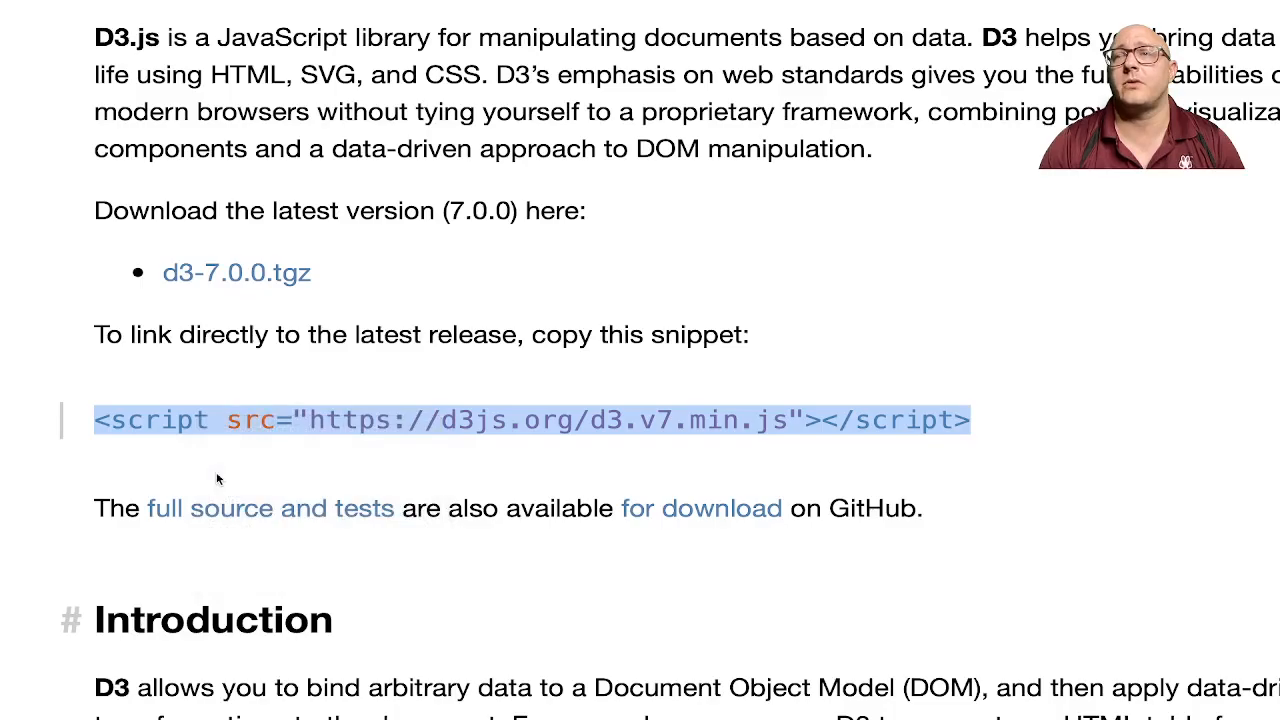
mouse_move(291, 340)
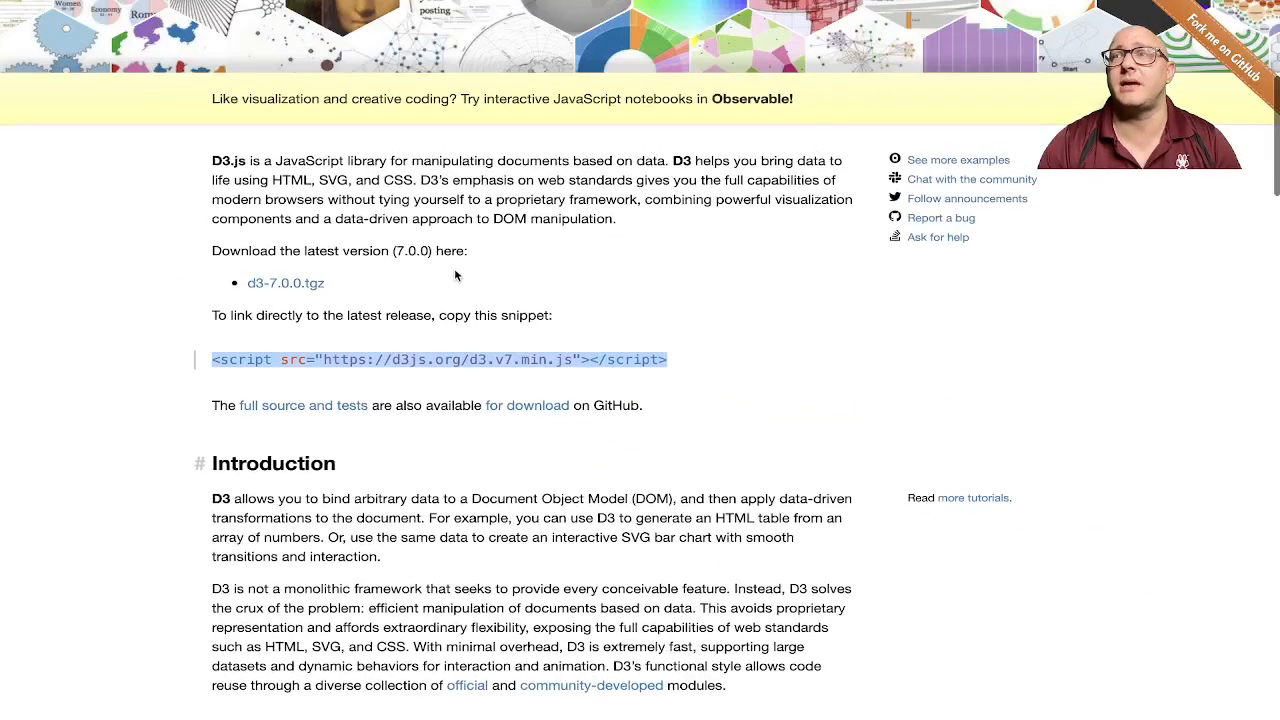
scroll(up, 3)
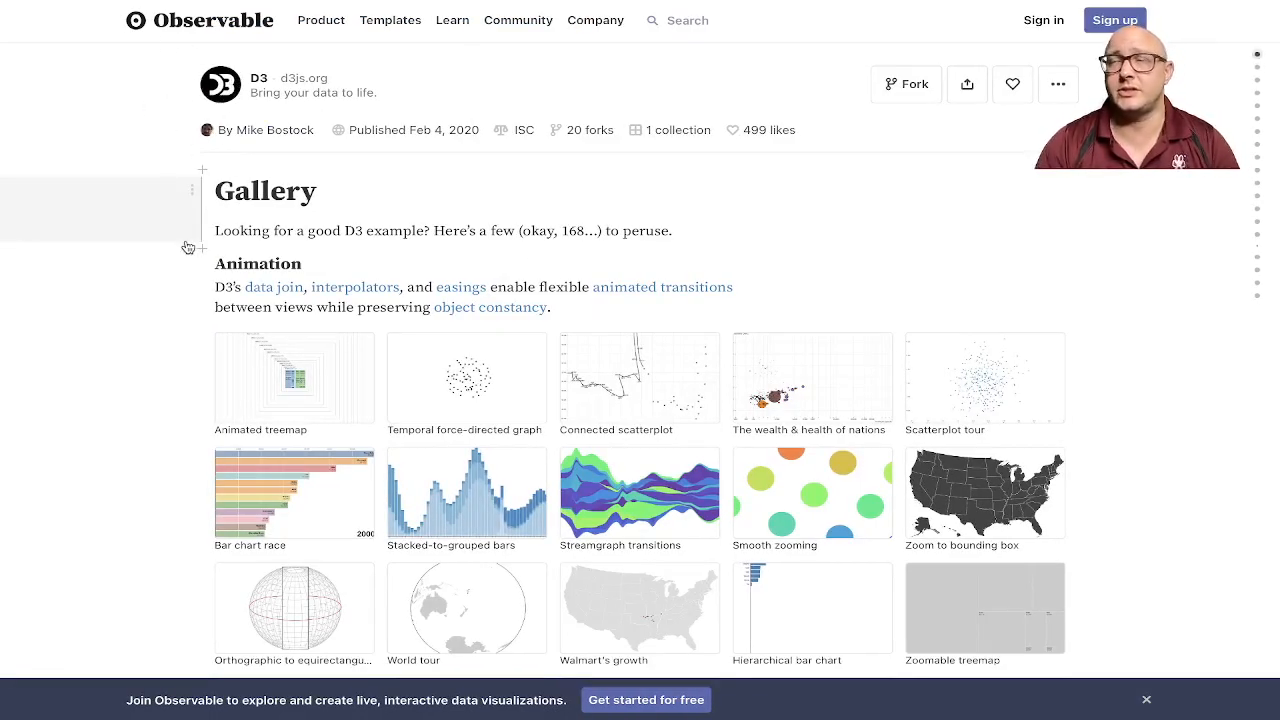
mouse_move(147, 294)
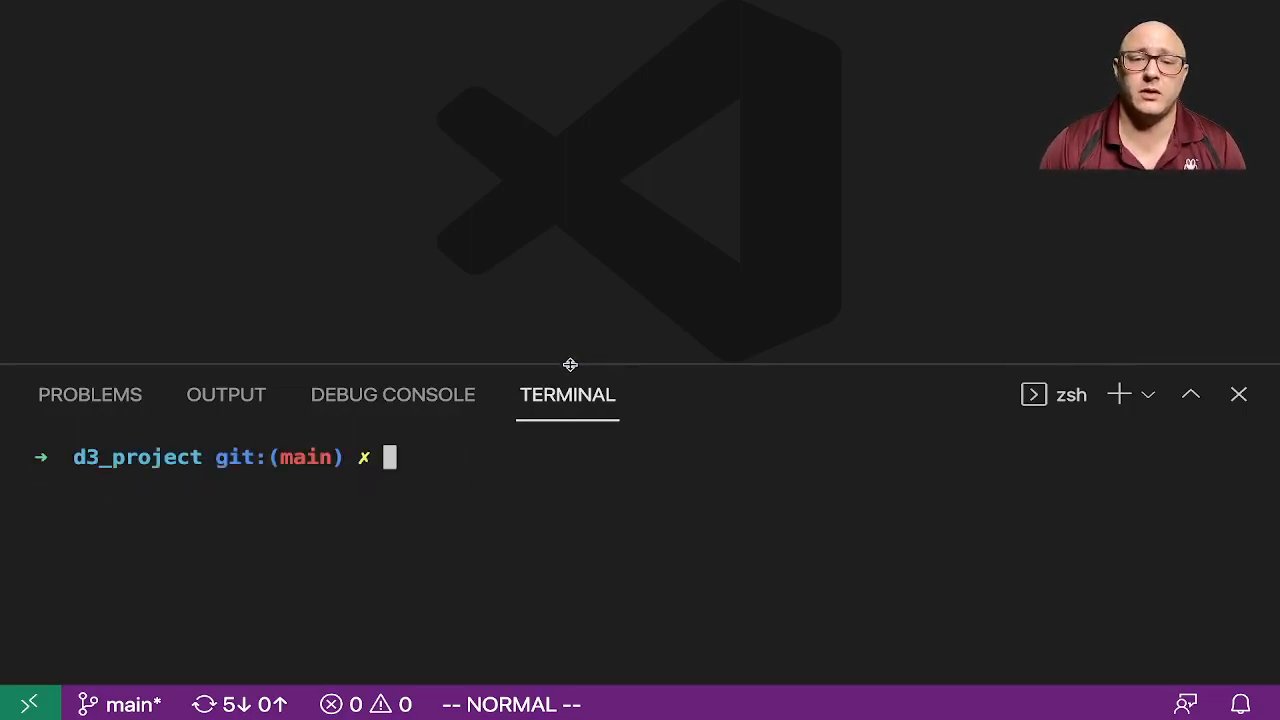
Step: Enlarge the terminal and create index.html and example.js with touch
drag(570, 363, 570, 150)
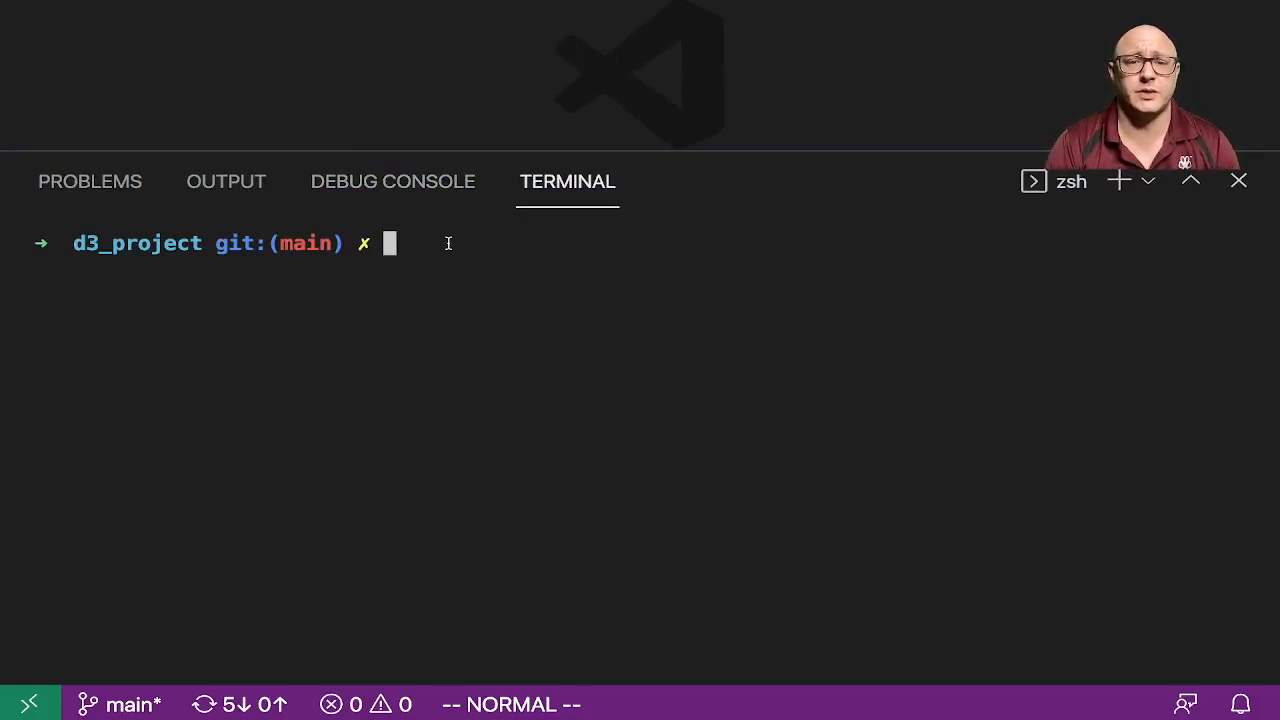
text(touch in)
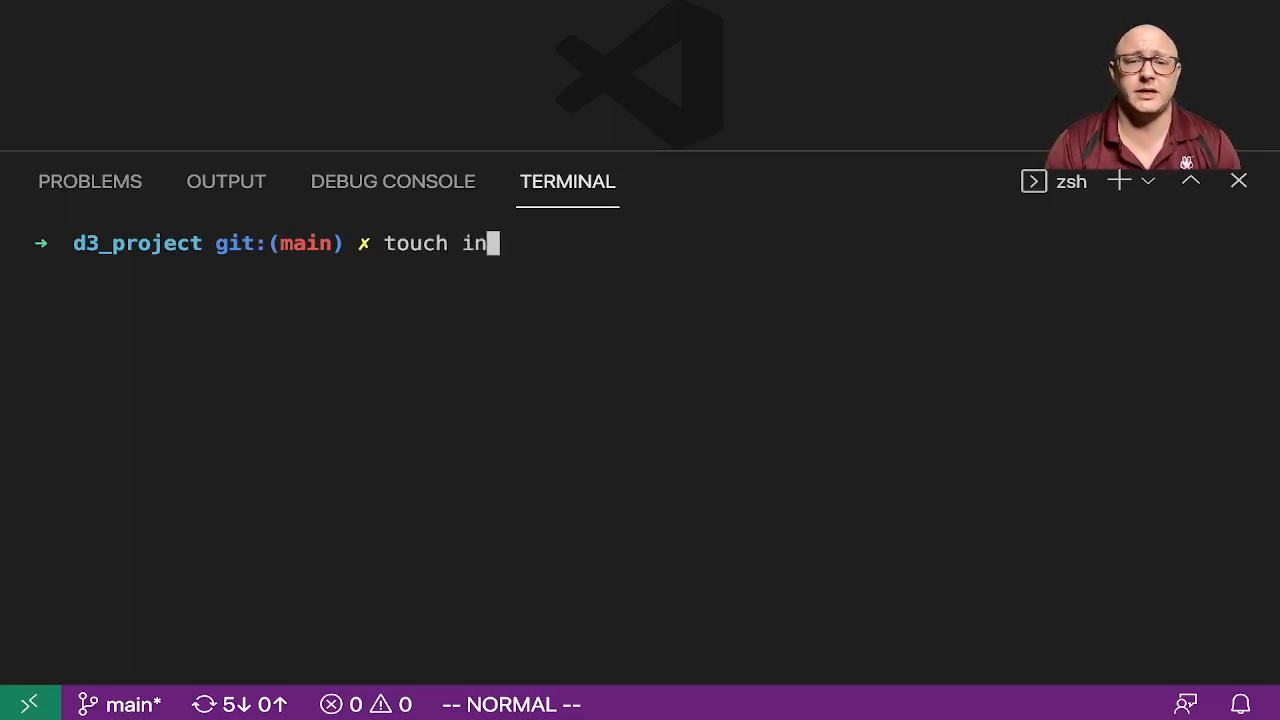
text(dex.html)
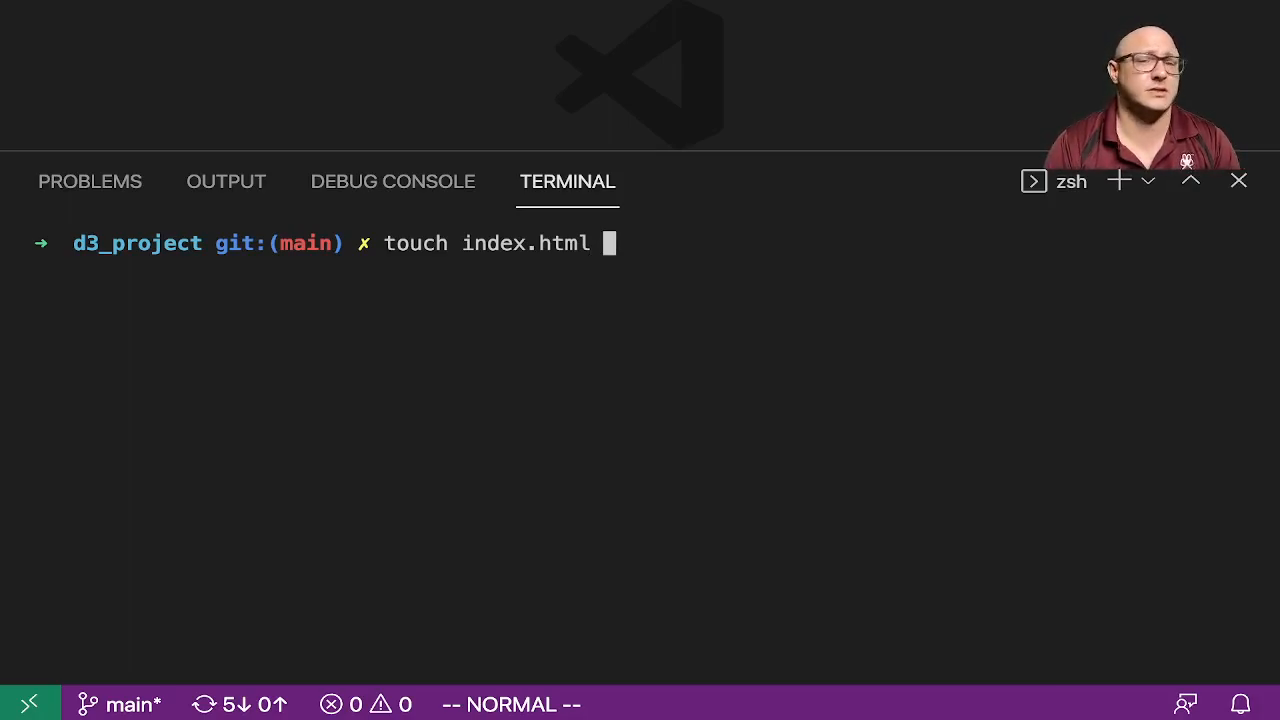
text(example.)
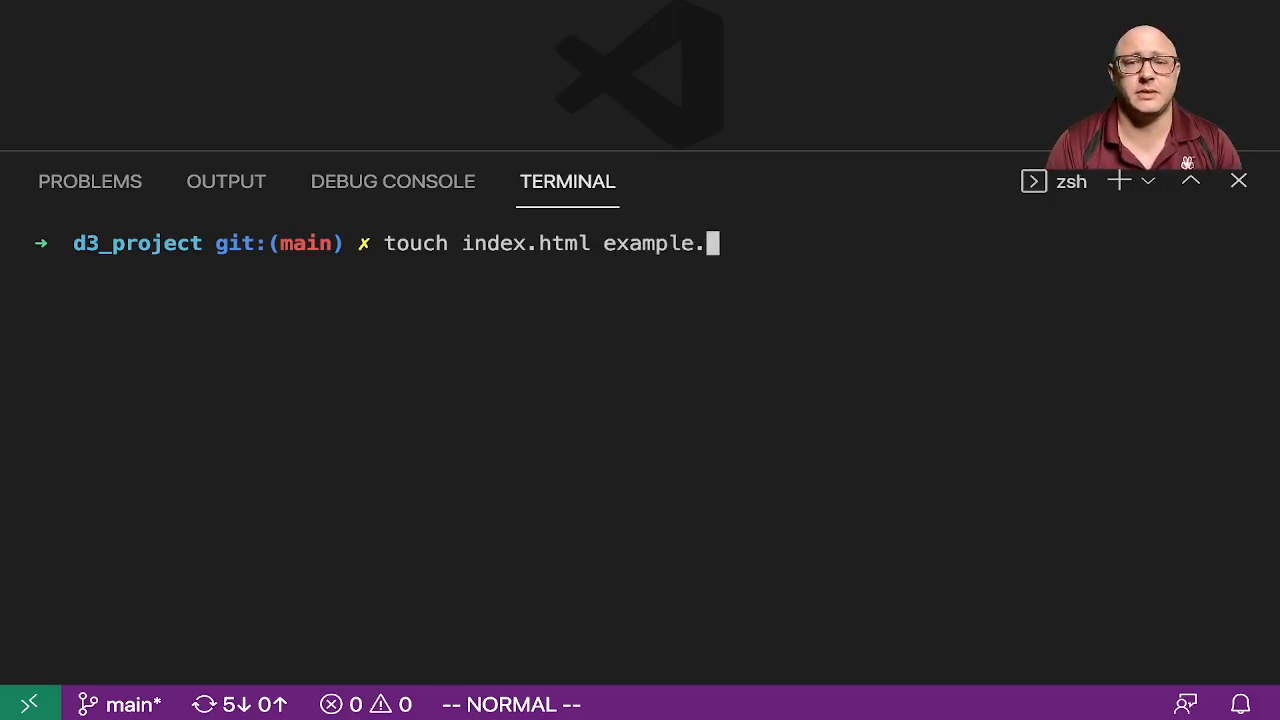
text(js)
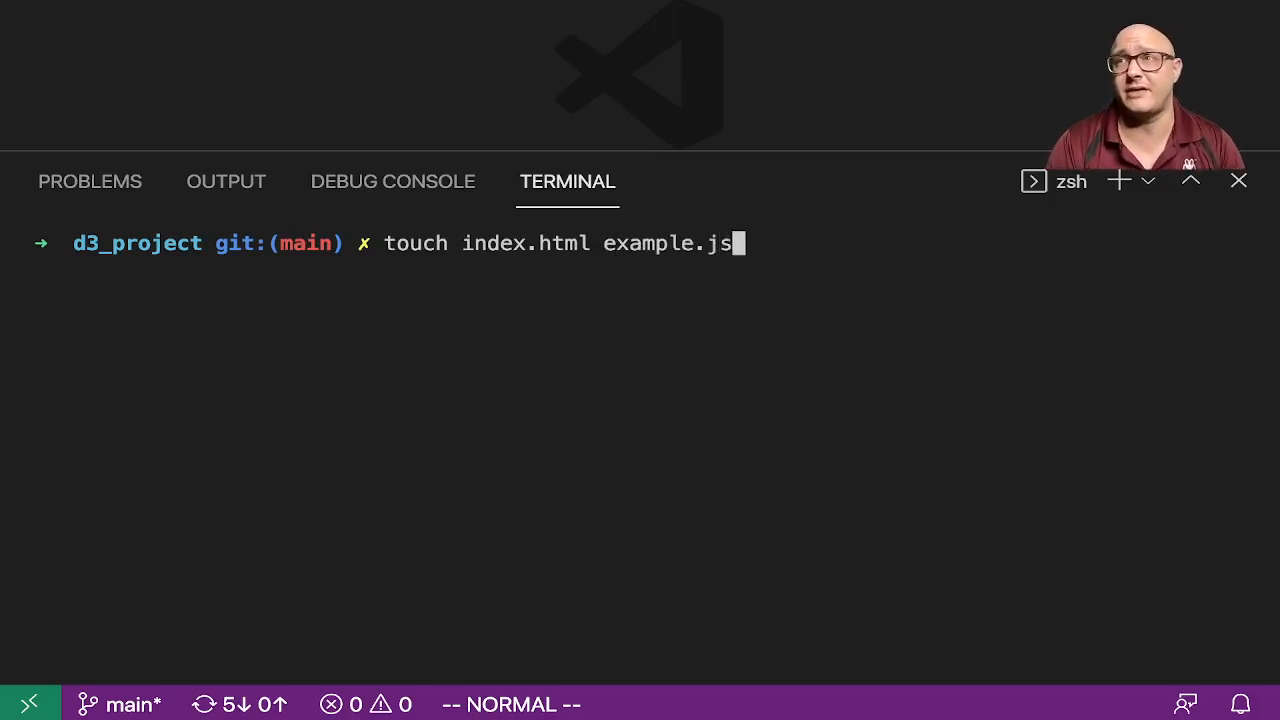
key(Return)
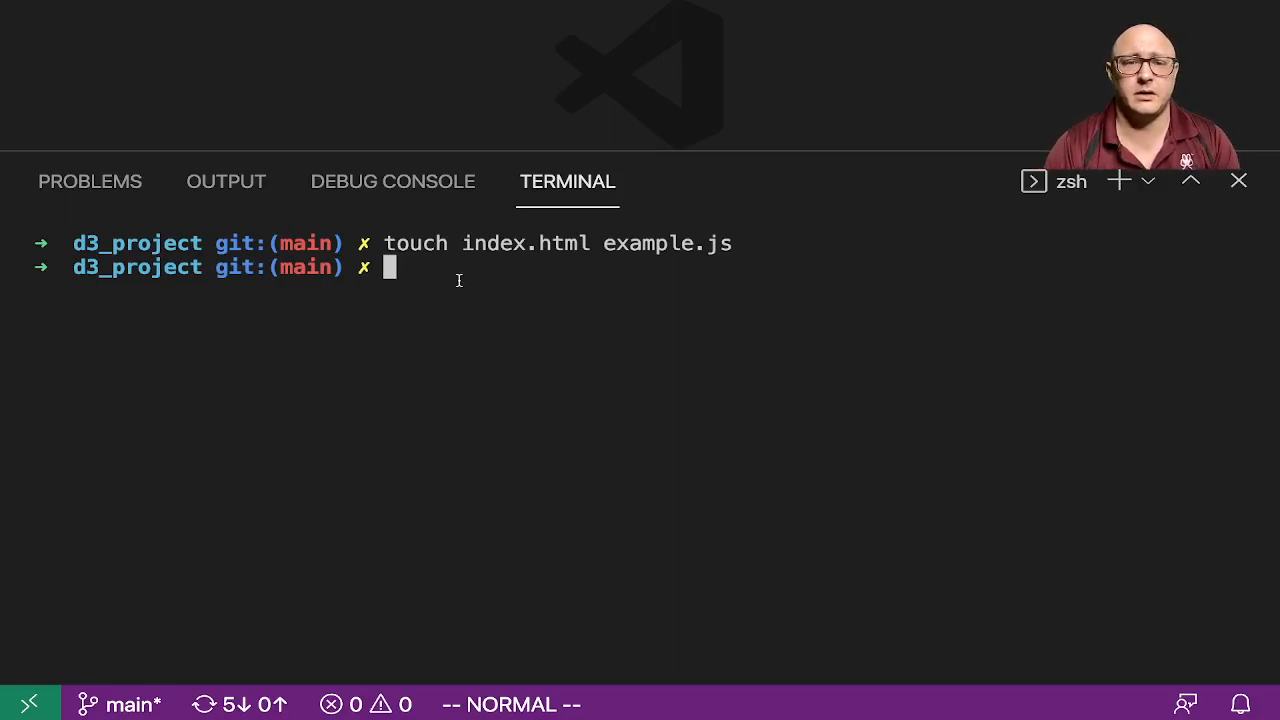
Step: Enter the command 'open index.html' in the terminal
text(o[en)
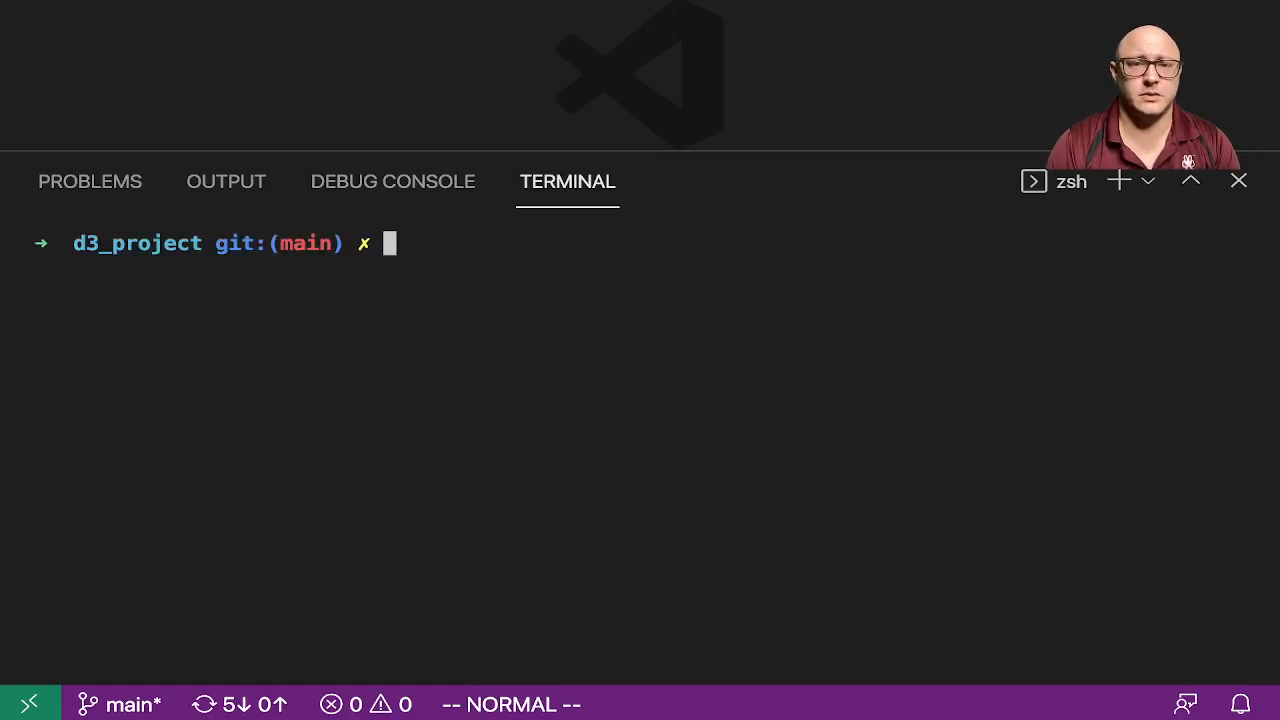
text(open)
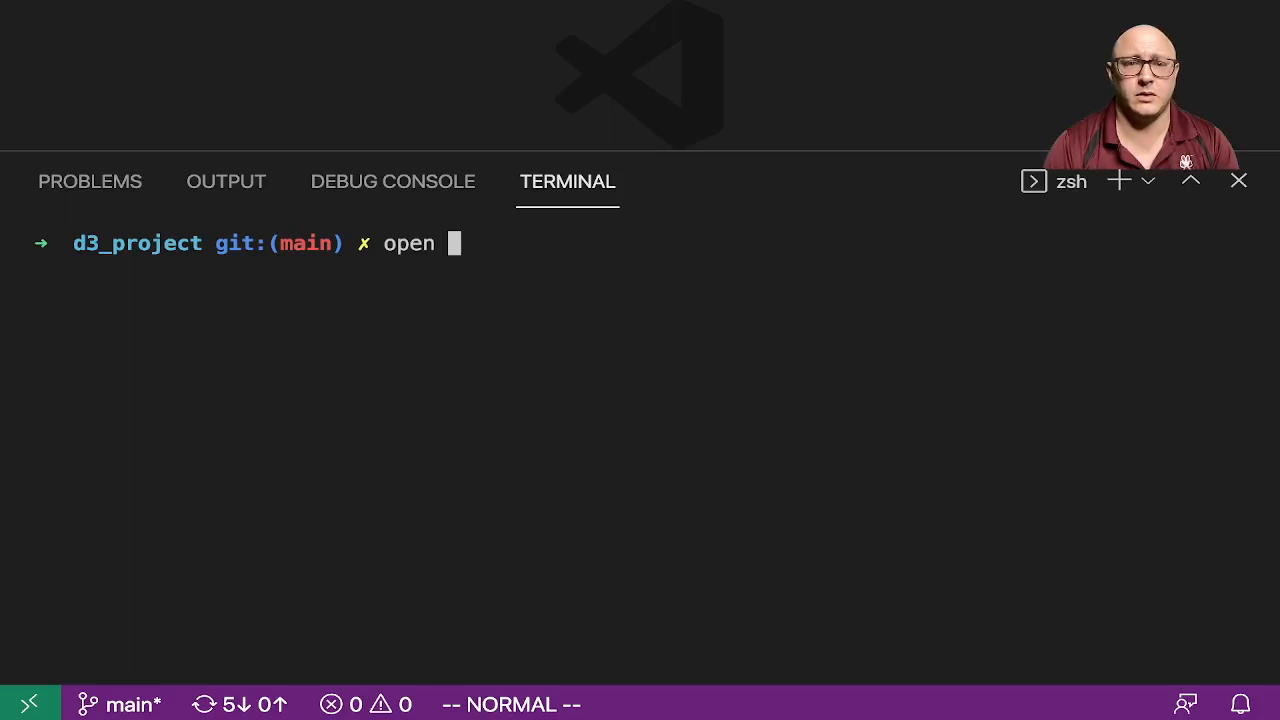
text(index.html)
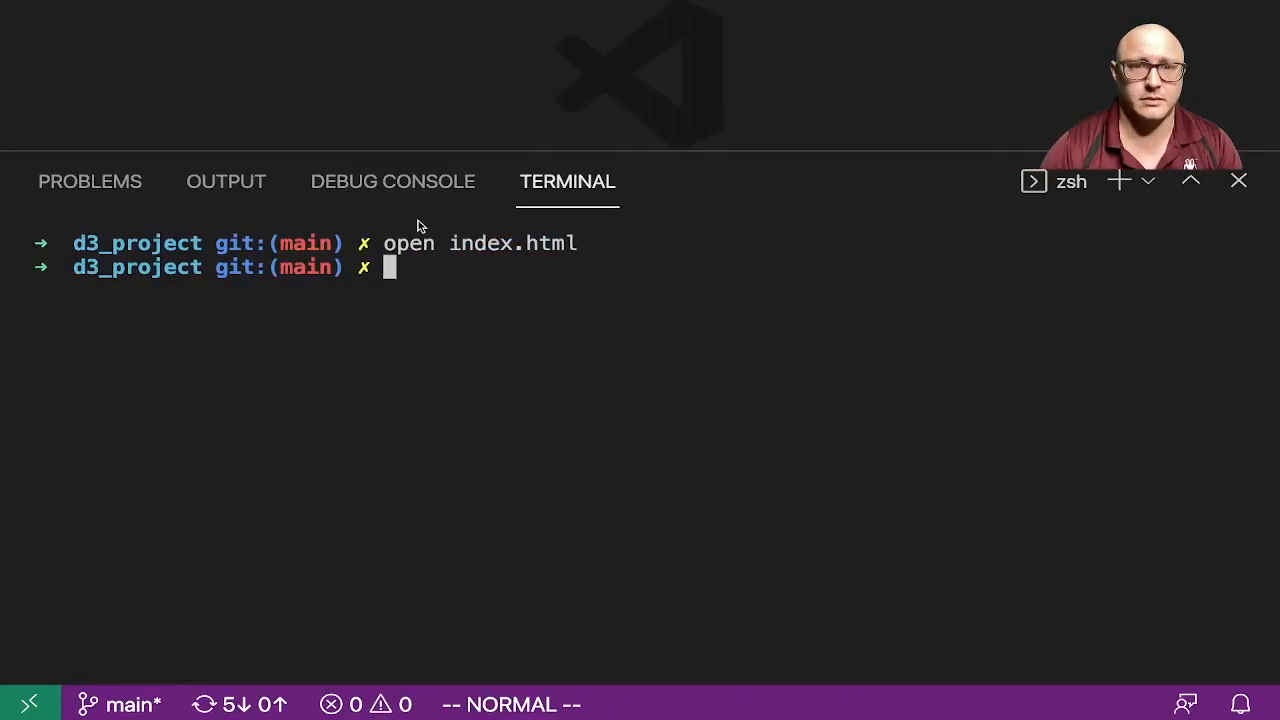
Step: Open index.html, hide the terminal, and insert the html boilerplate
key(Return)
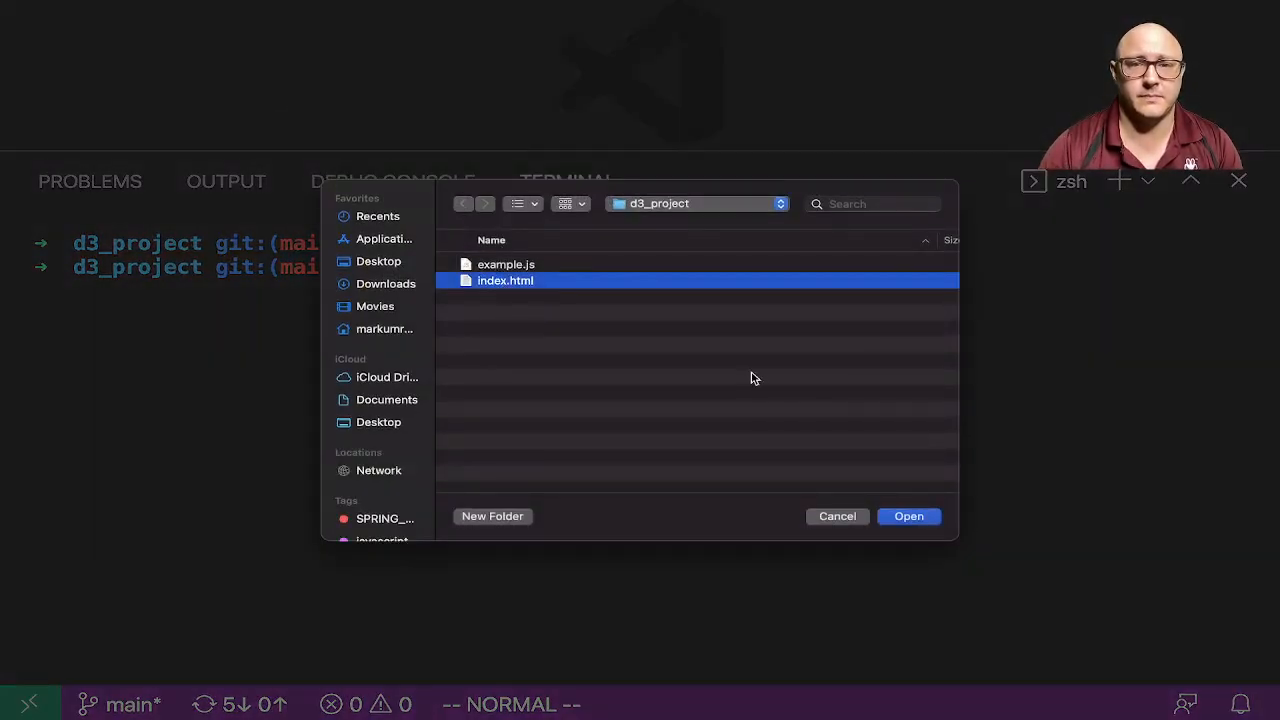
click(908, 516)
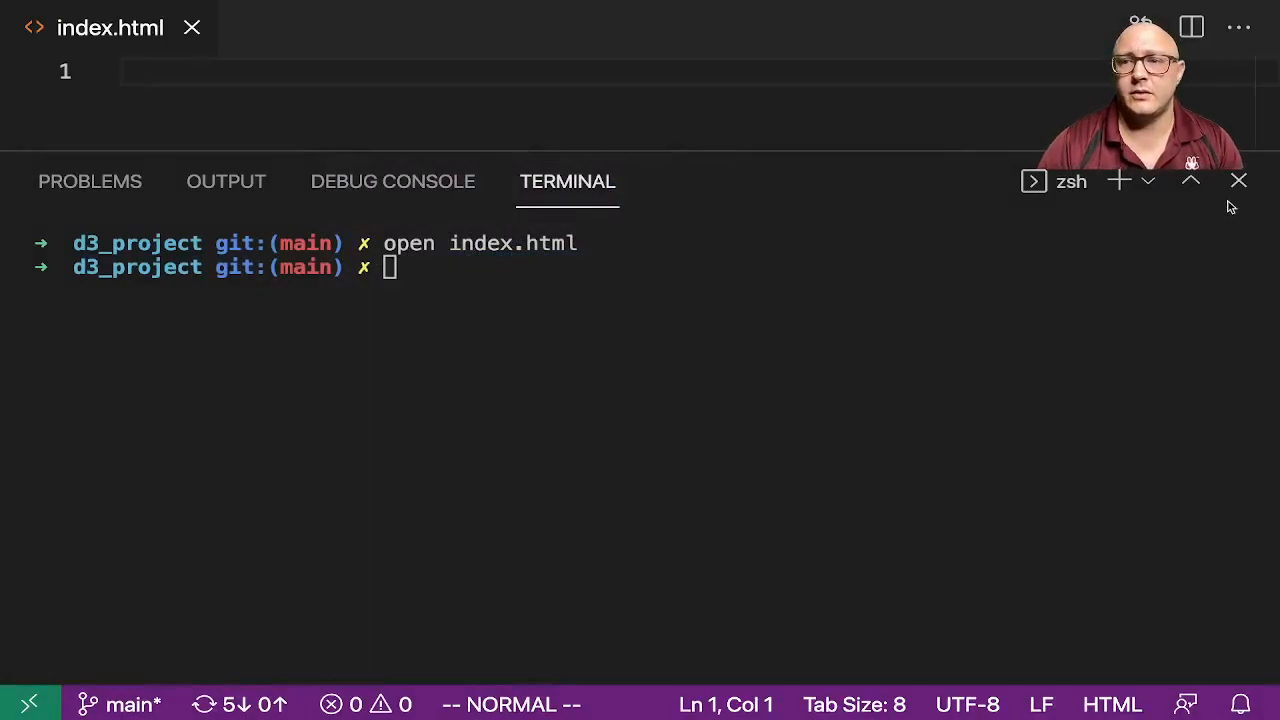
click(1238, 181)
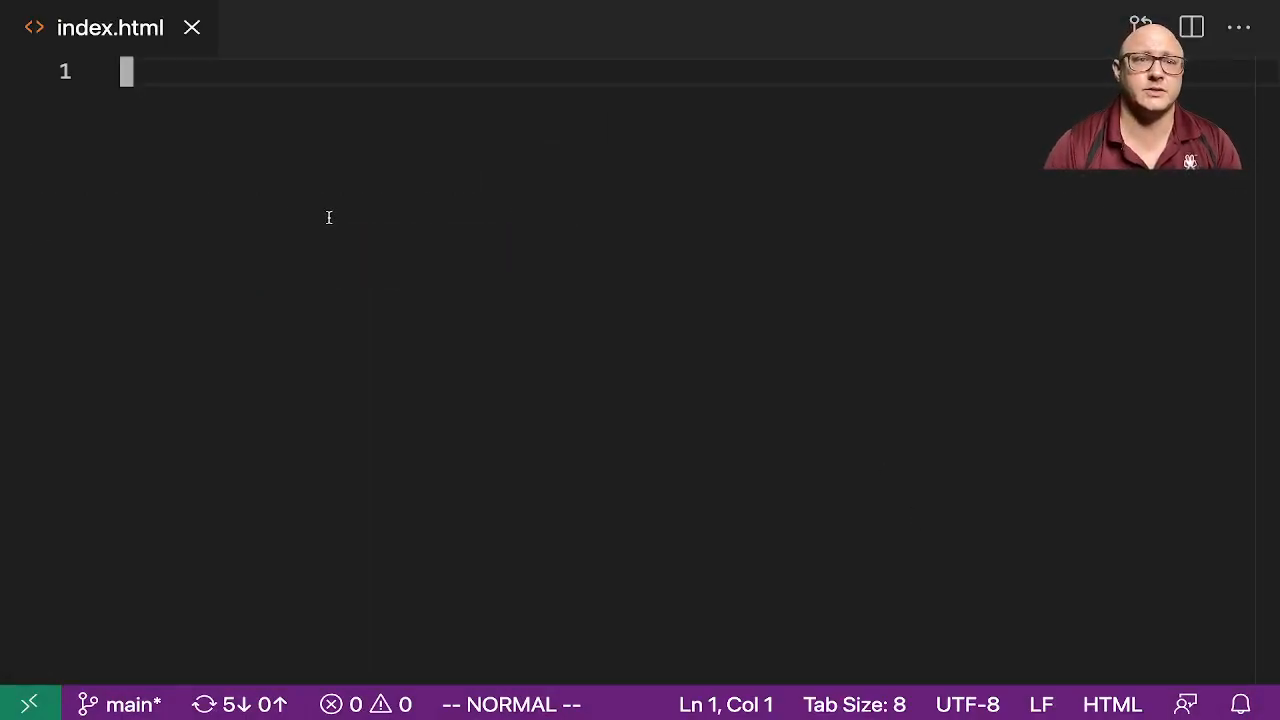
text(html>)
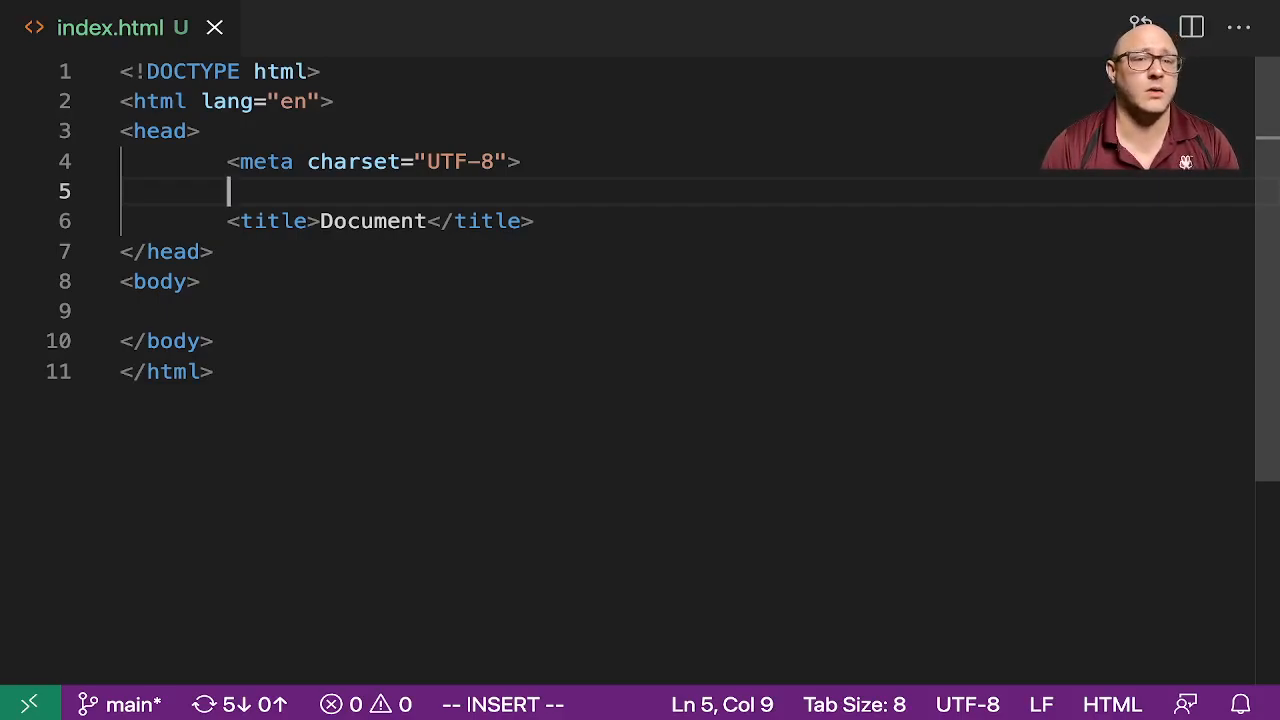
Step: Add the d3.v7.min.js script tag and title the page 'D3 with DS4E'
text(<script src="https://d3js.org/d3.v7.min.js"></script>)
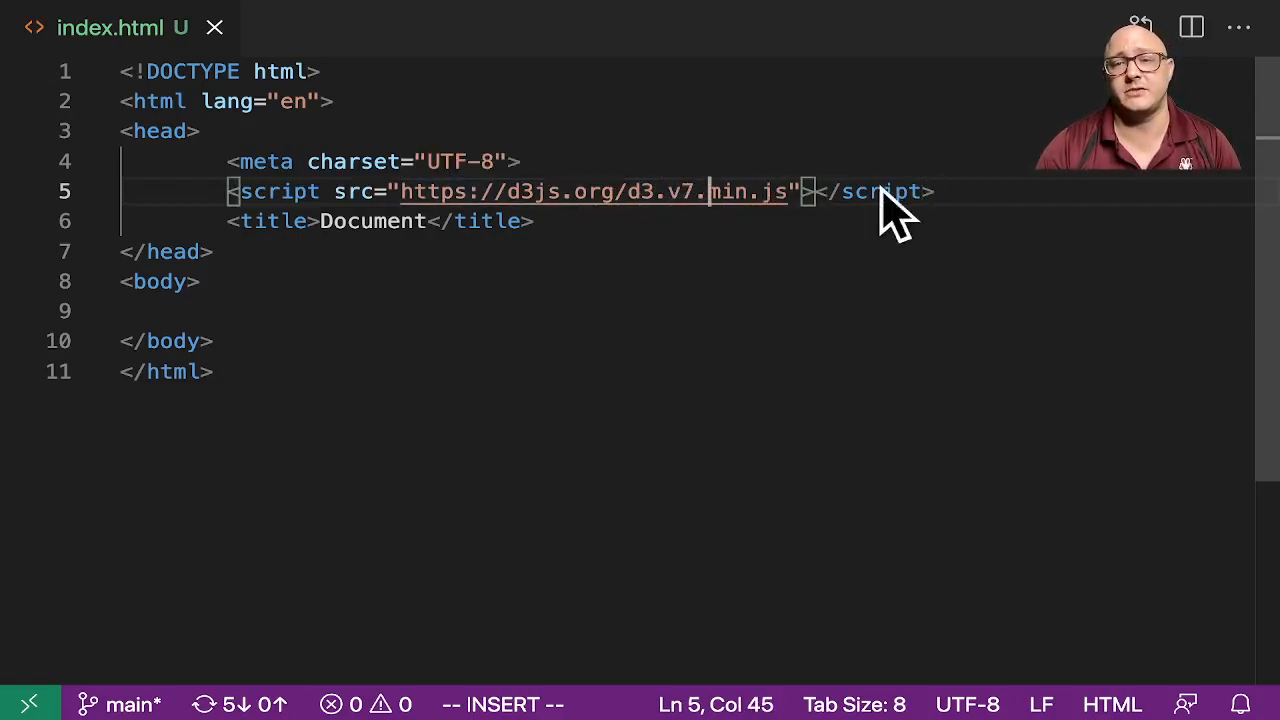
mouse_move(725, 210)
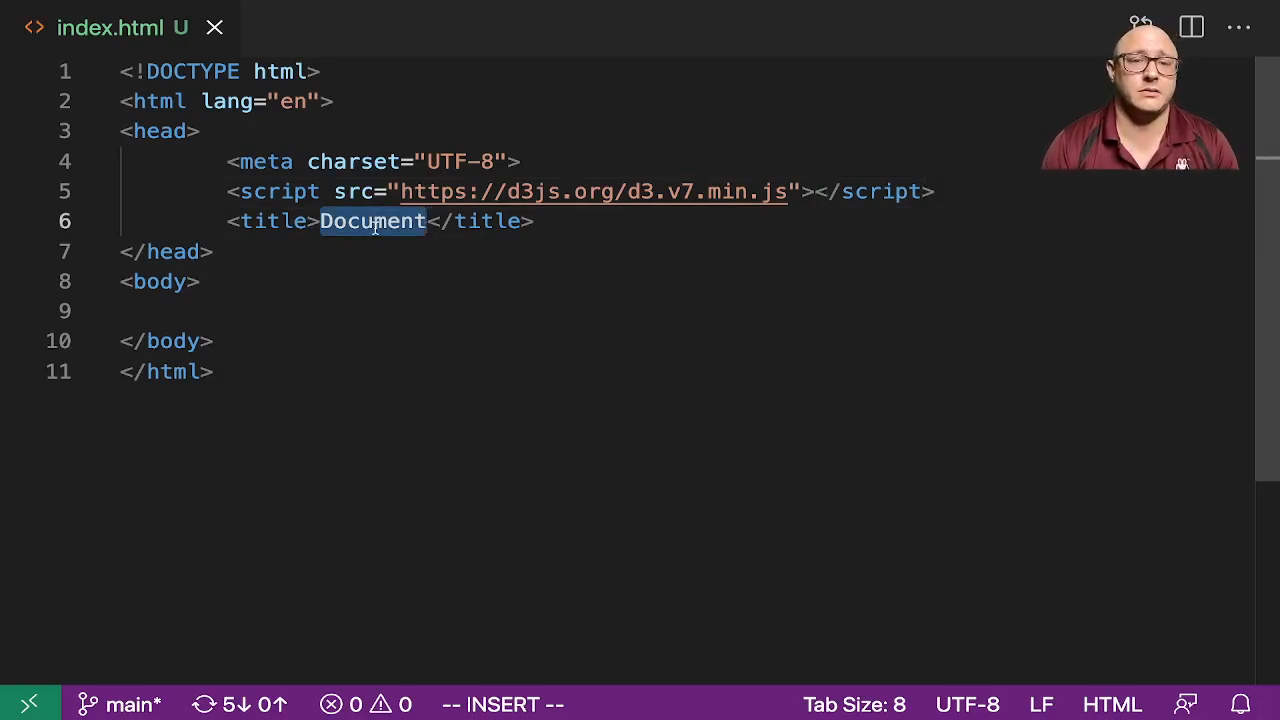
text(D3 with)
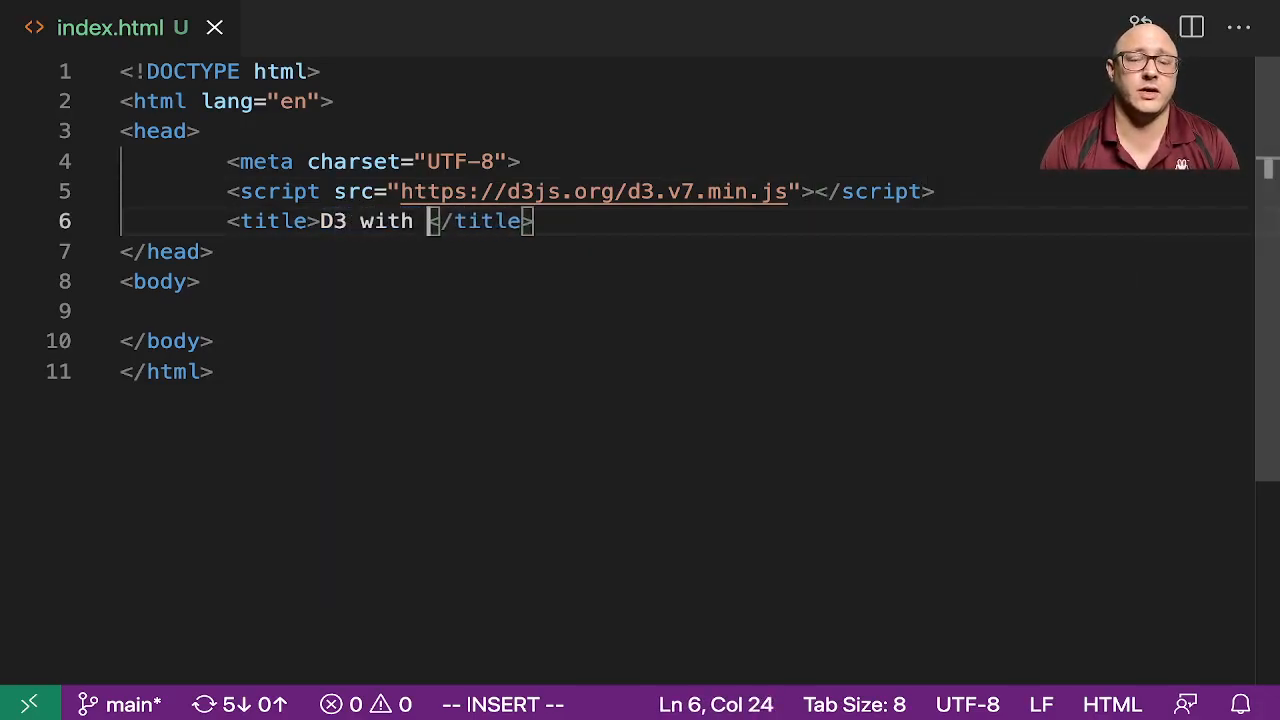
text(DS)
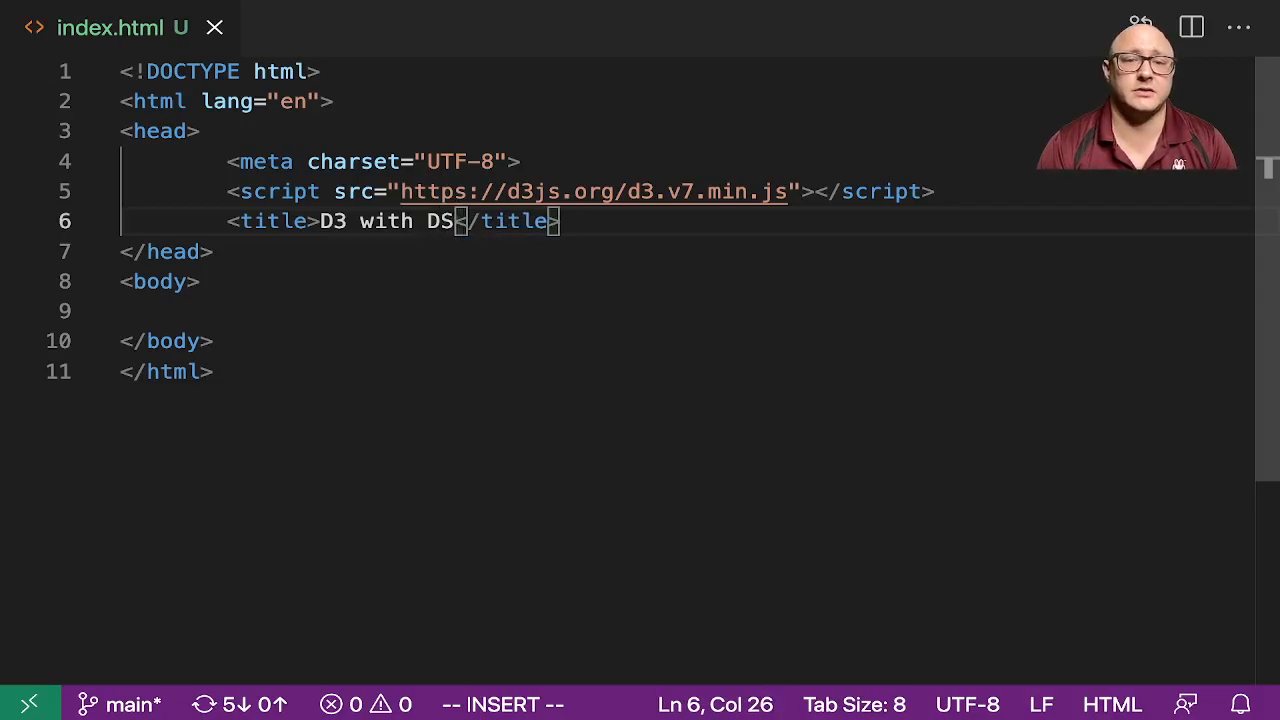
text(4#)
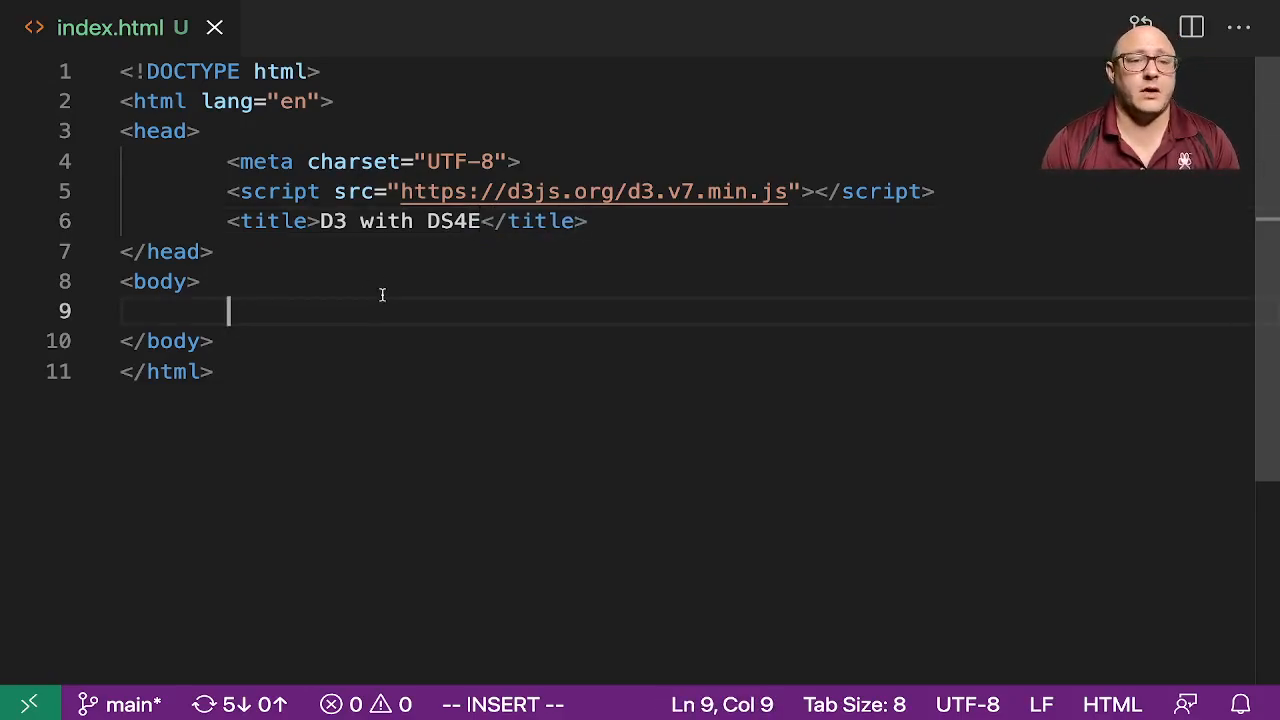
Step: Replace the inline body script with an example.js script tag below the D3 script
text(script>)
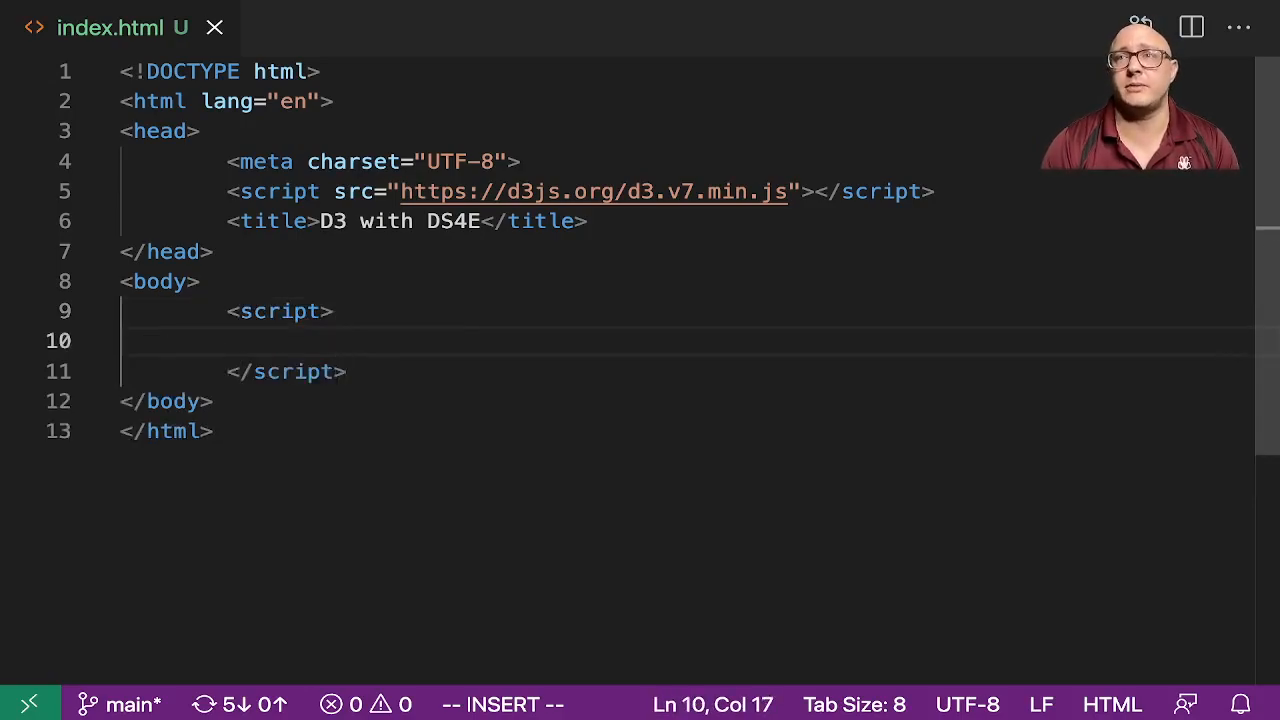
text(//)
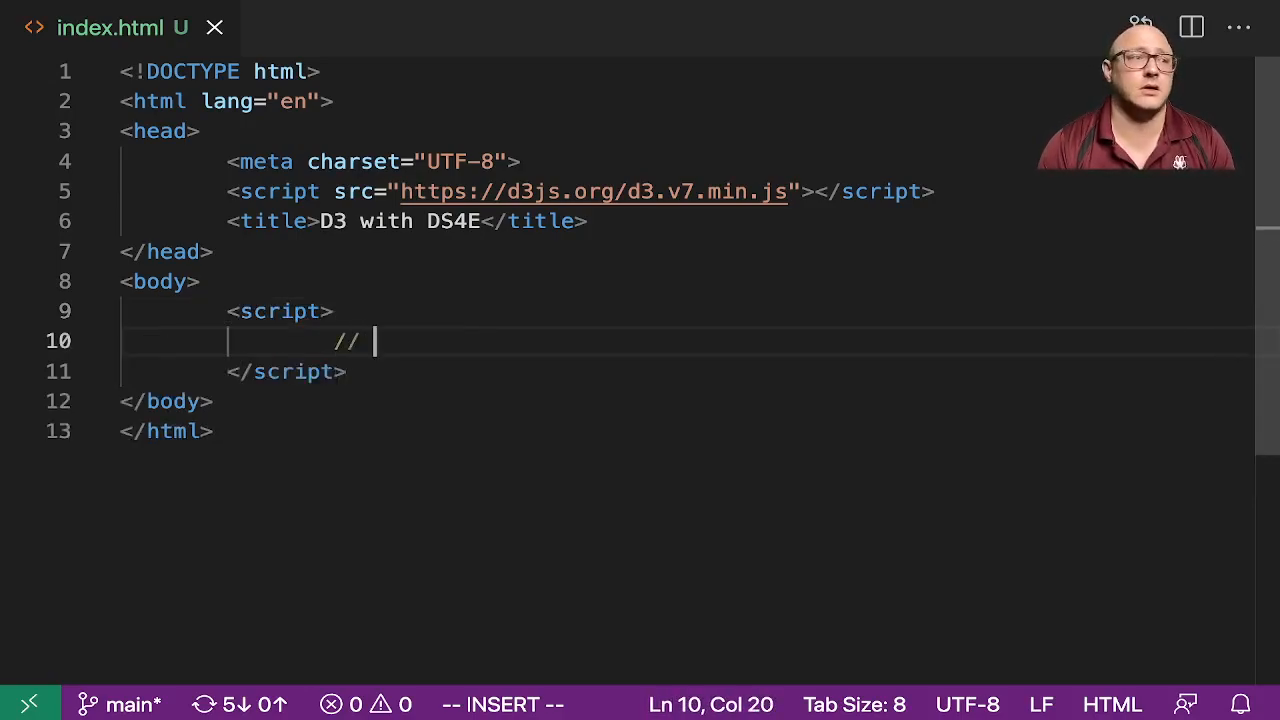
text(Write your d3)
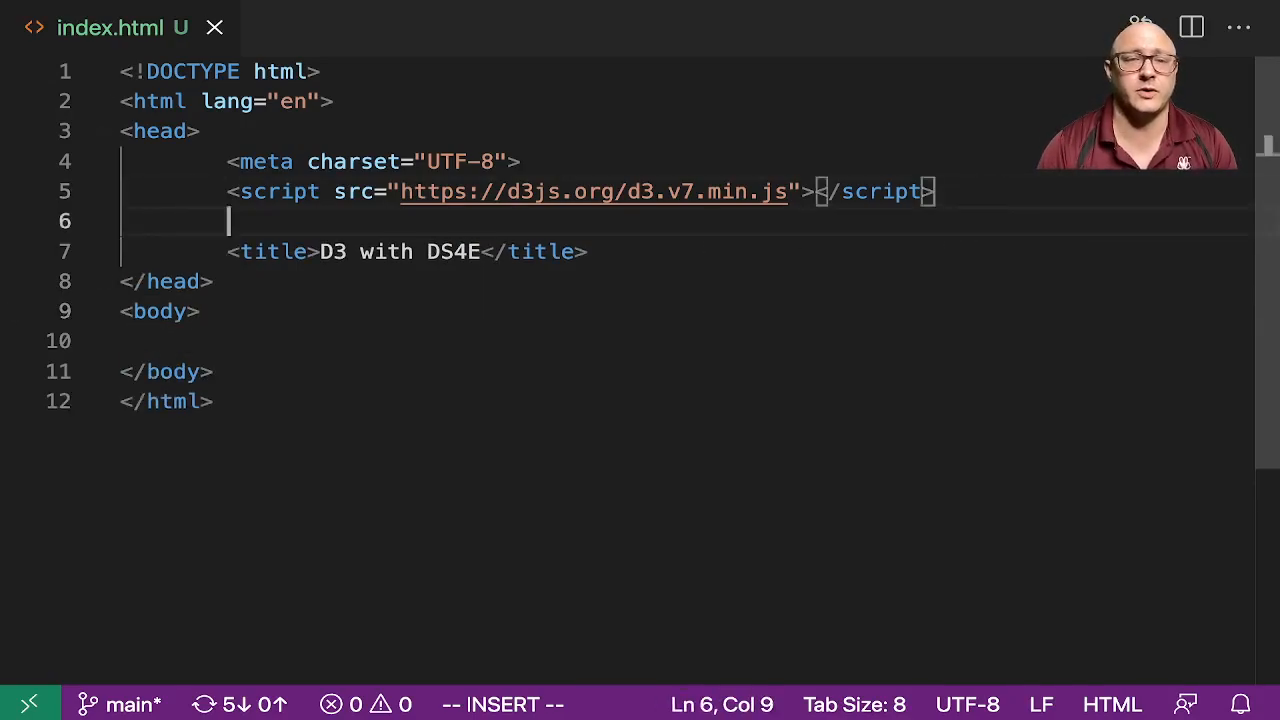
text(script src="exam"></script>)
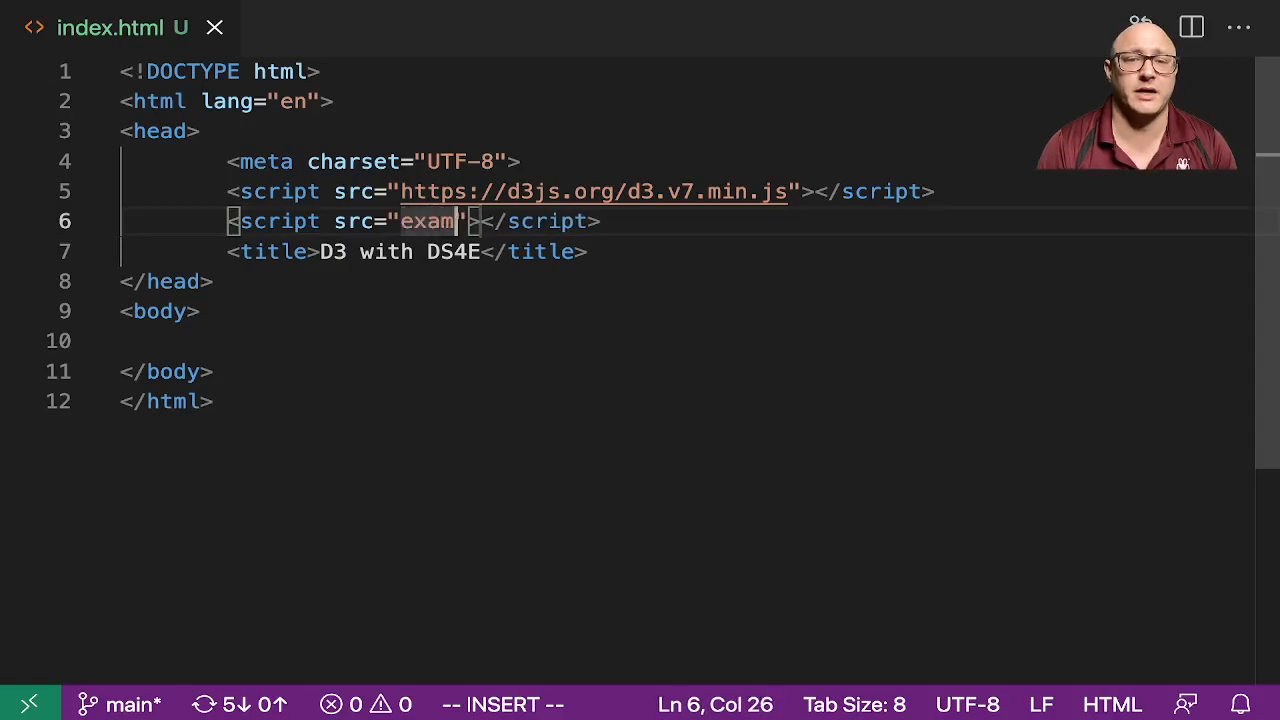
text(ple.js)
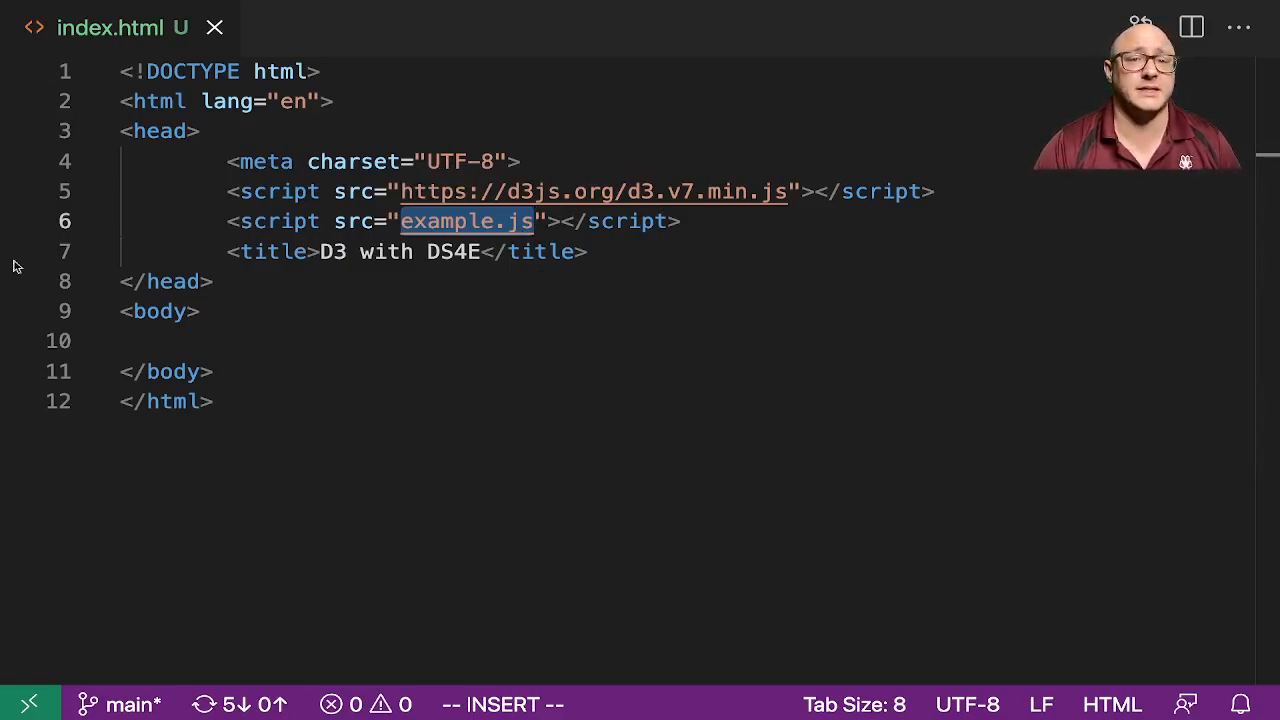
click(355, 336)
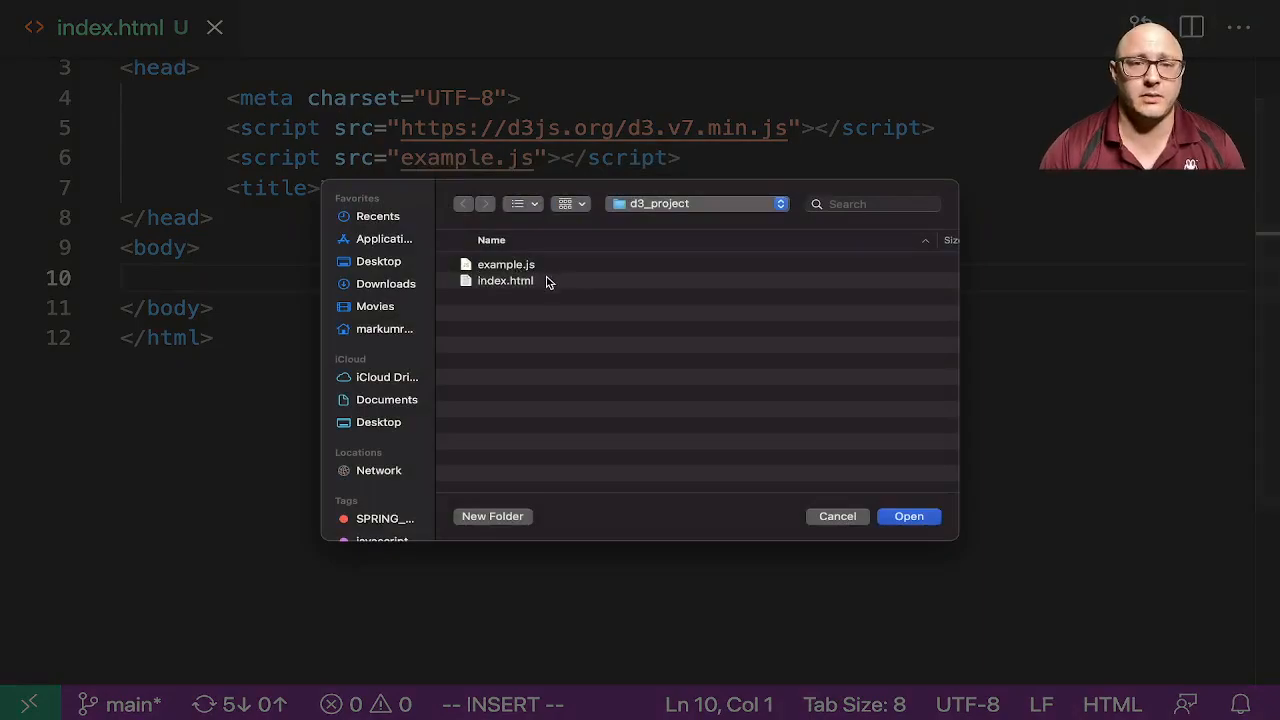
Step: Open example.js and write alert("Hello!") in it
click(506, 264)
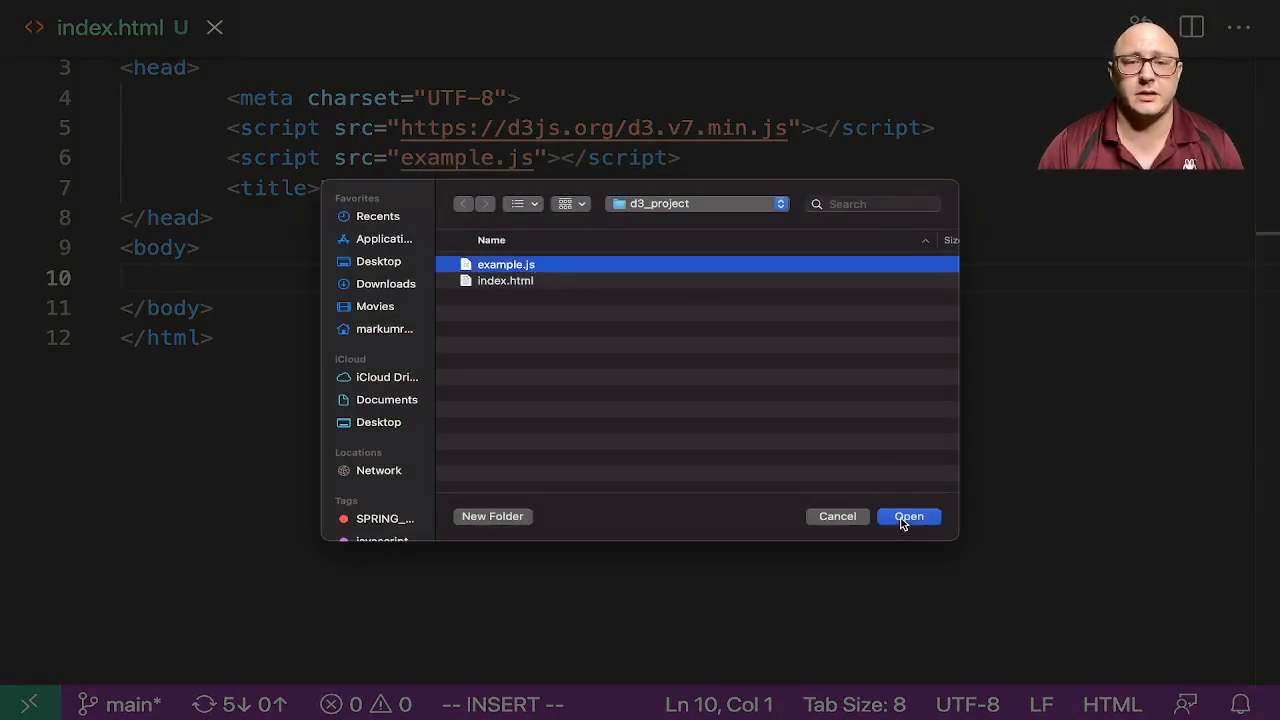
click(907, 516)
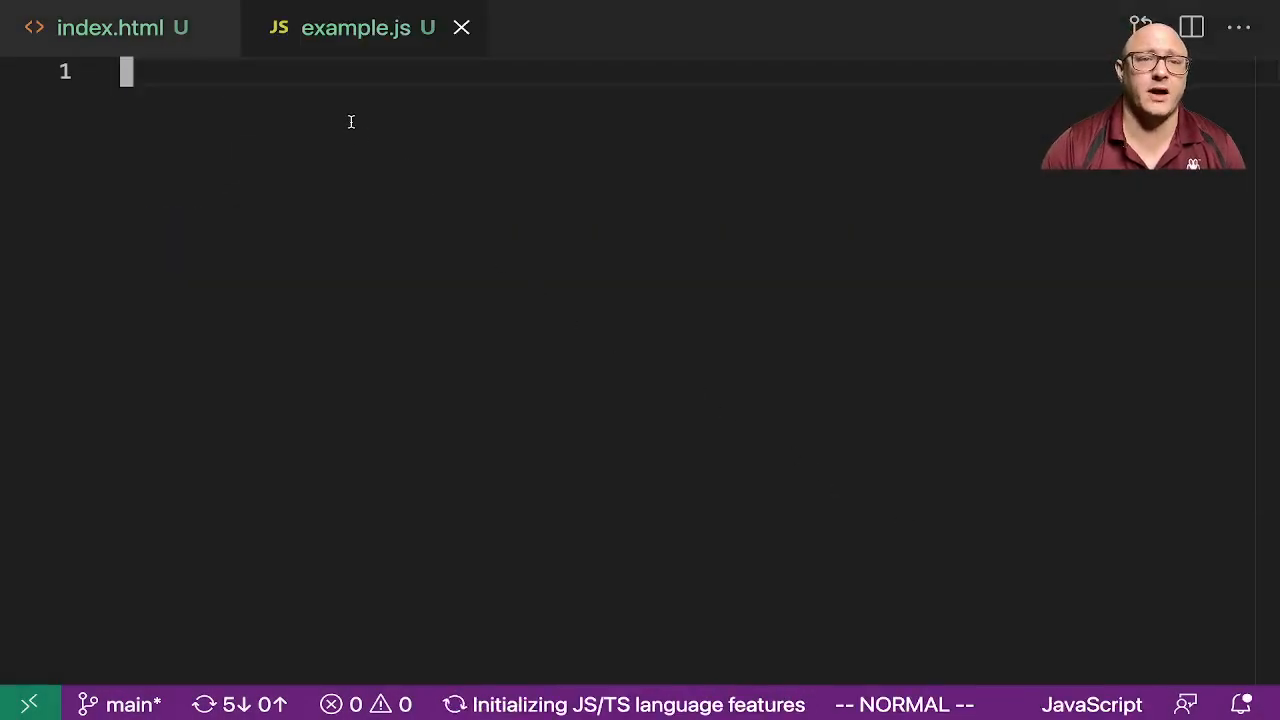
key(i)
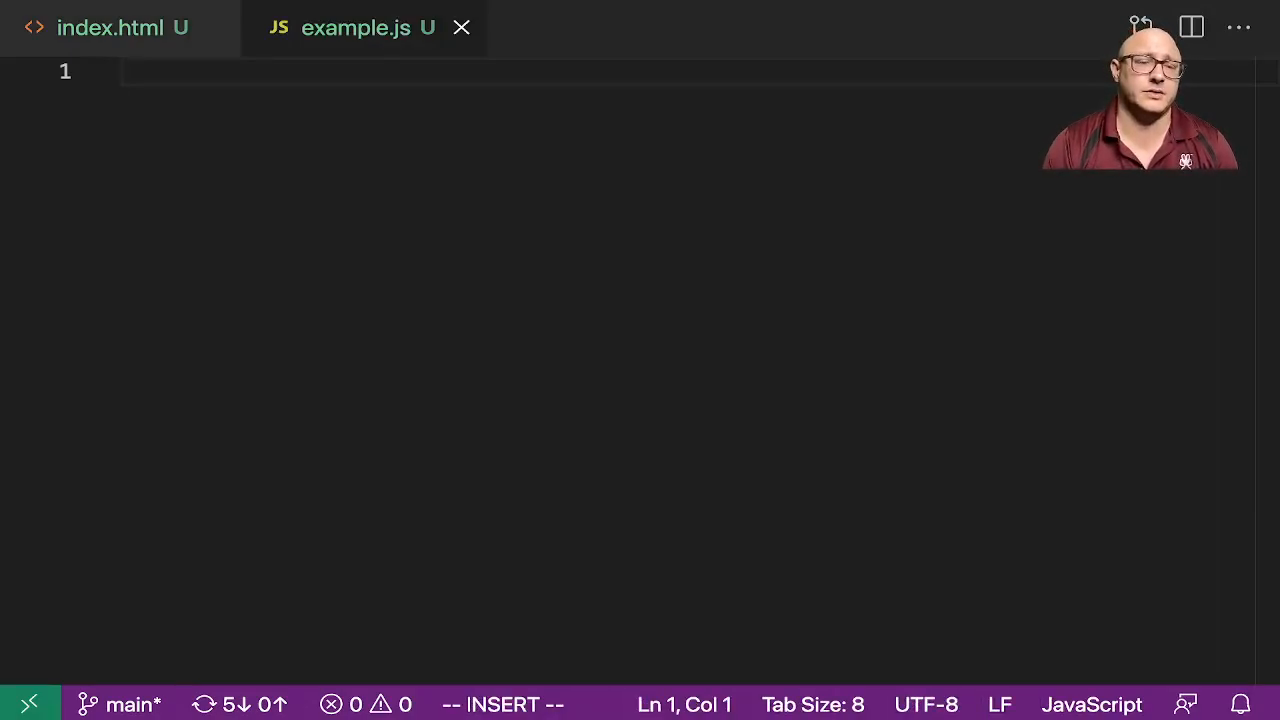
text(aler)
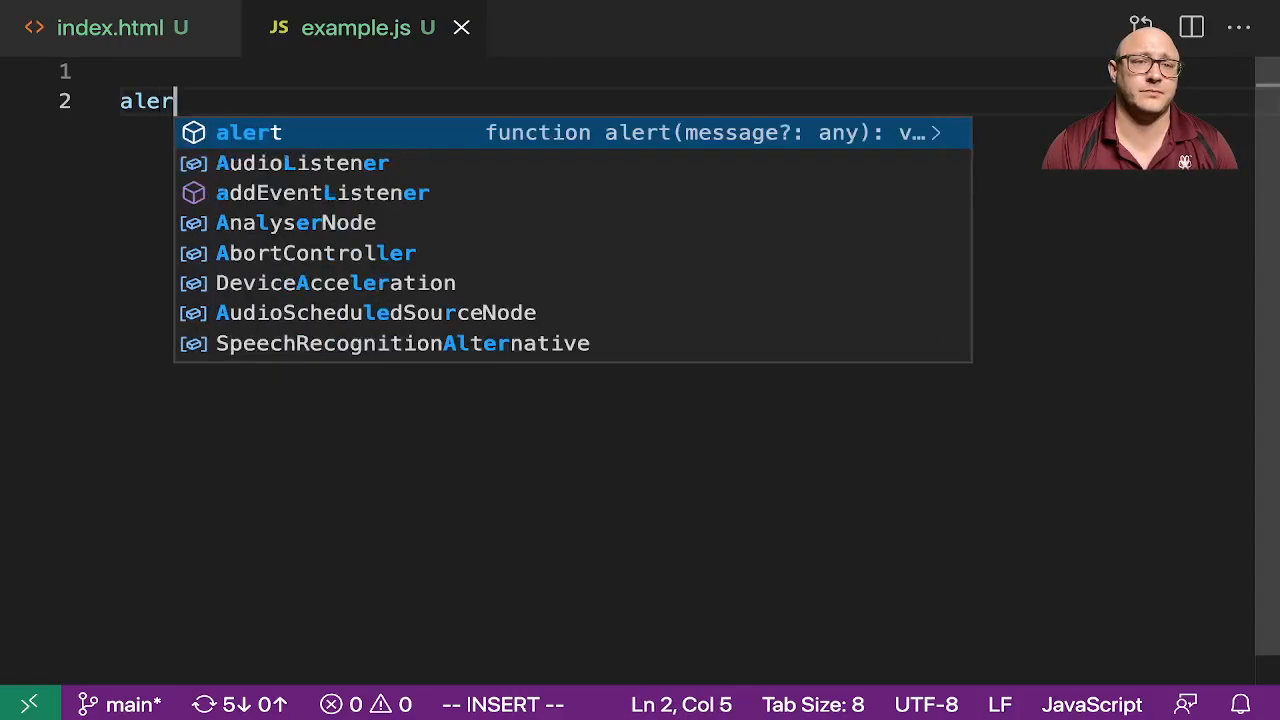
text(t("Hell"))
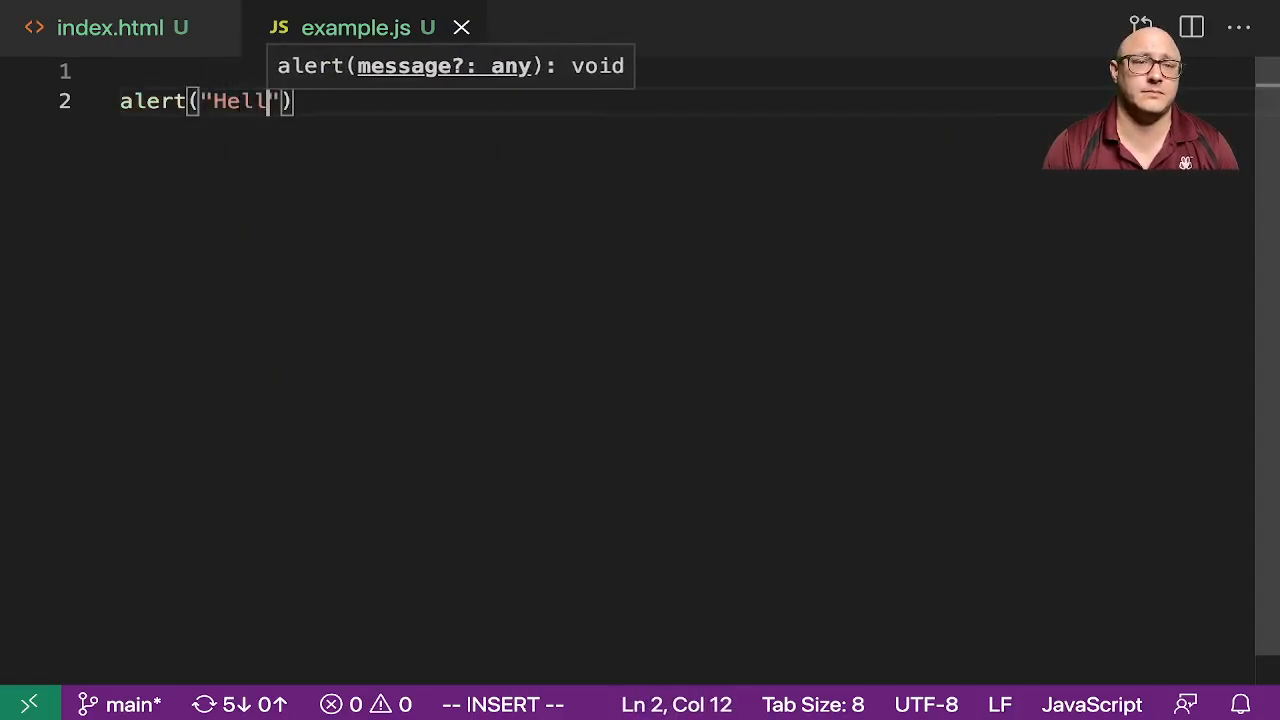
text(o!)
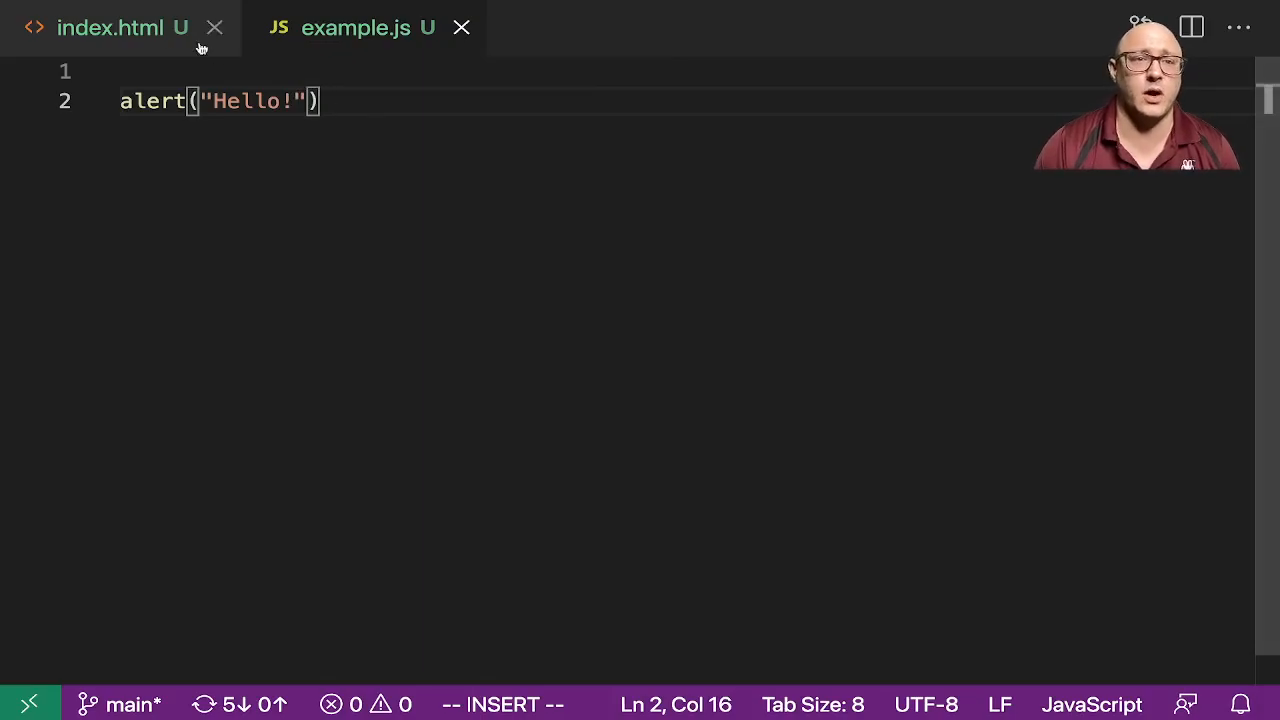
Step: Run python -m http.server in the terminal and select port 8000 in its output
click(123, 27)
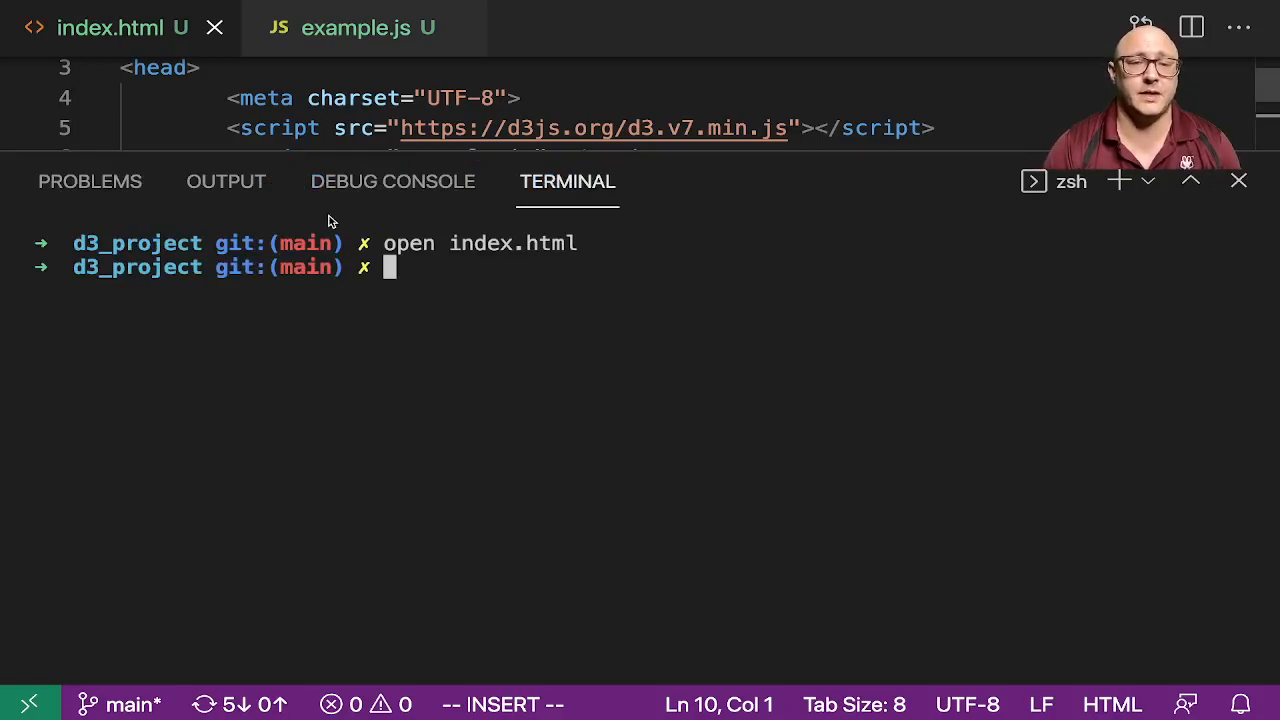
text(python -m)
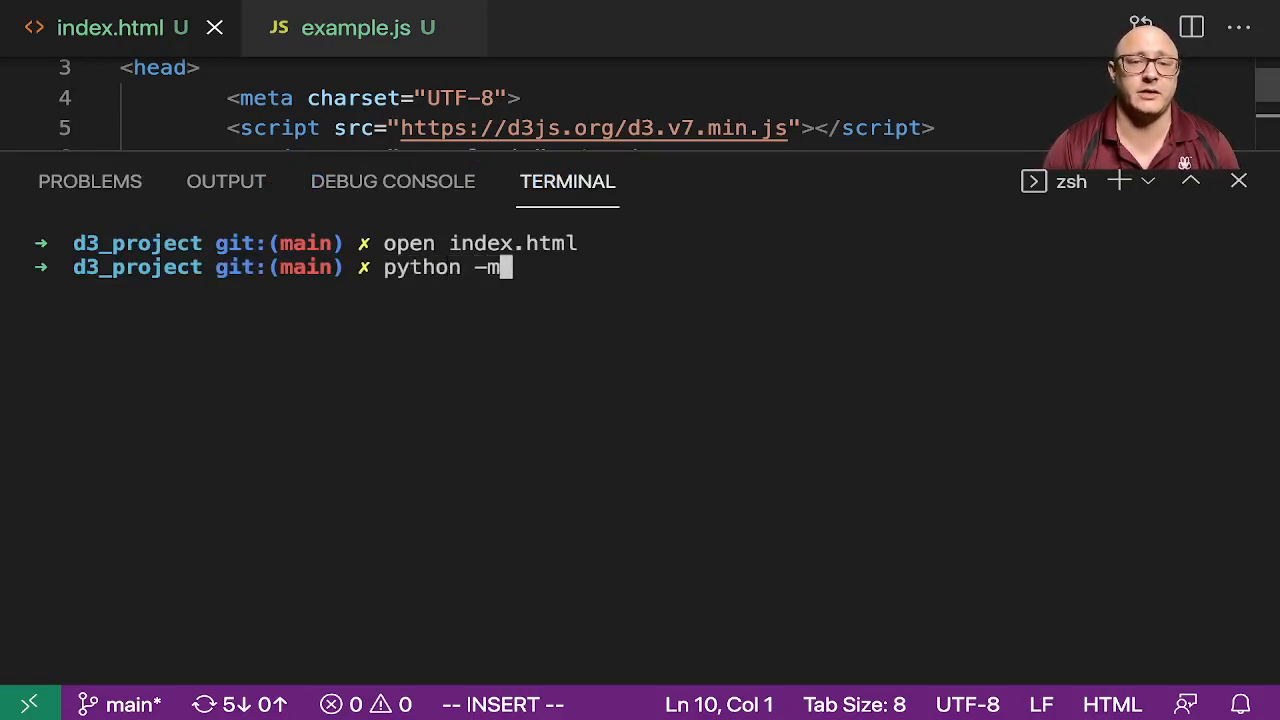
text(http.ser)
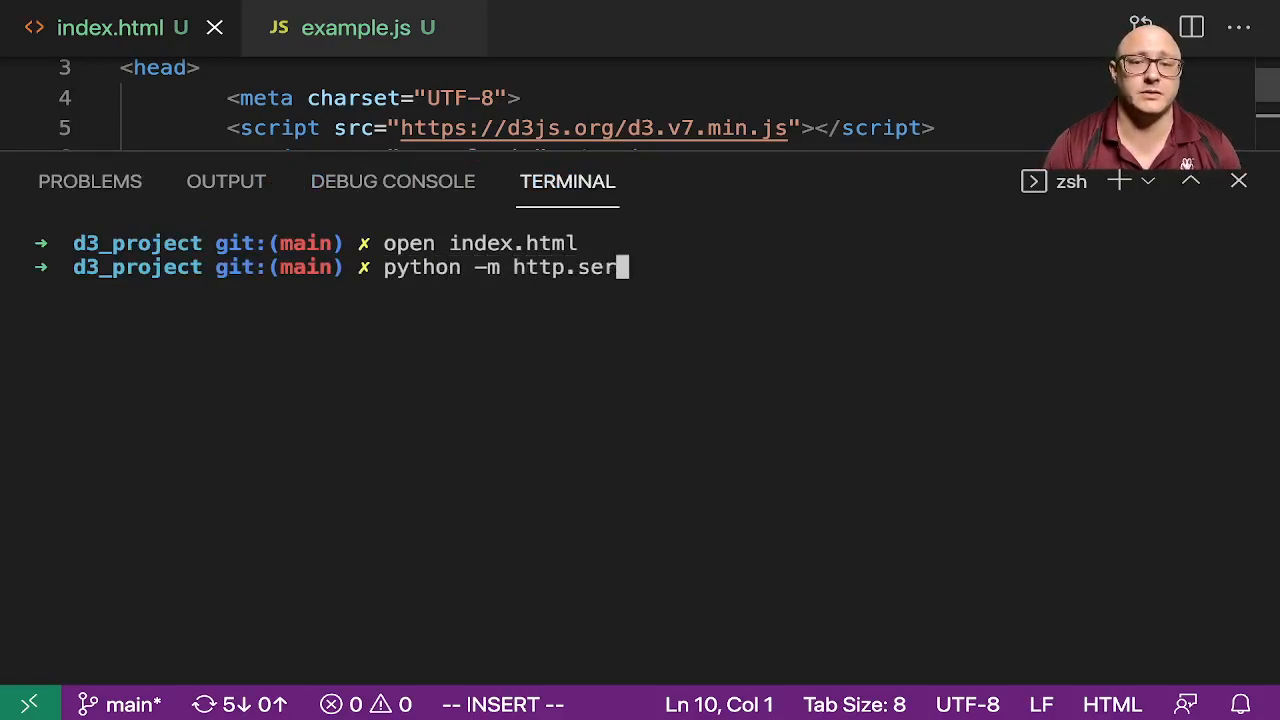
text(ver)
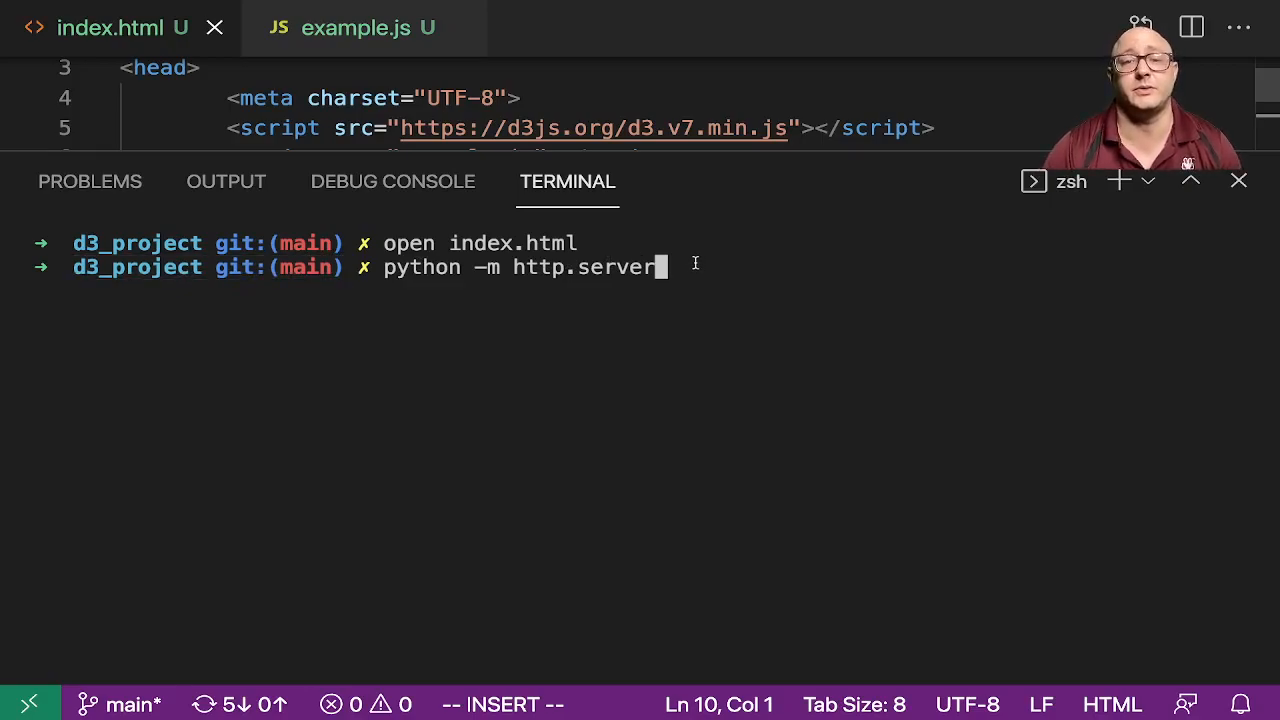
click(351, 27)
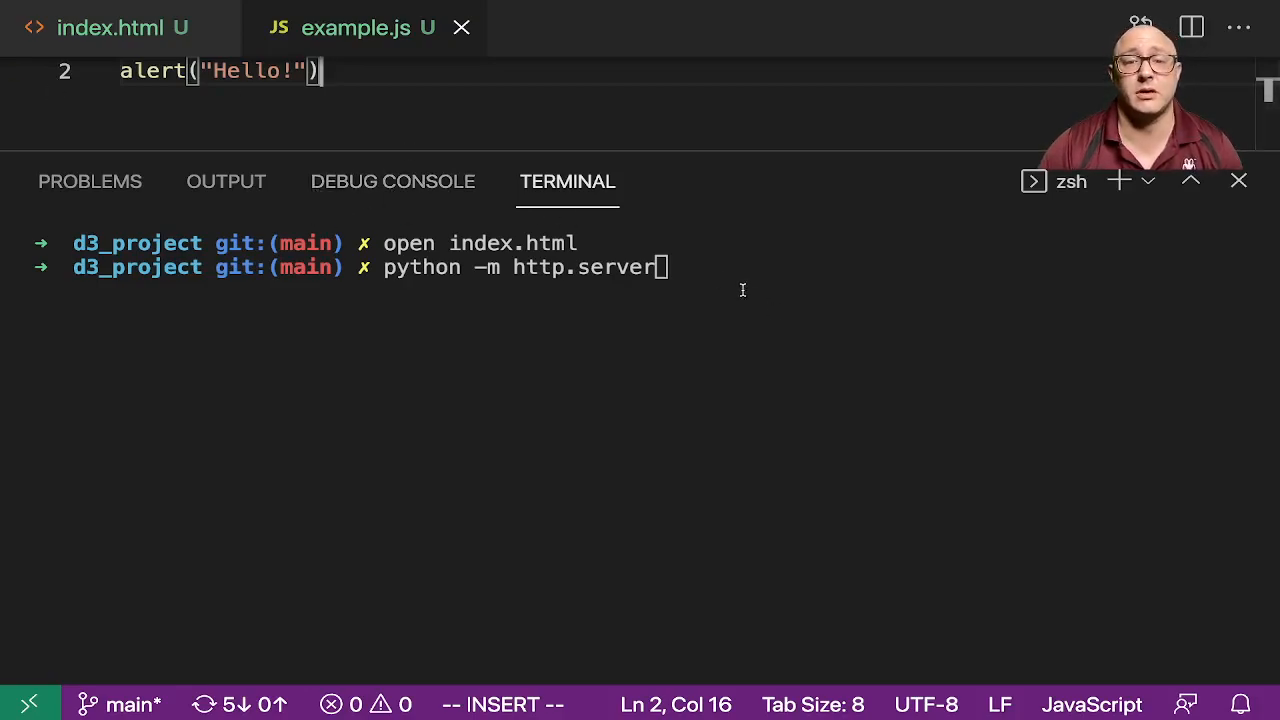
key(Return)
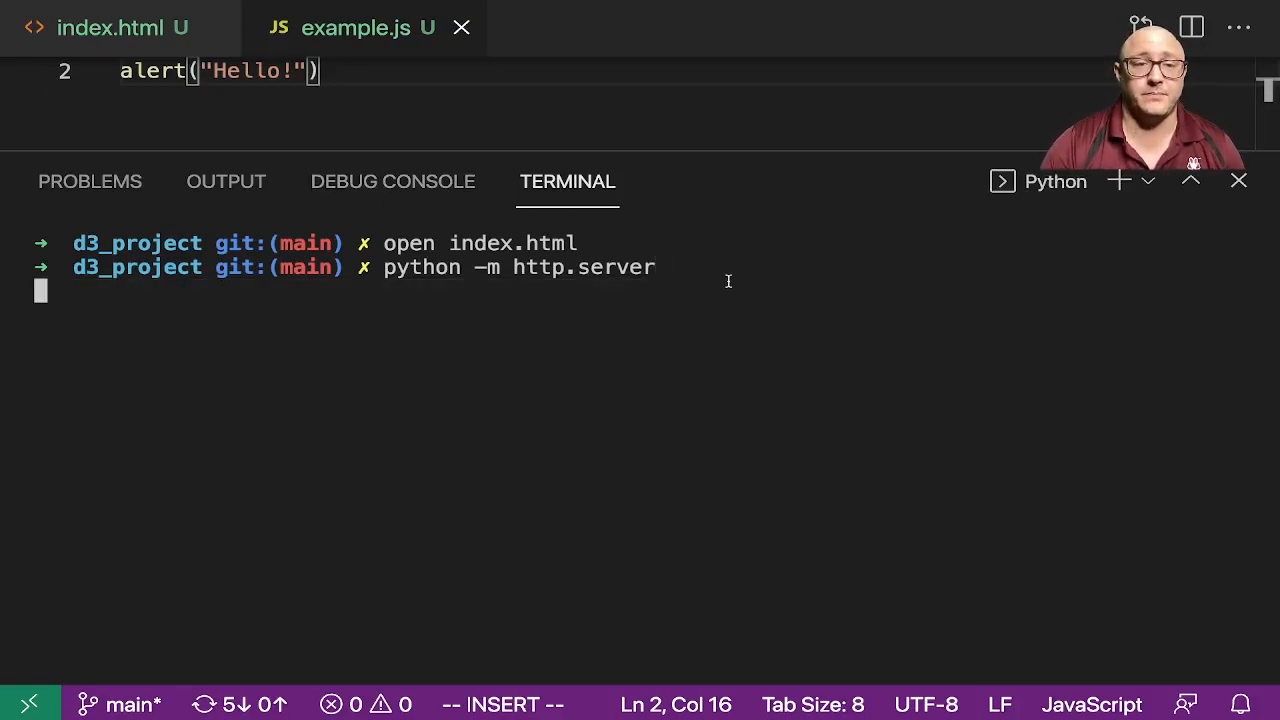
key(Return)
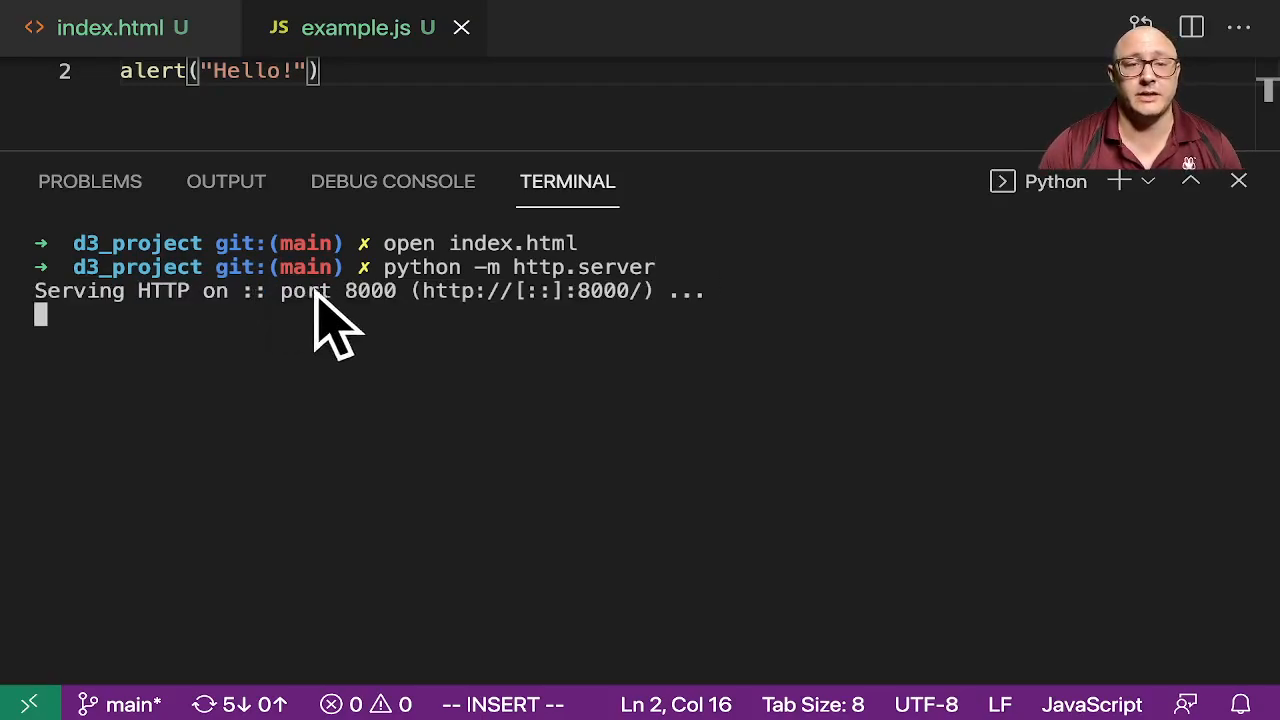
mouse_move(325, 330)
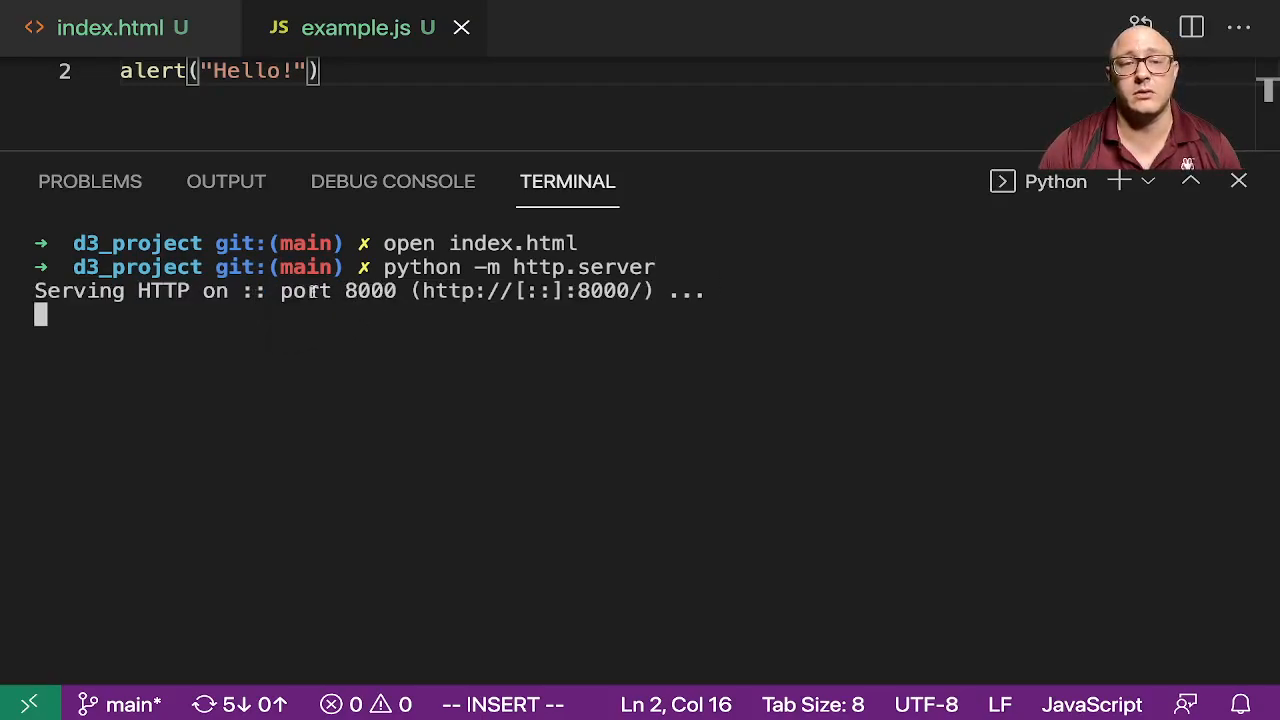
double_click(369, 290)
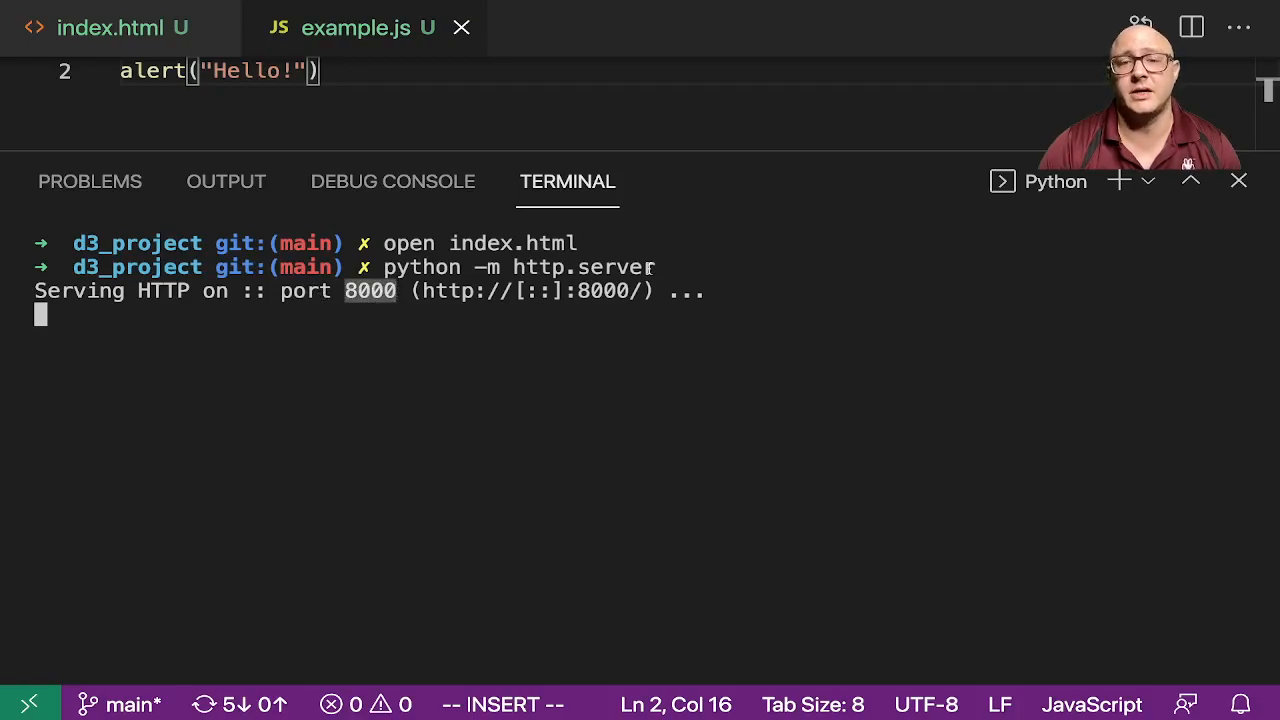
mouse_move(949, 393)
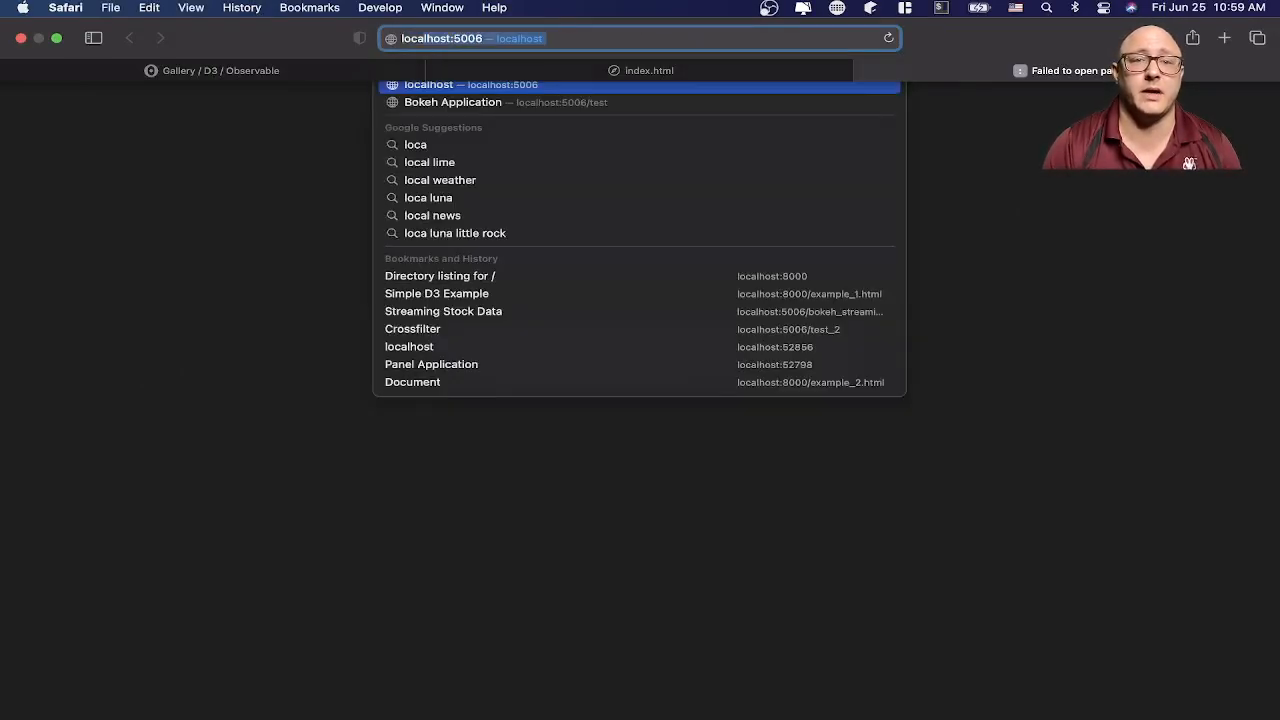
Step: Load localhost:8000 in Safari's address bar
text(localhost:8)
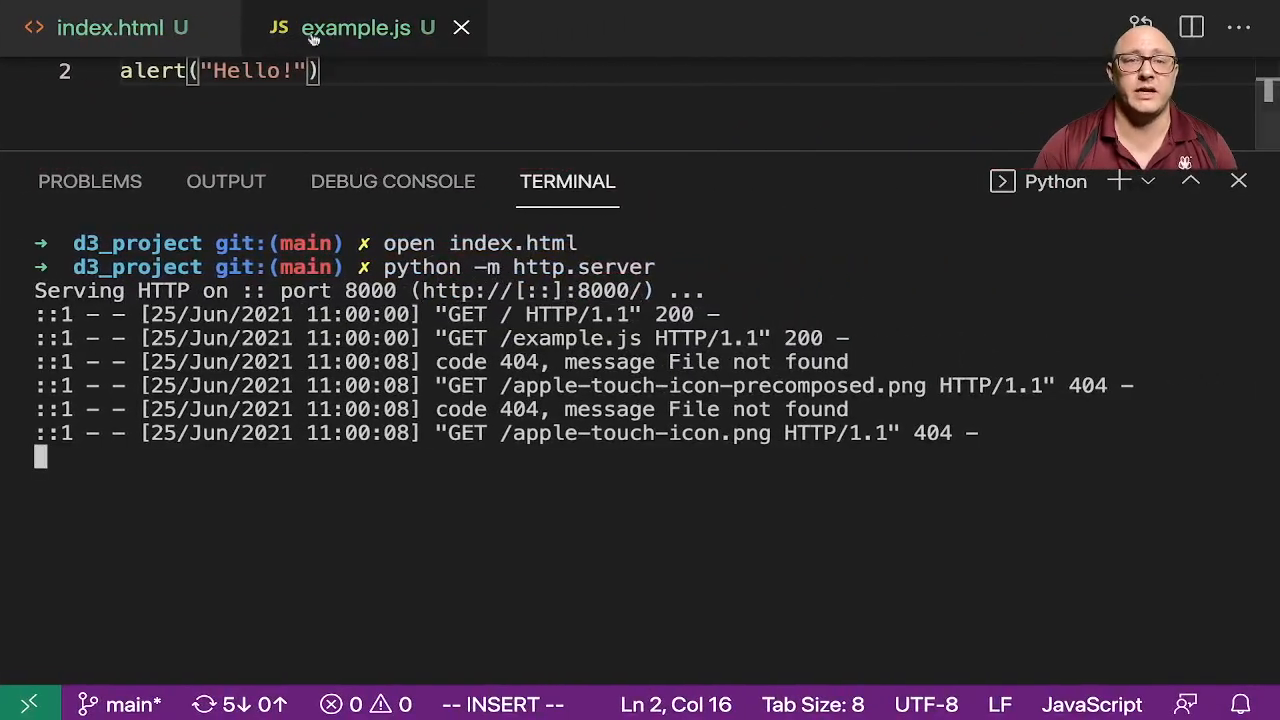
Step: Enlarge the index.html editor and add an h1 'Welcome to D3 with DS4E' in body
click(122, 27)
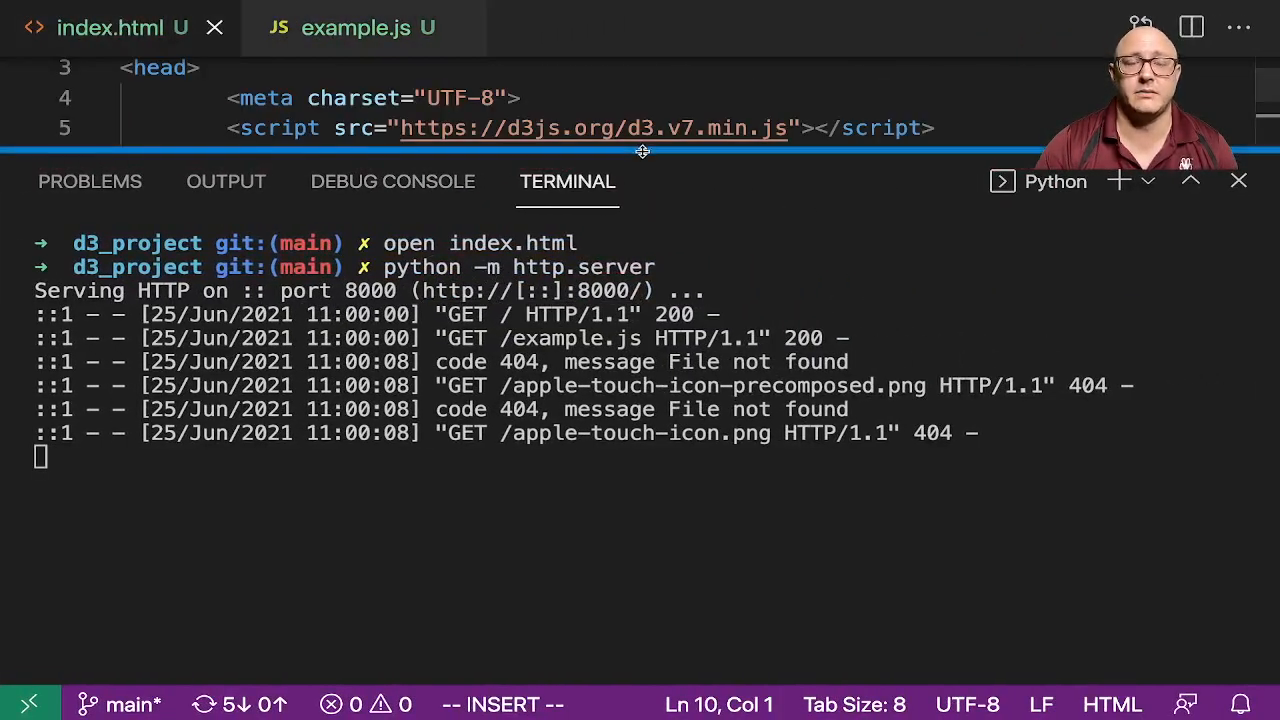
drag(640, 152, 640, 418)
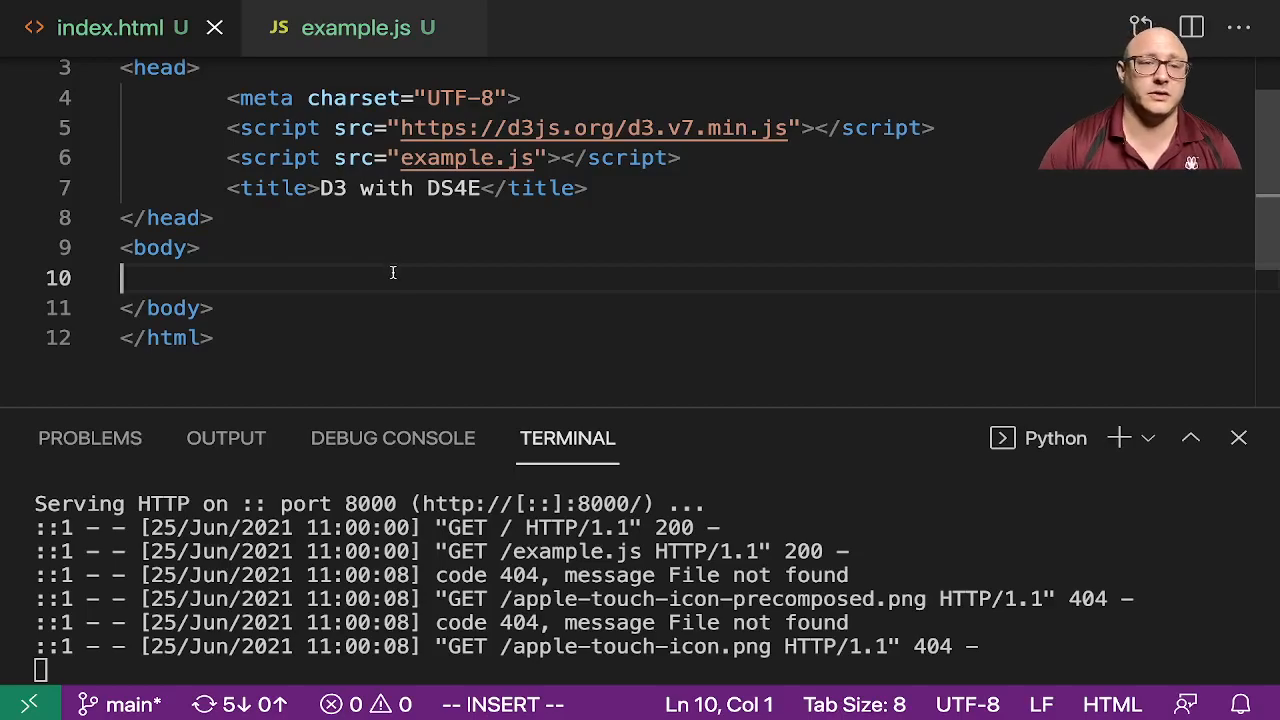
key(Tab)
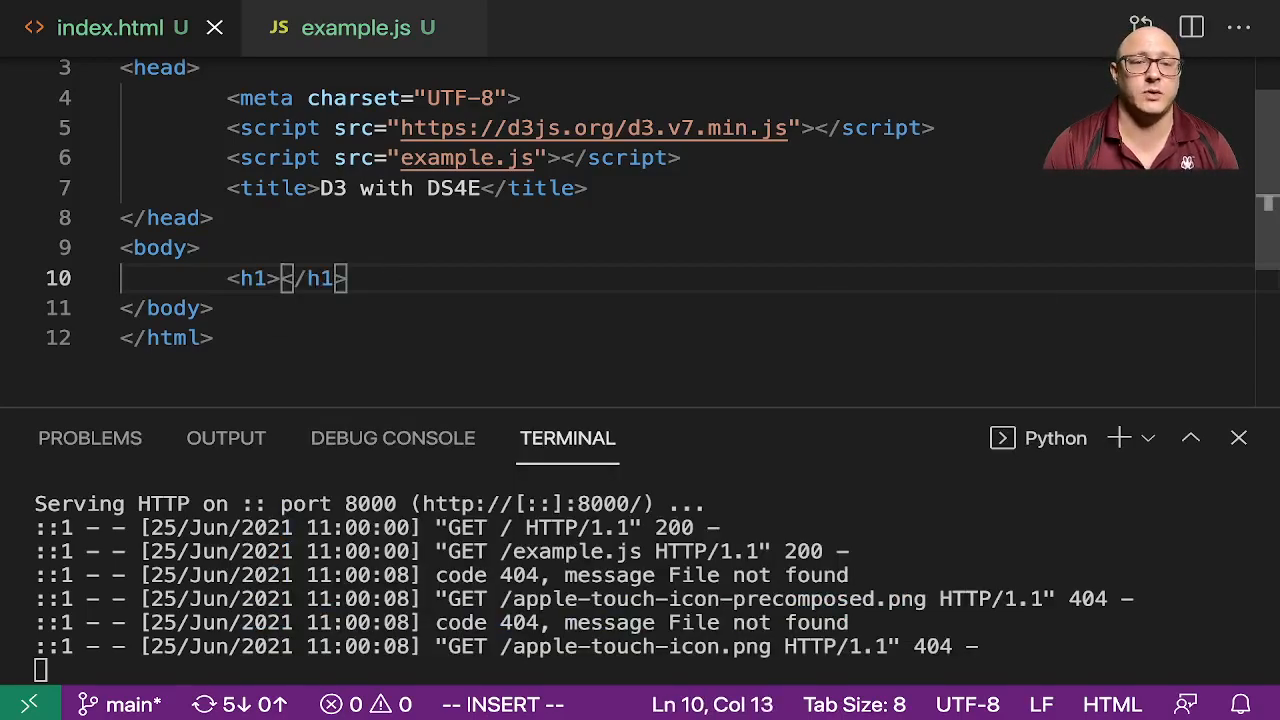
text(Welcome to D3 with)
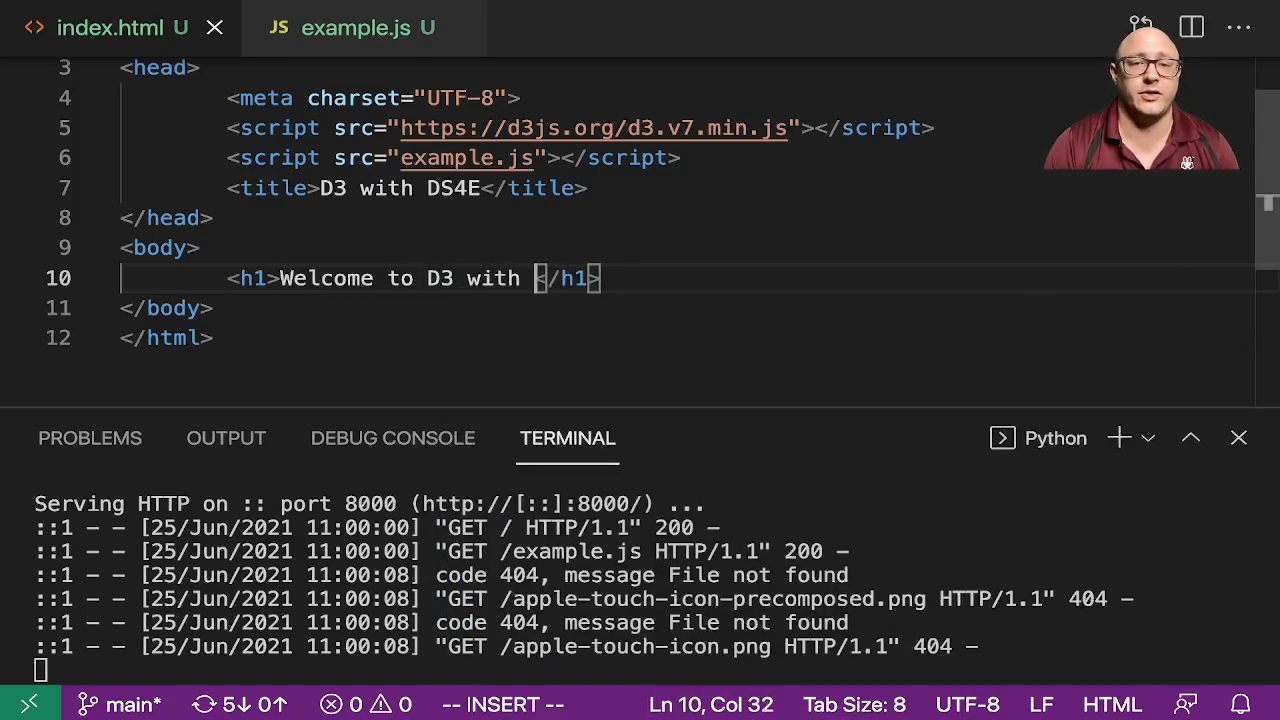
text(DS4E)
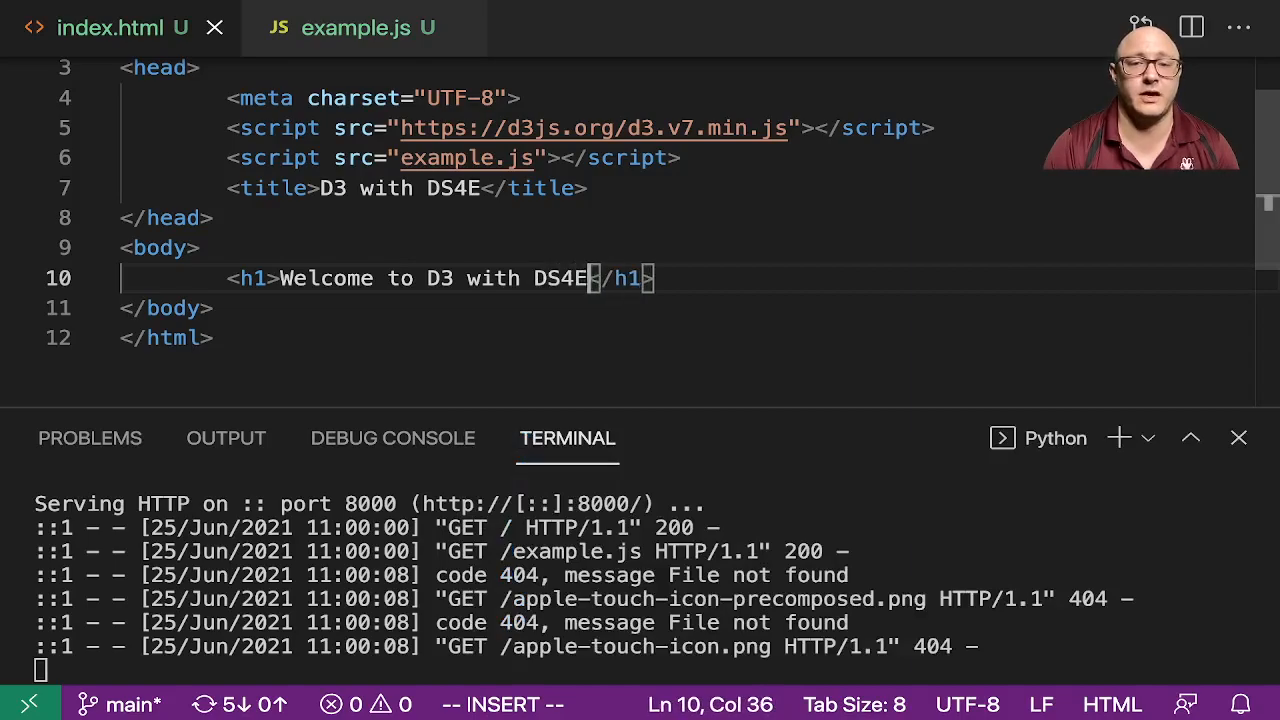
mouse_move(695, 283)
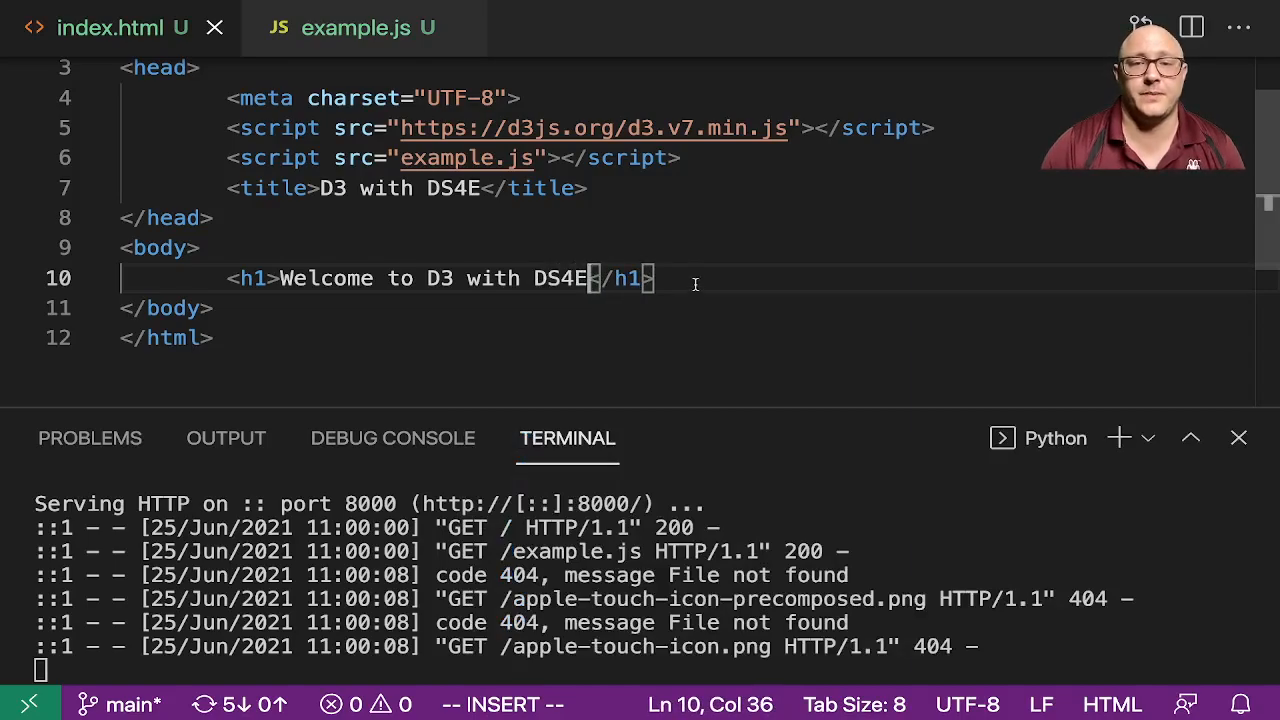
Step: Add a paragraph 'I hope you will enjoy this series!' below the heading
text(p>I hop</p>)
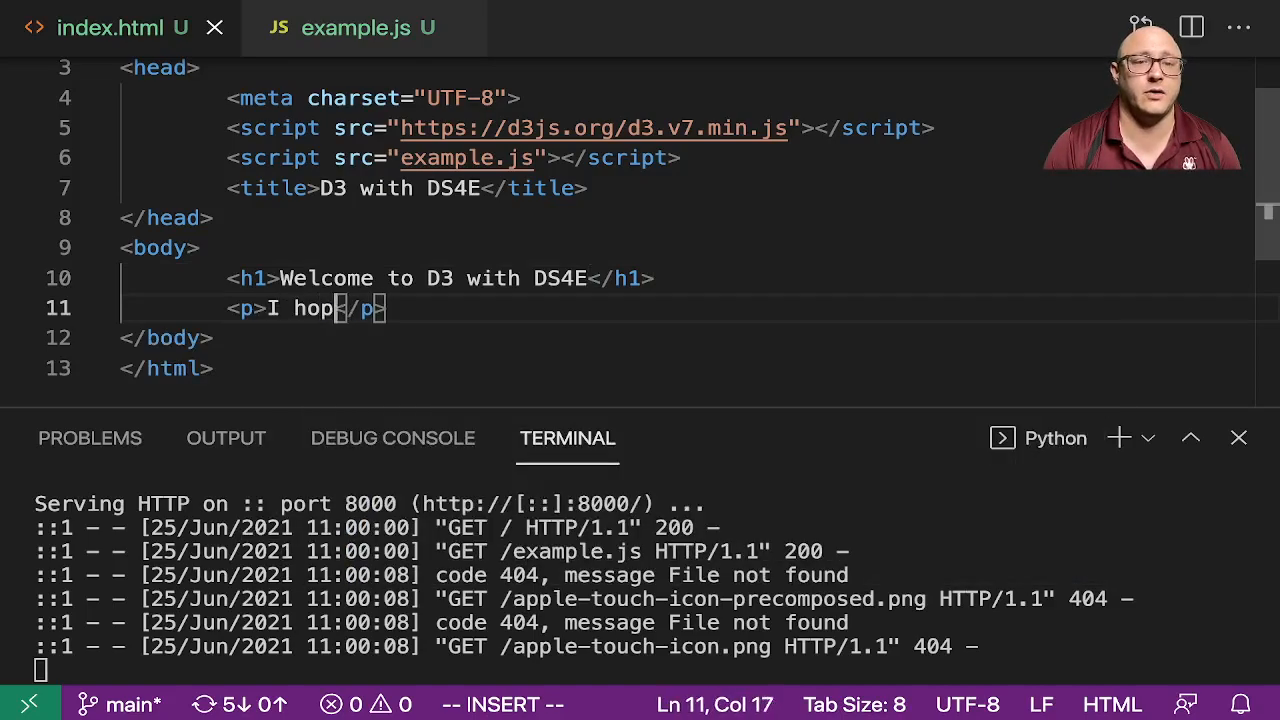
text(e you will enjoy)
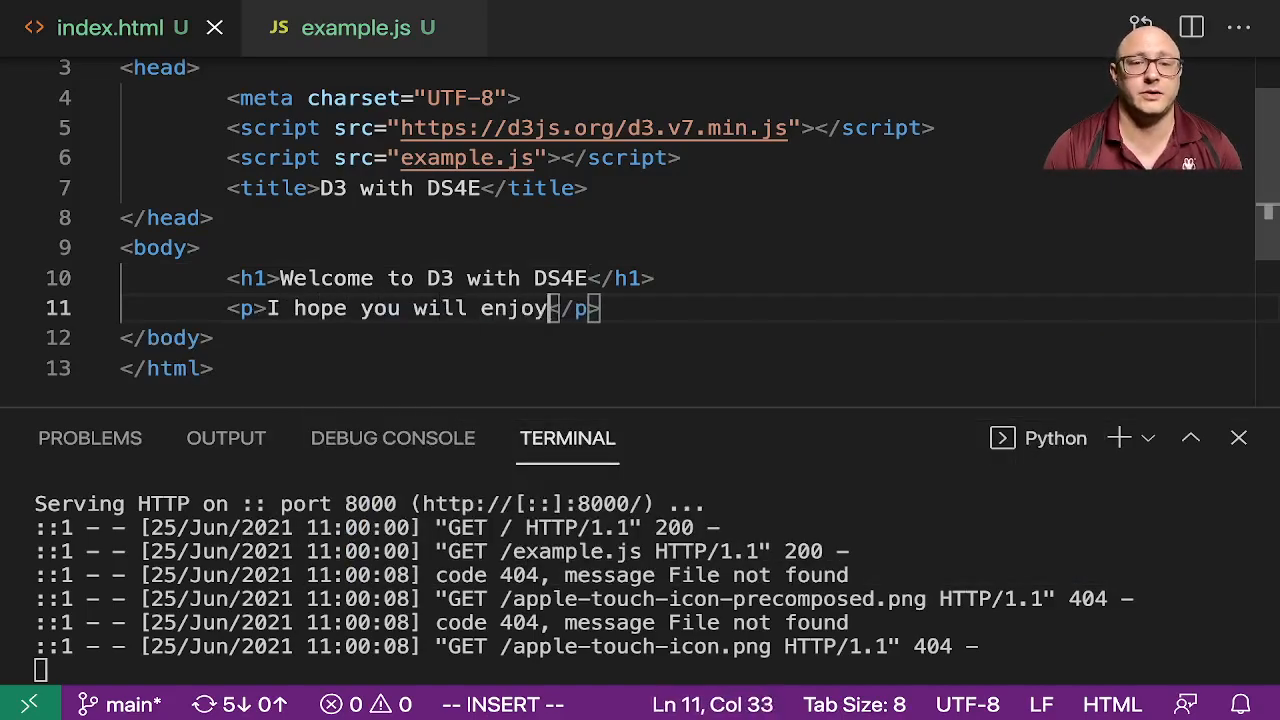
text(this)
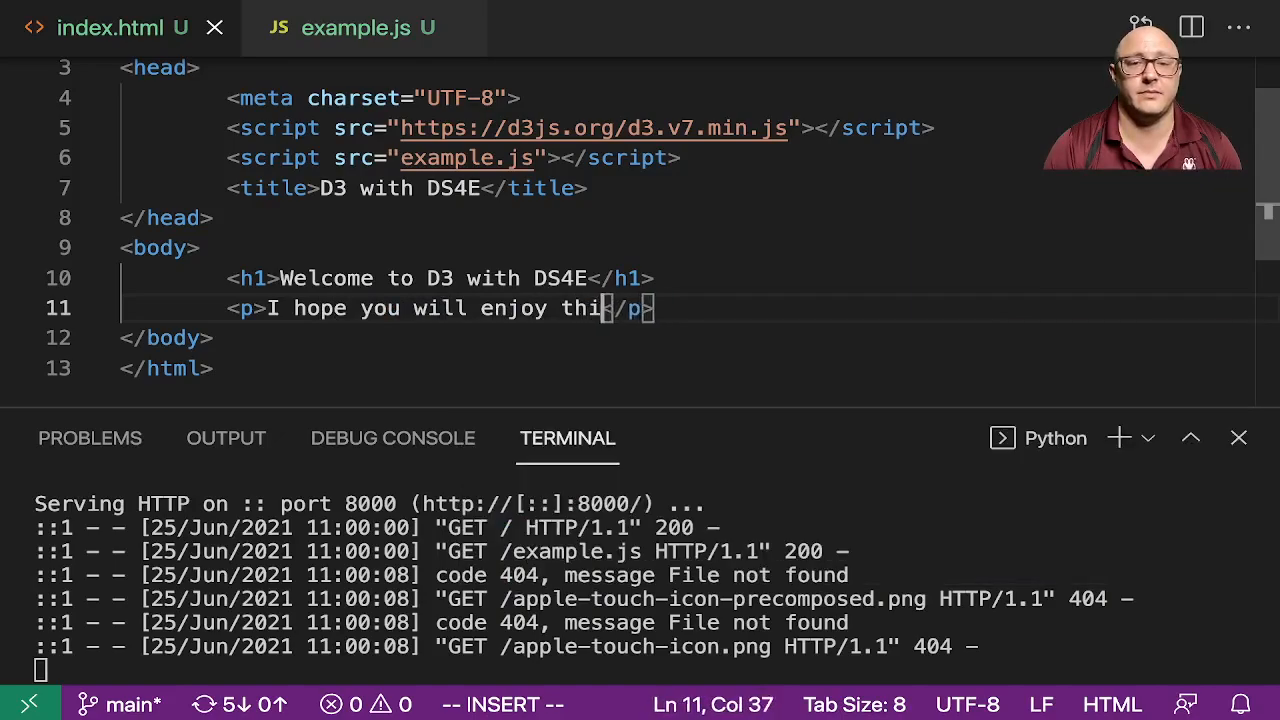
text(ser)
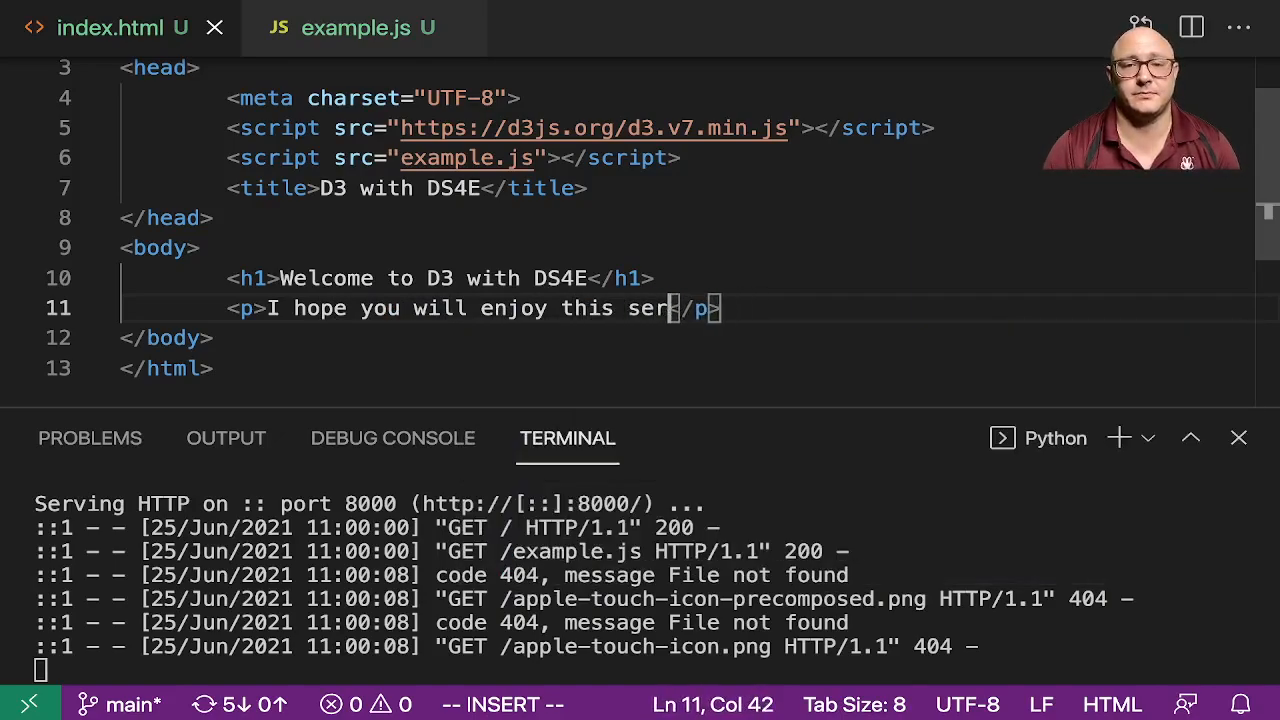
text(ies!)
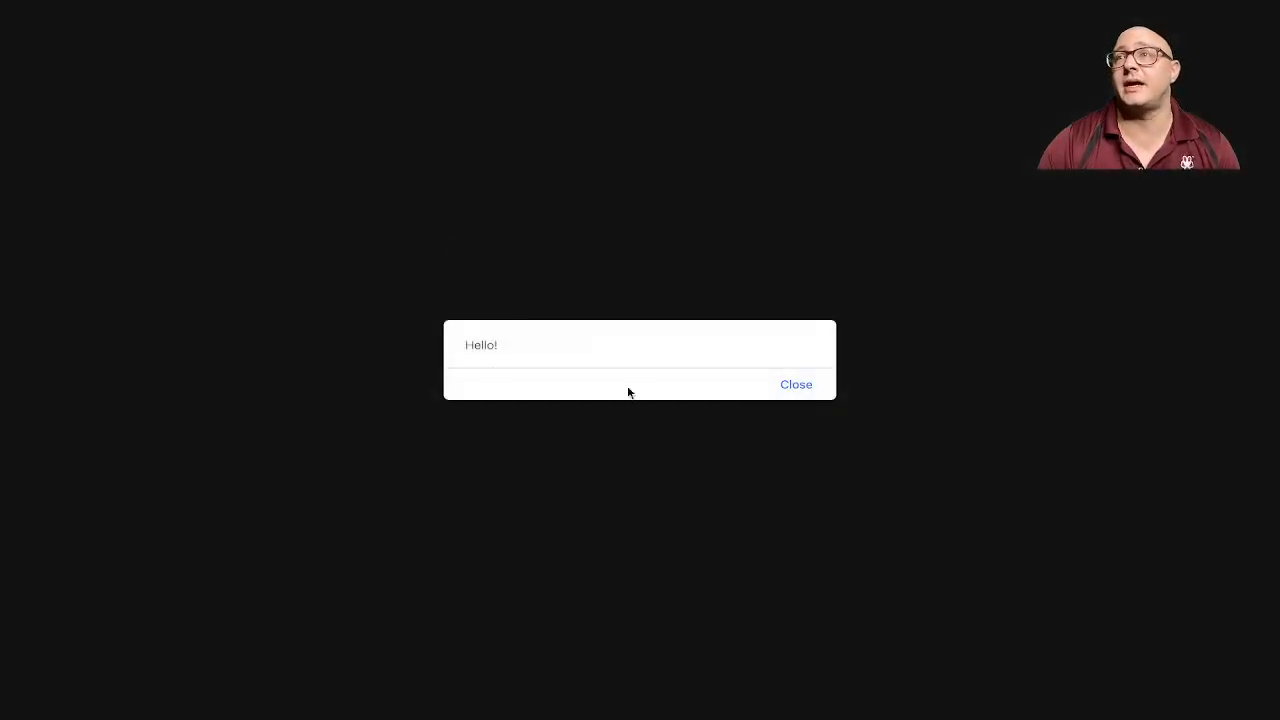
Step: Dismiss the Hello! alert and cancel the save-page dialog
click(796, 384)
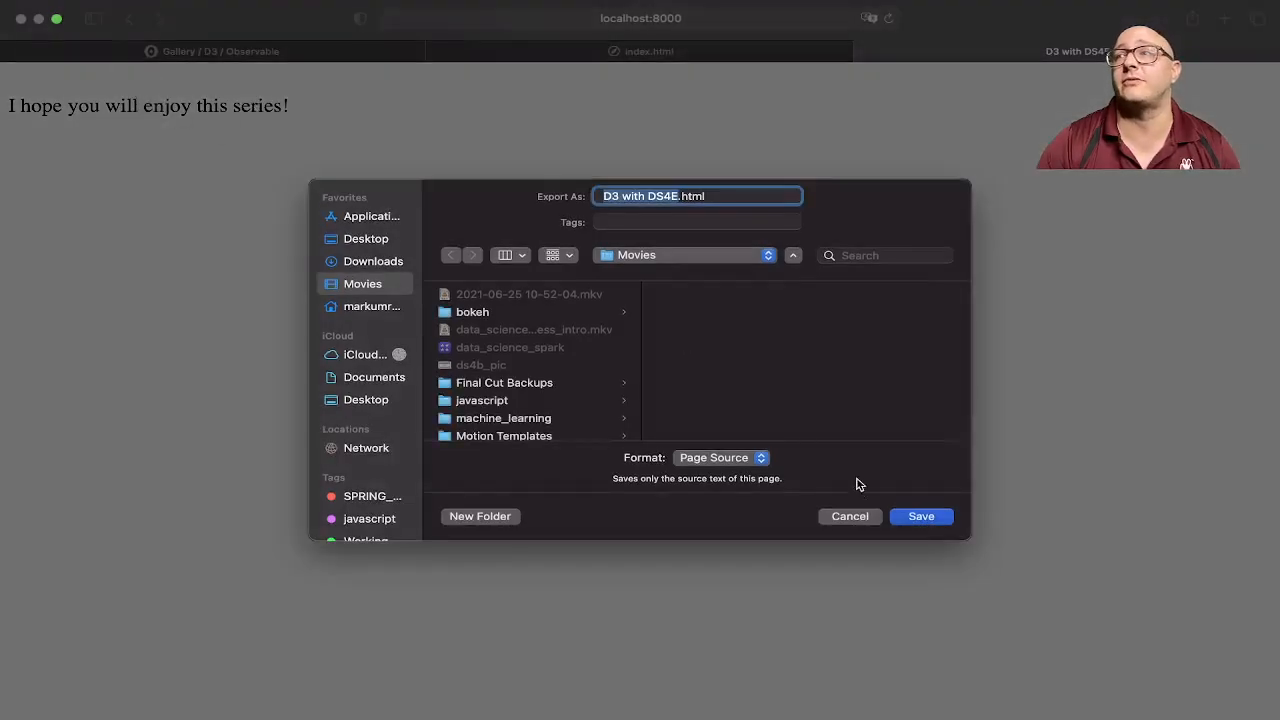
click(919, 516)
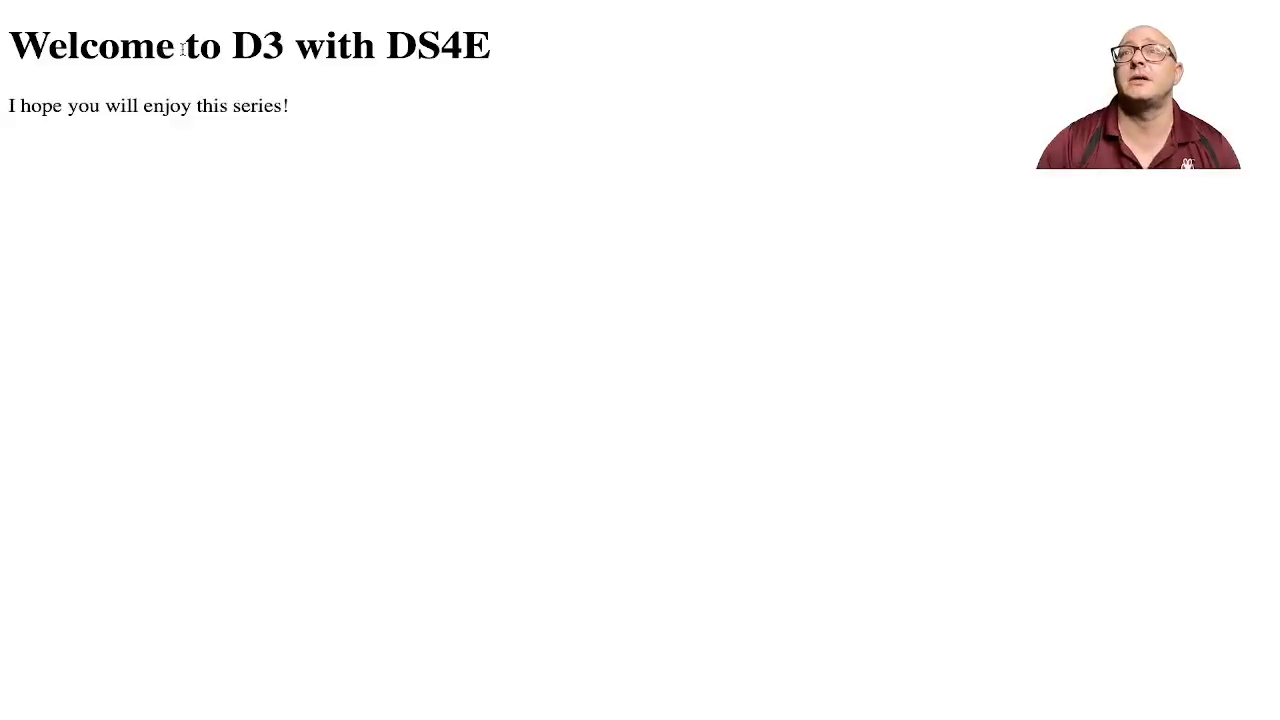
mouse_move(352, 207)
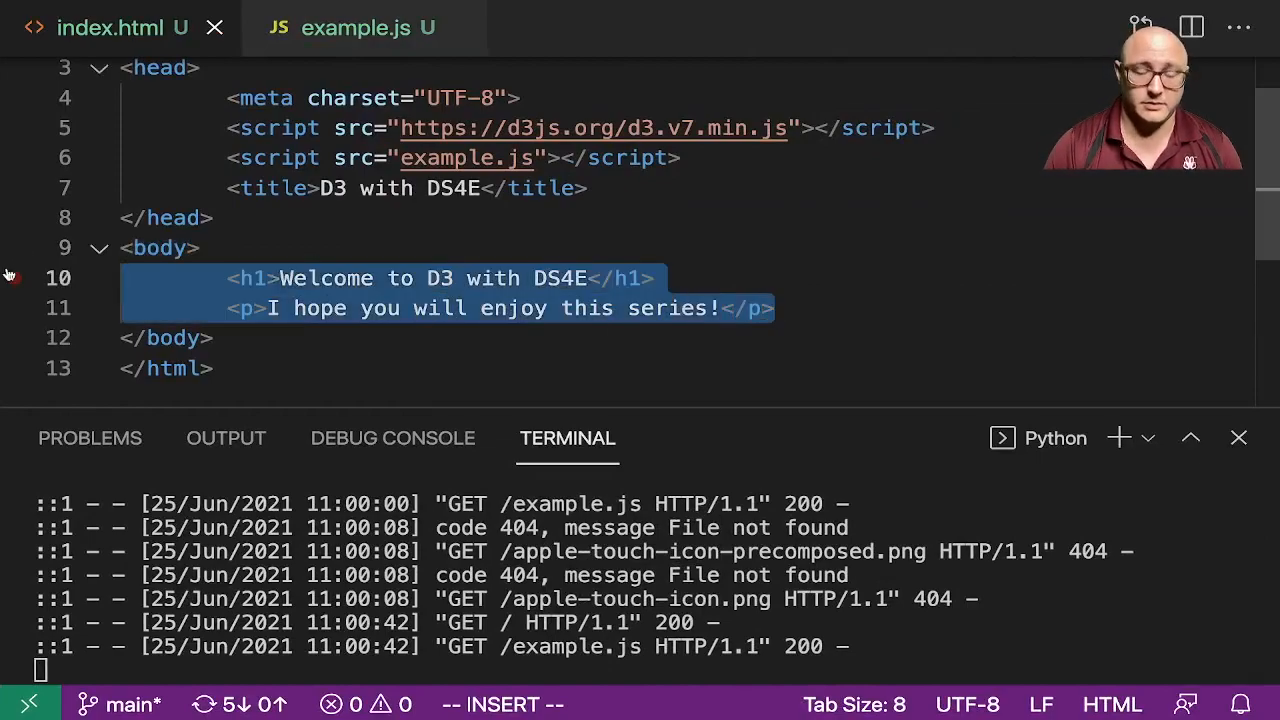
Step: Delete the <h1> heading and <p> paragraph from index.html's body, glancing at example.js
key(Delete)
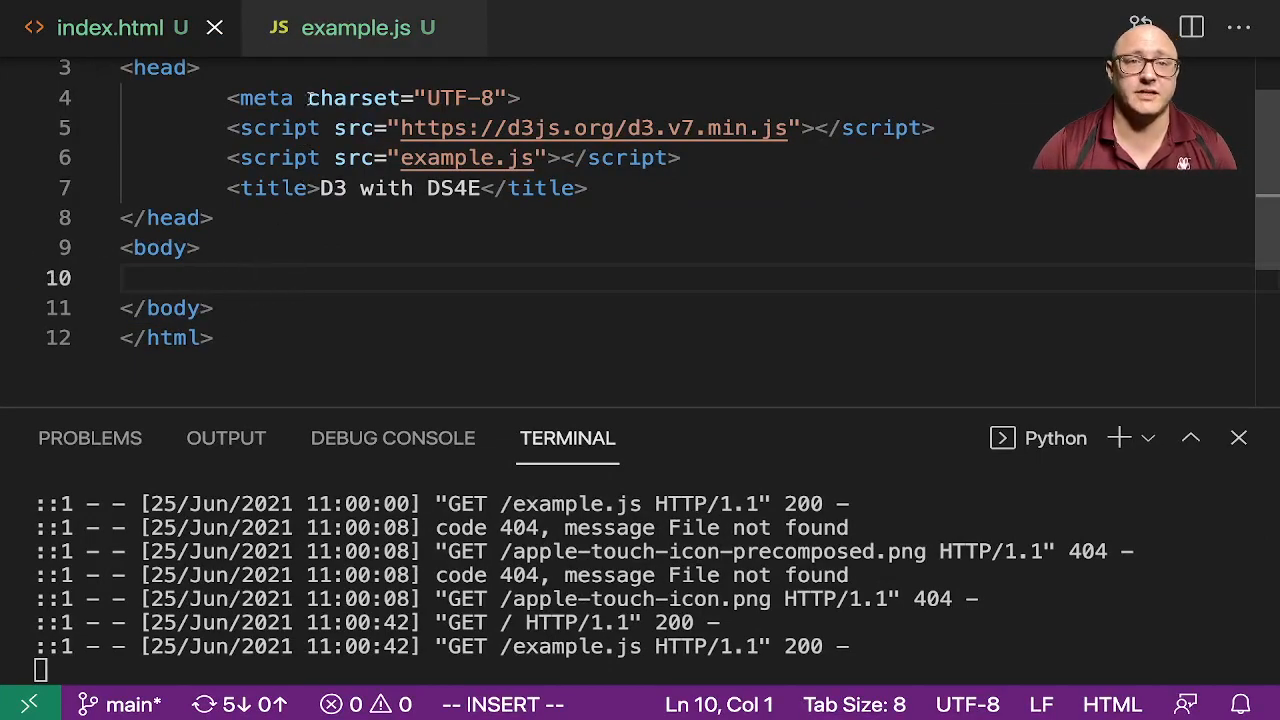
click(355, 27)
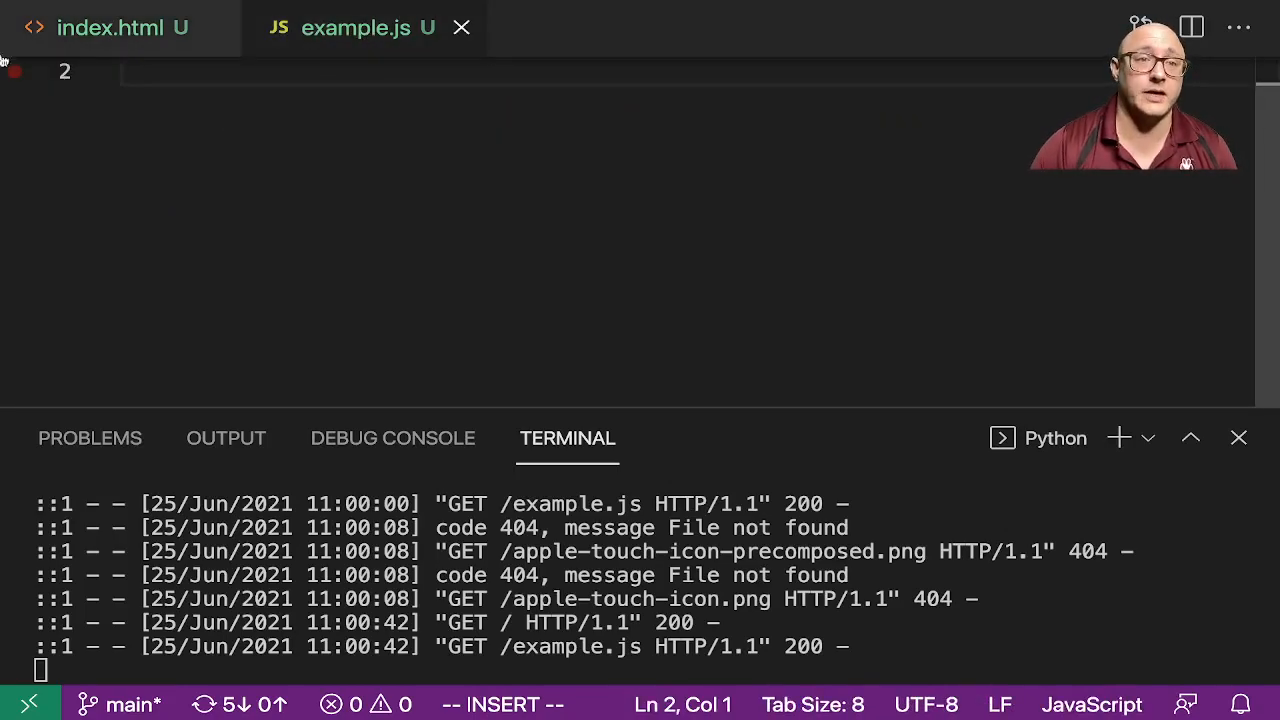
click(123, 27)
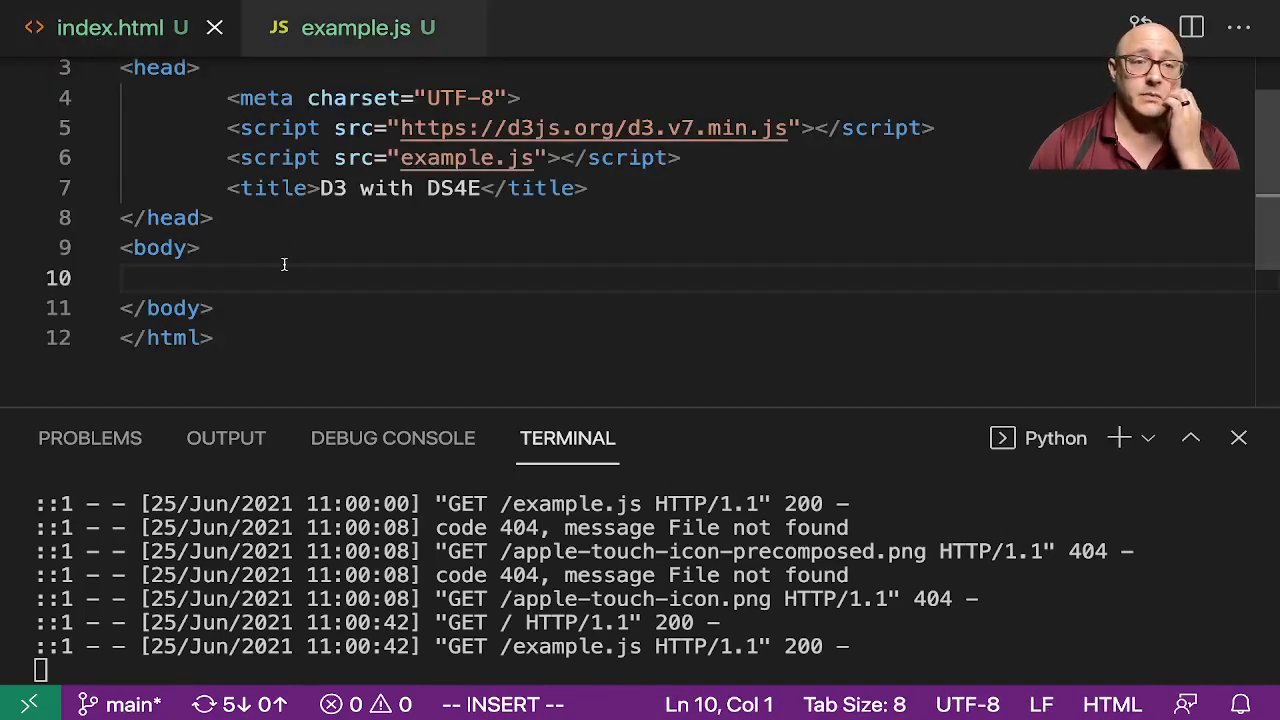
scroll(up, 3)
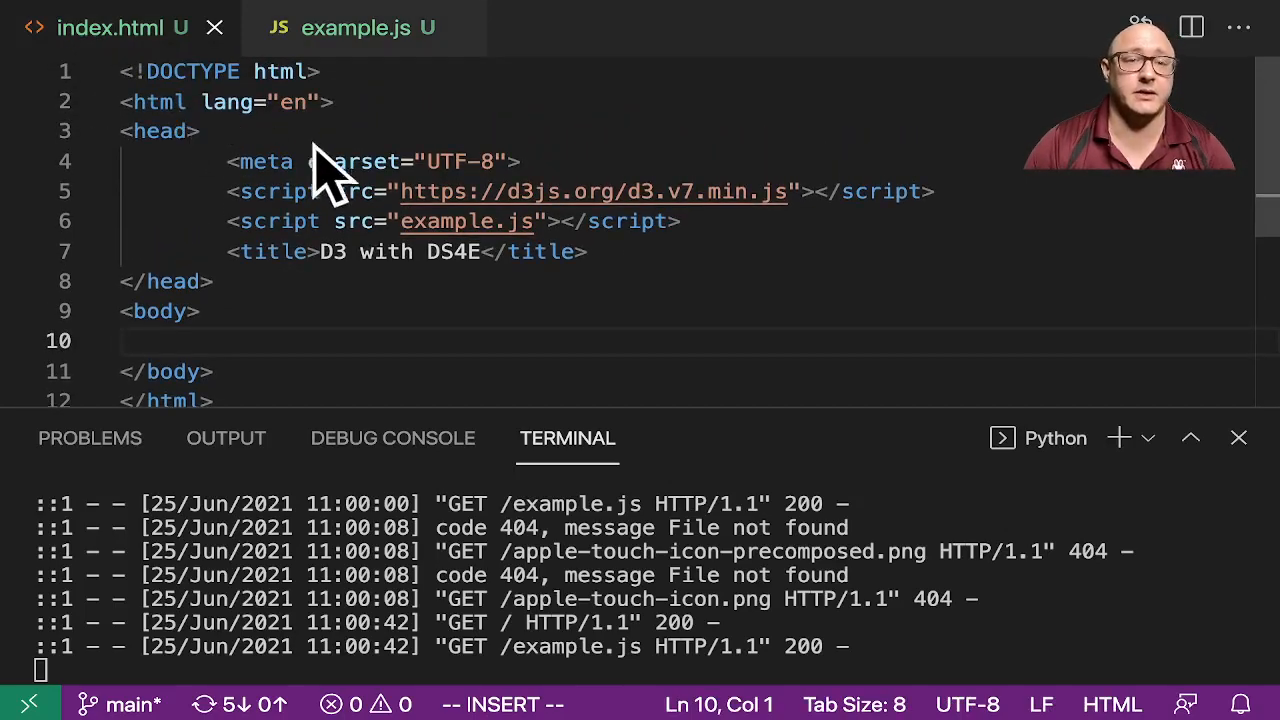
mouse_move(245, 130)
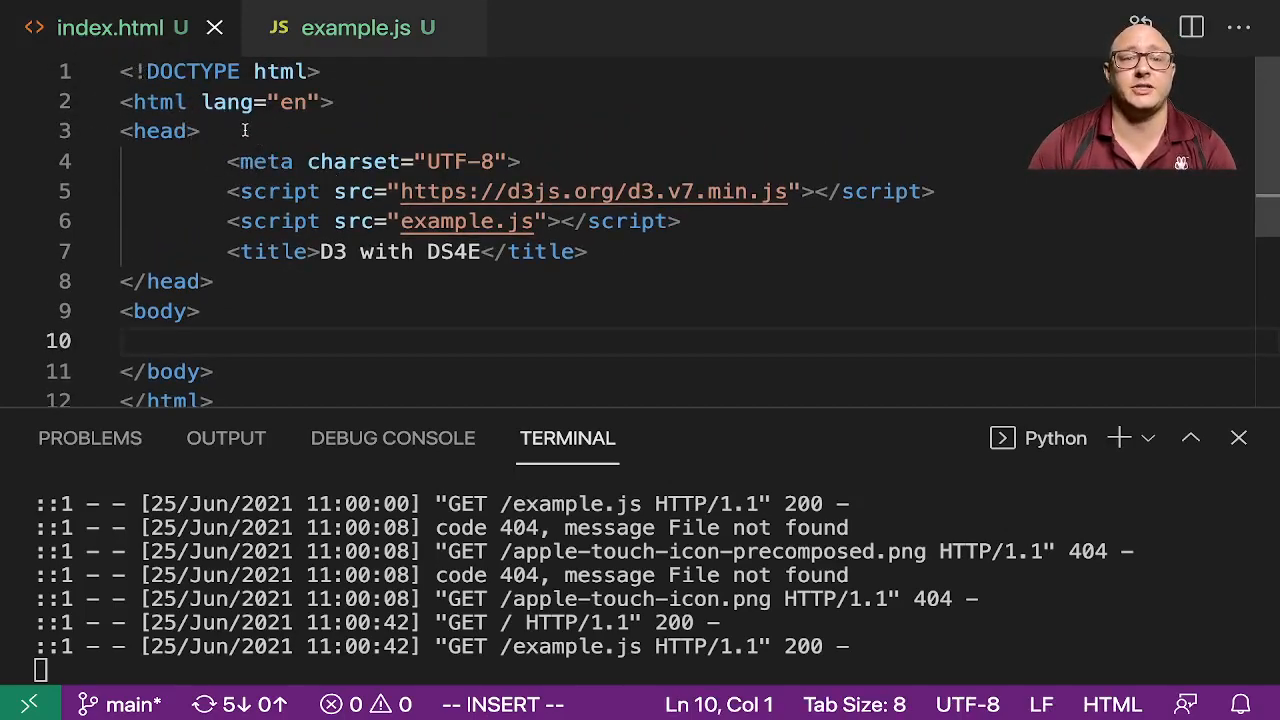
scroll(down, 3)
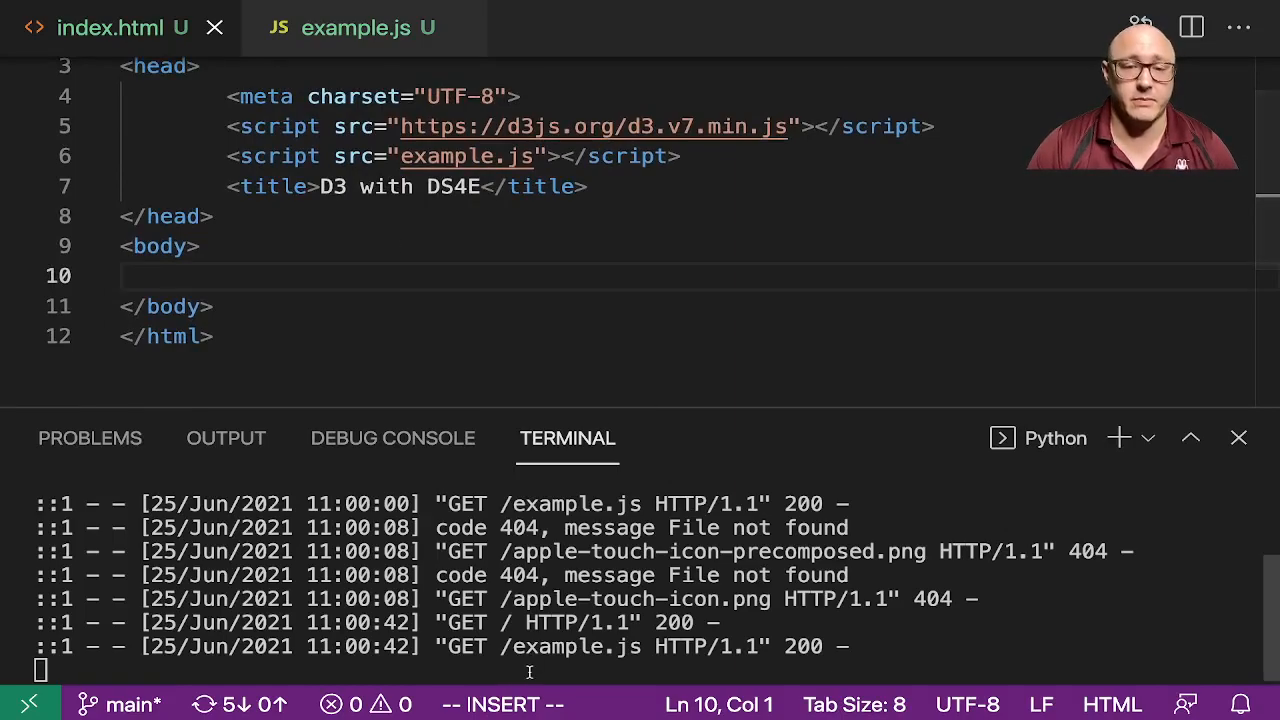
Step: Stop the running Python http.server with Ctrl+C in the terminal
key(ctrl+c)
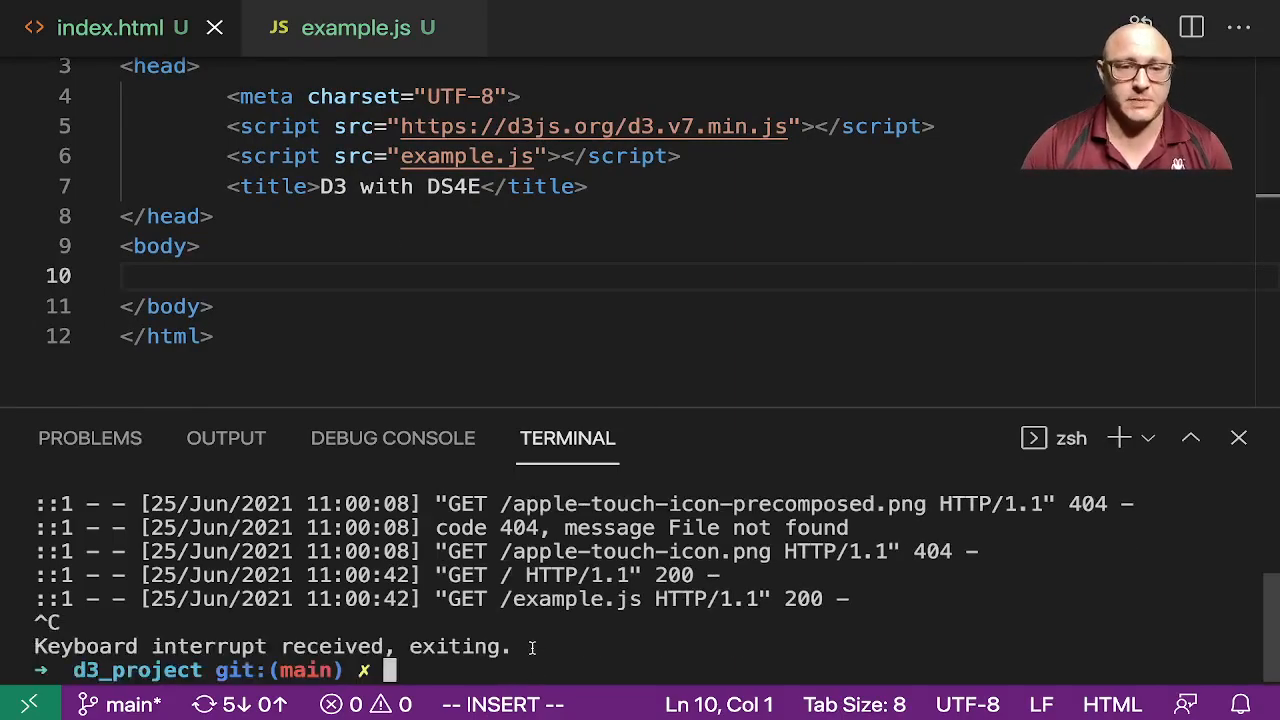
mouse_move(466, 406)
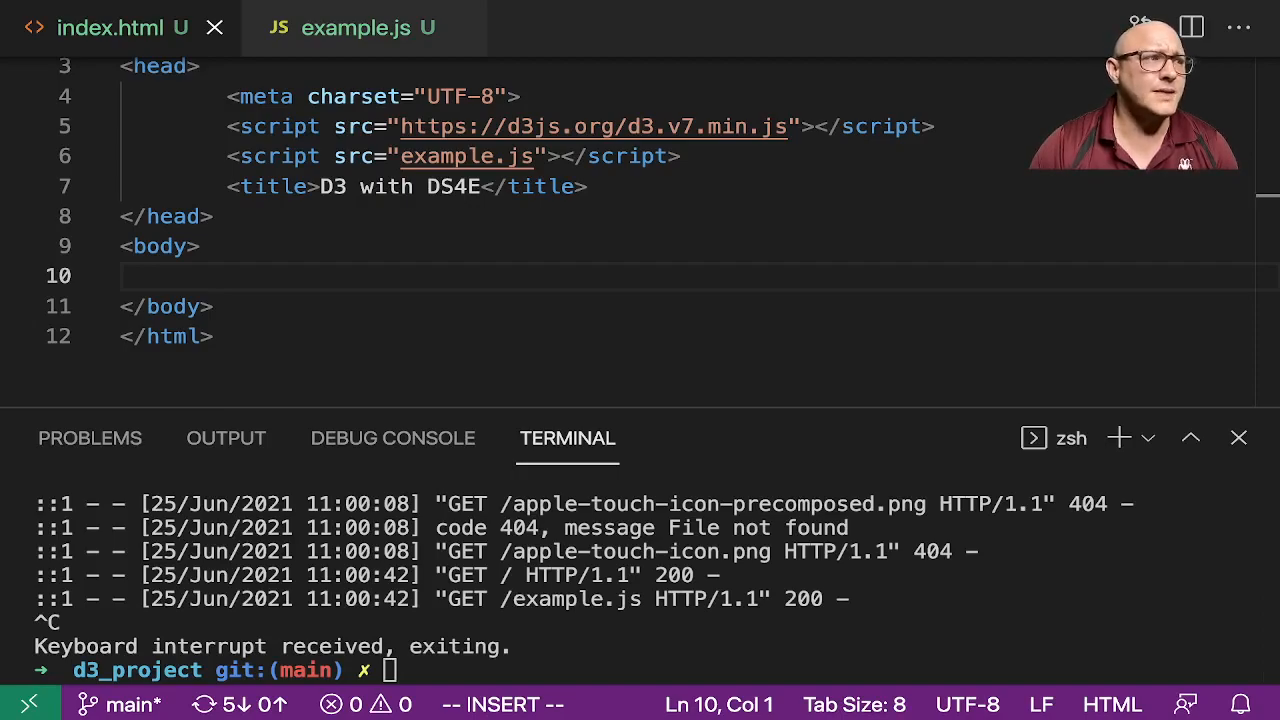
mouse_move(663, 303)
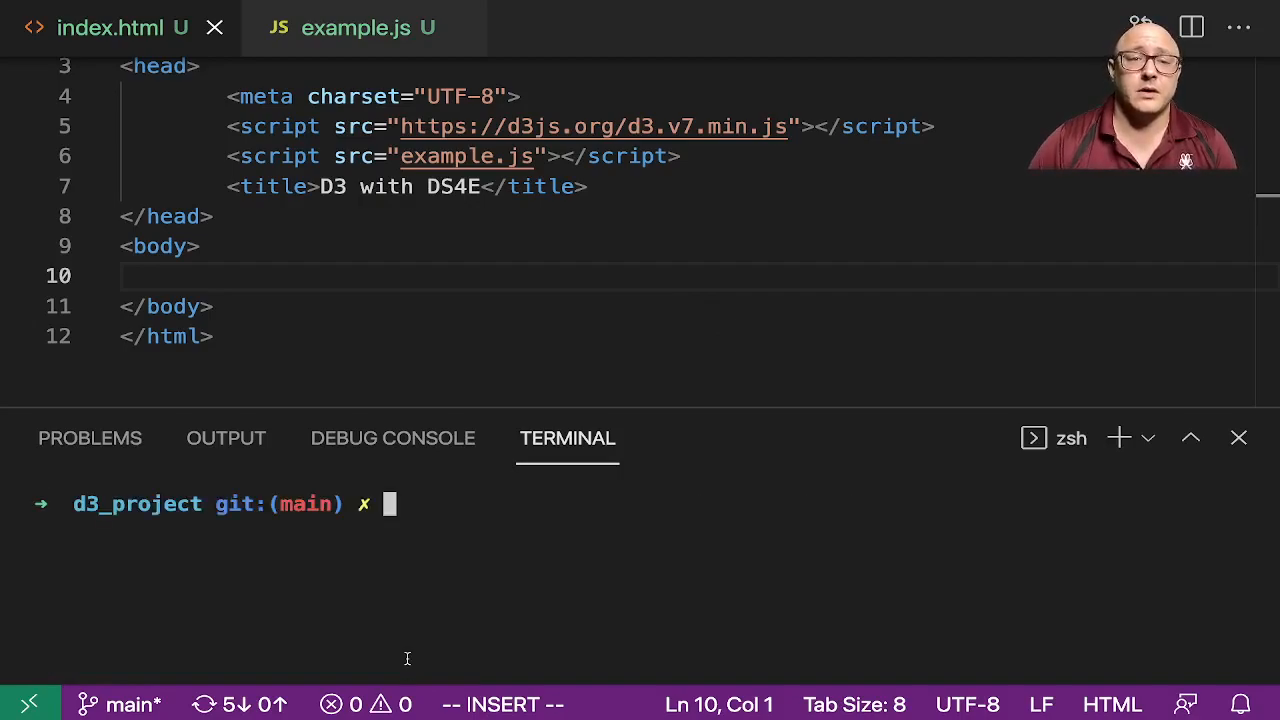
mouse_move(467, 268)
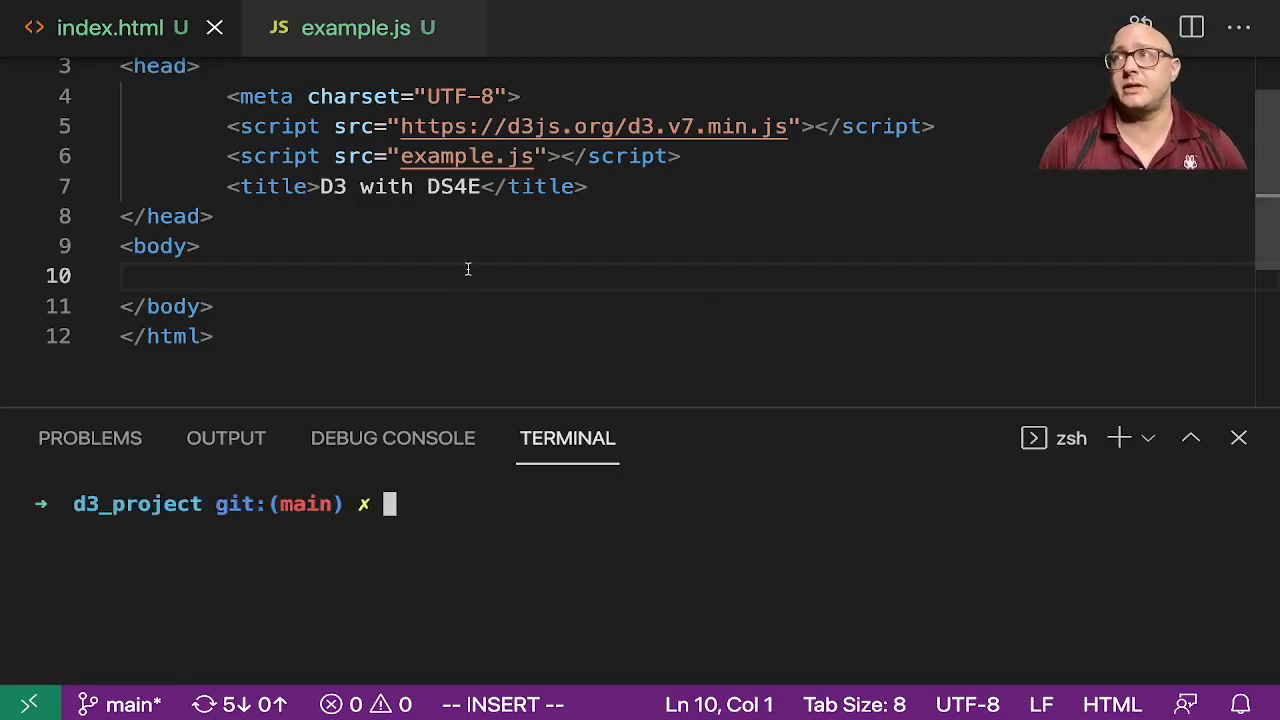